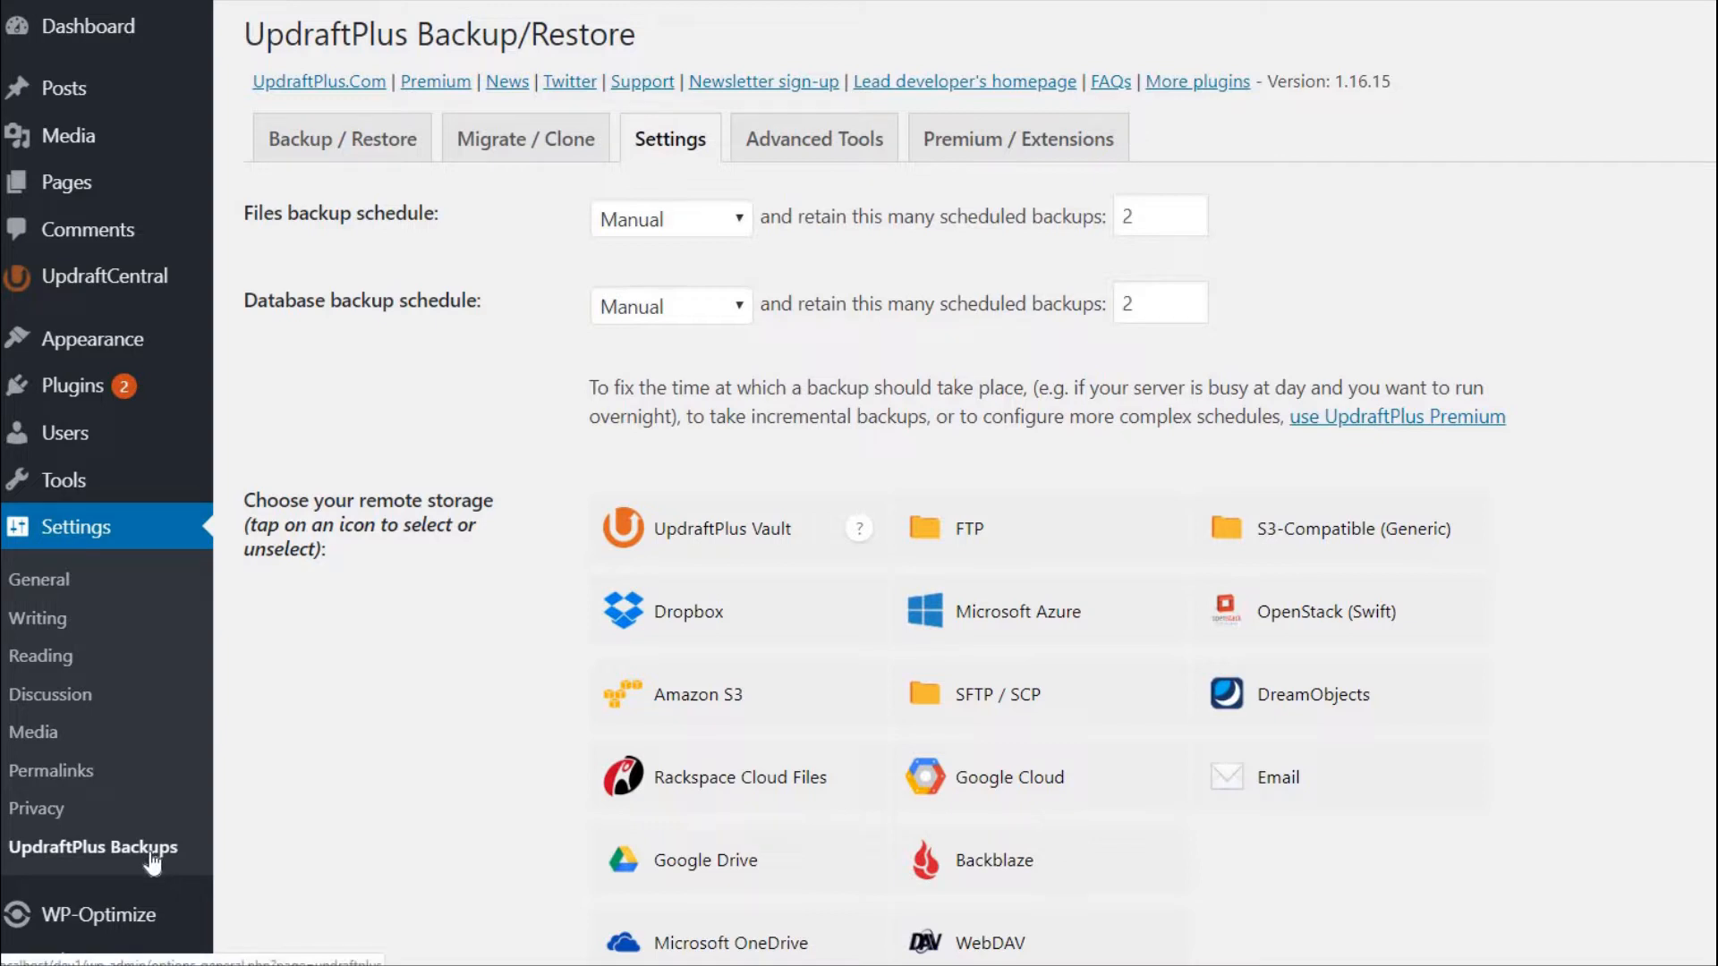
pyautogui.moveTo(699, 184)
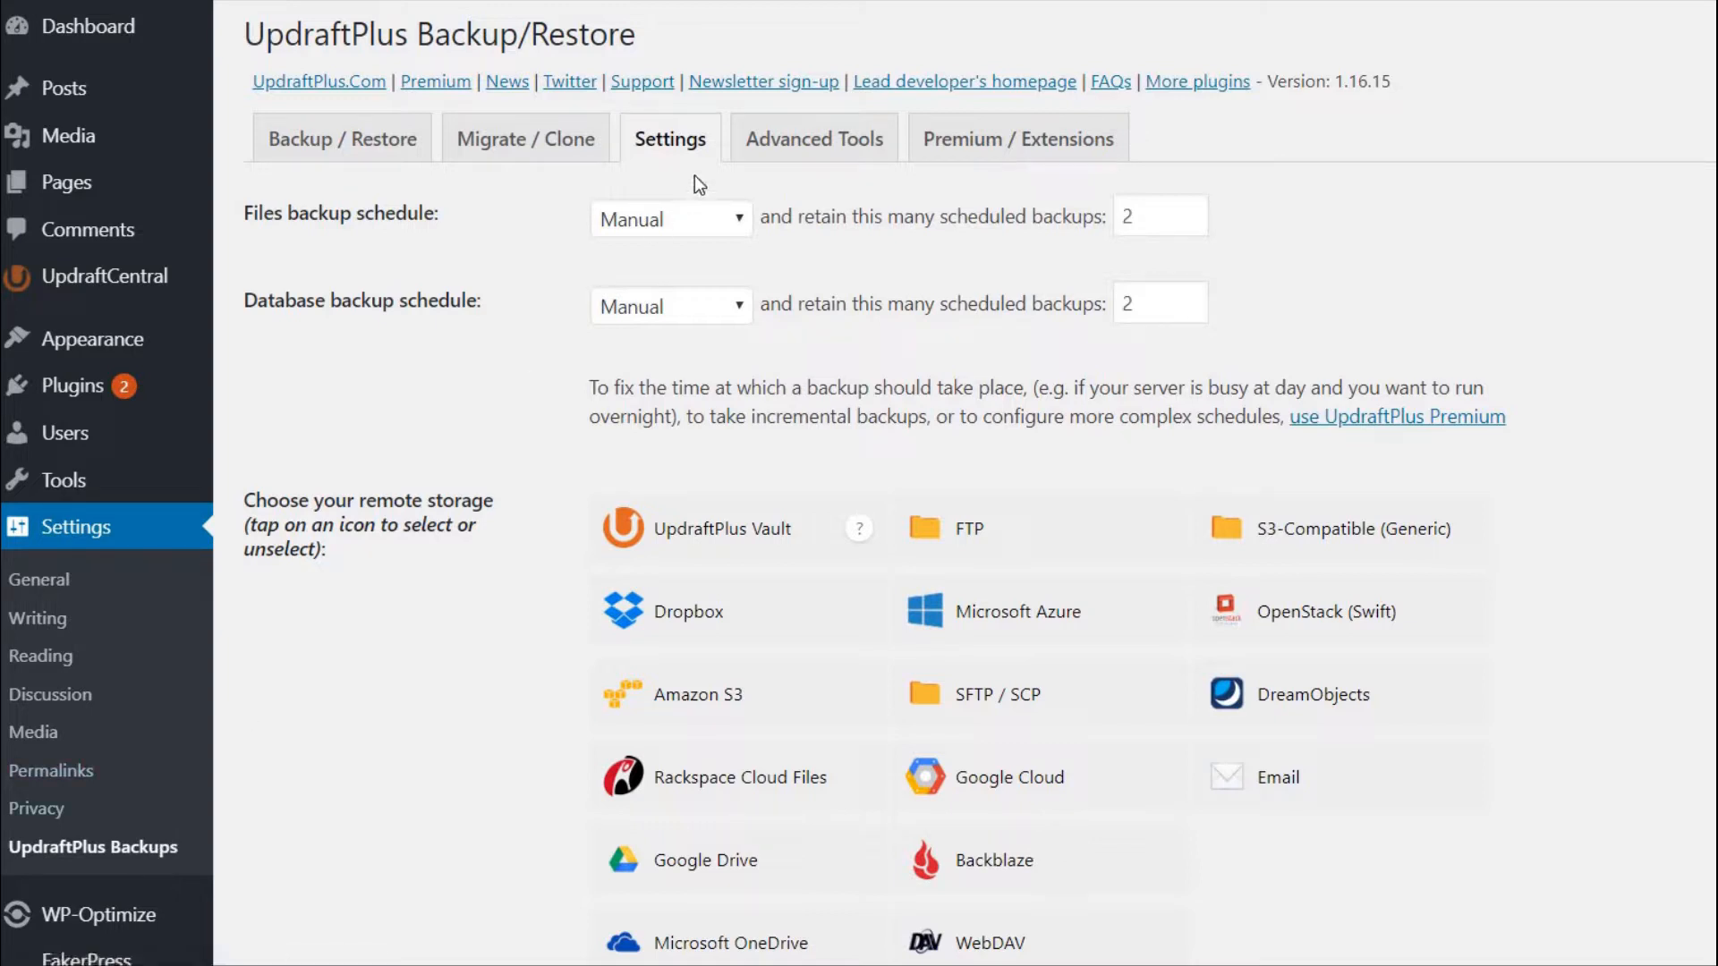
pyautogui.moveTo(700, 148)
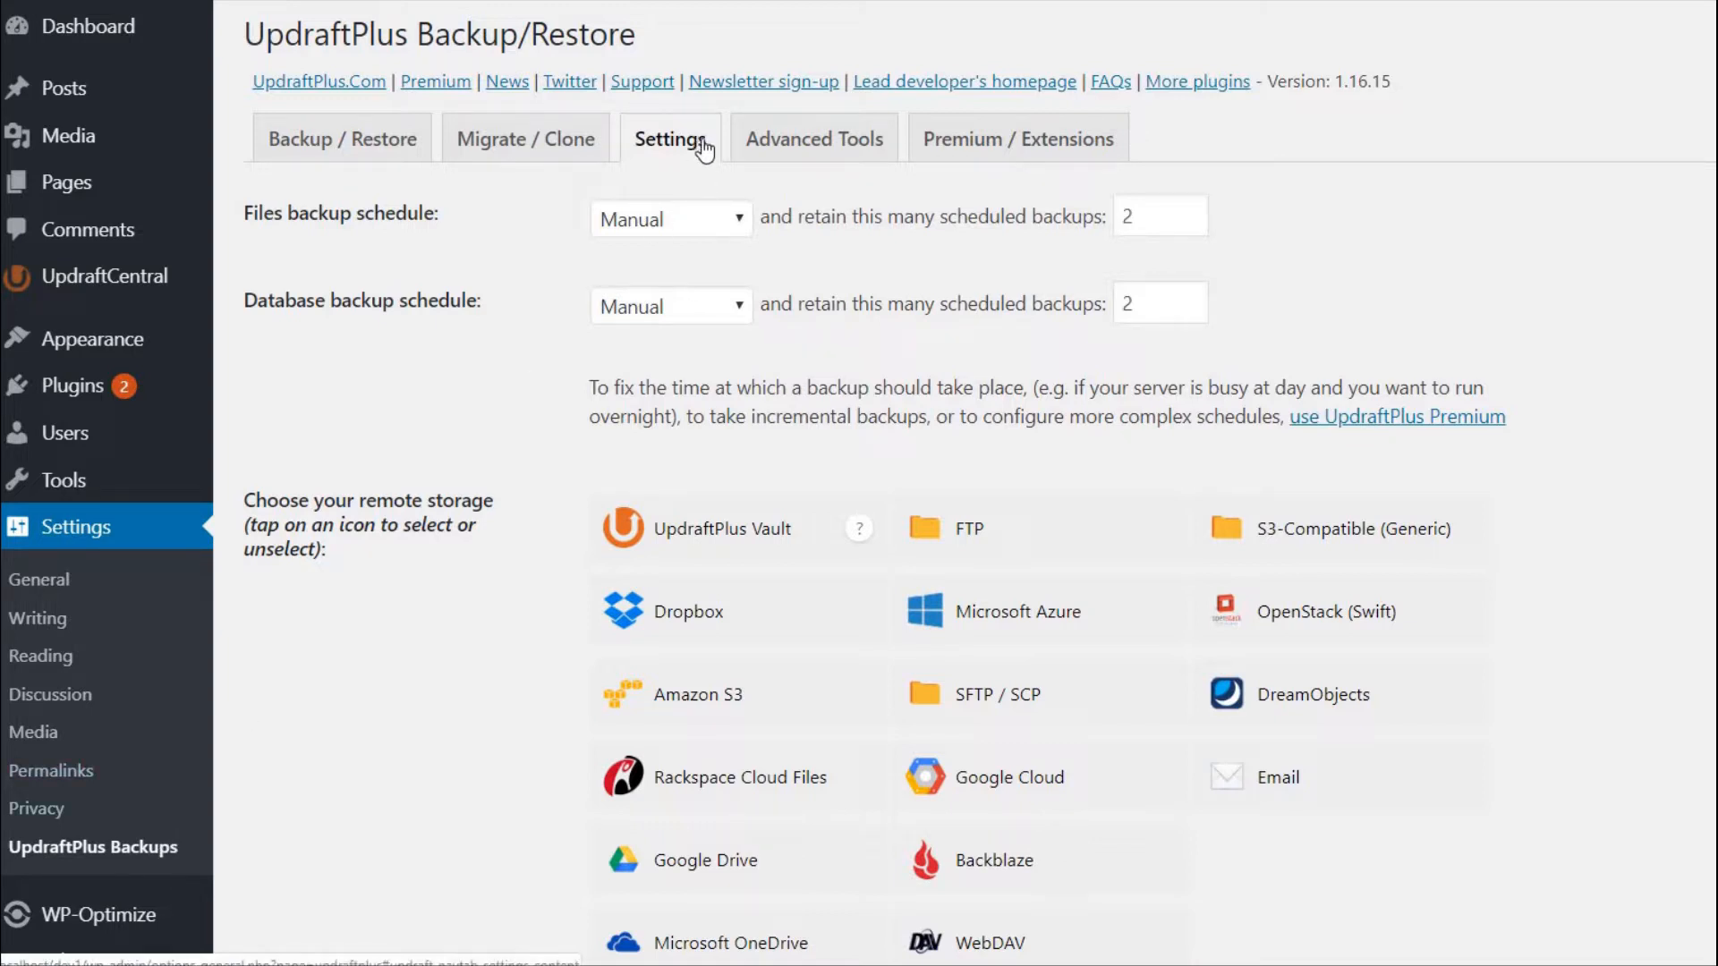
# Step: Scroll the UpdraftPlus Settings tab down to the UpdraftCentral box at the bottom
pyautogui.scroll(-3)
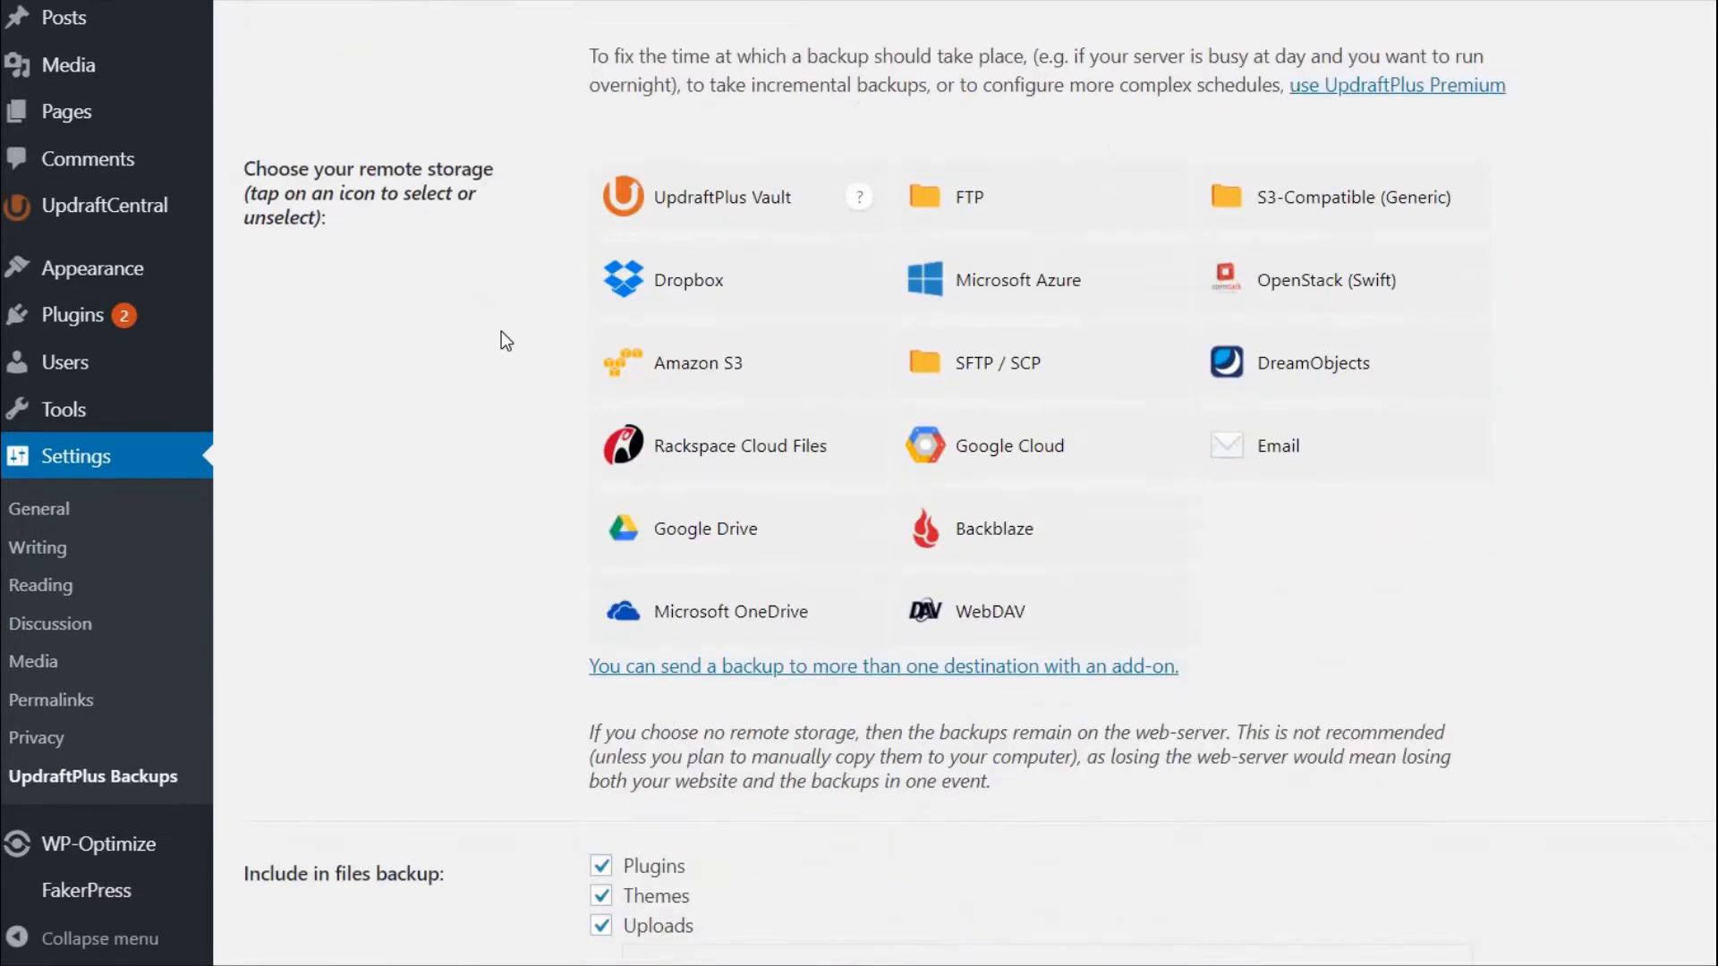
pyautogui.scroll(-3)
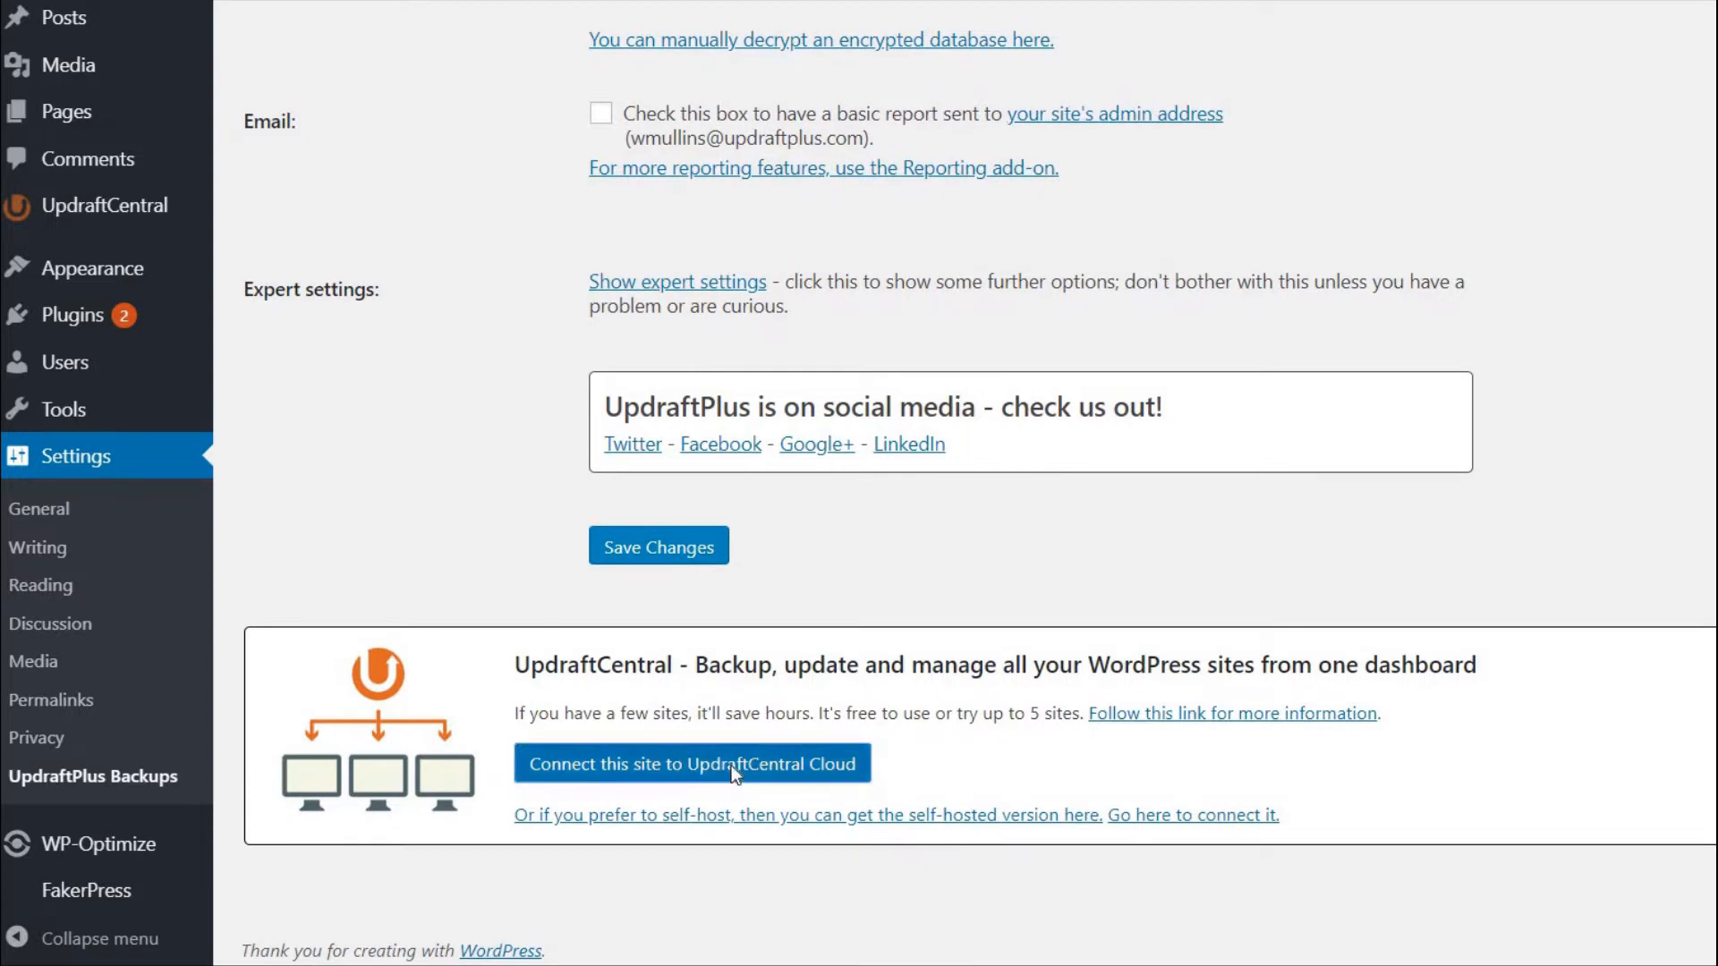
# Step: Connect the site to UpdraftCentral Cloud with the account login and consent box ticked
pyautogui.click(691, 764)
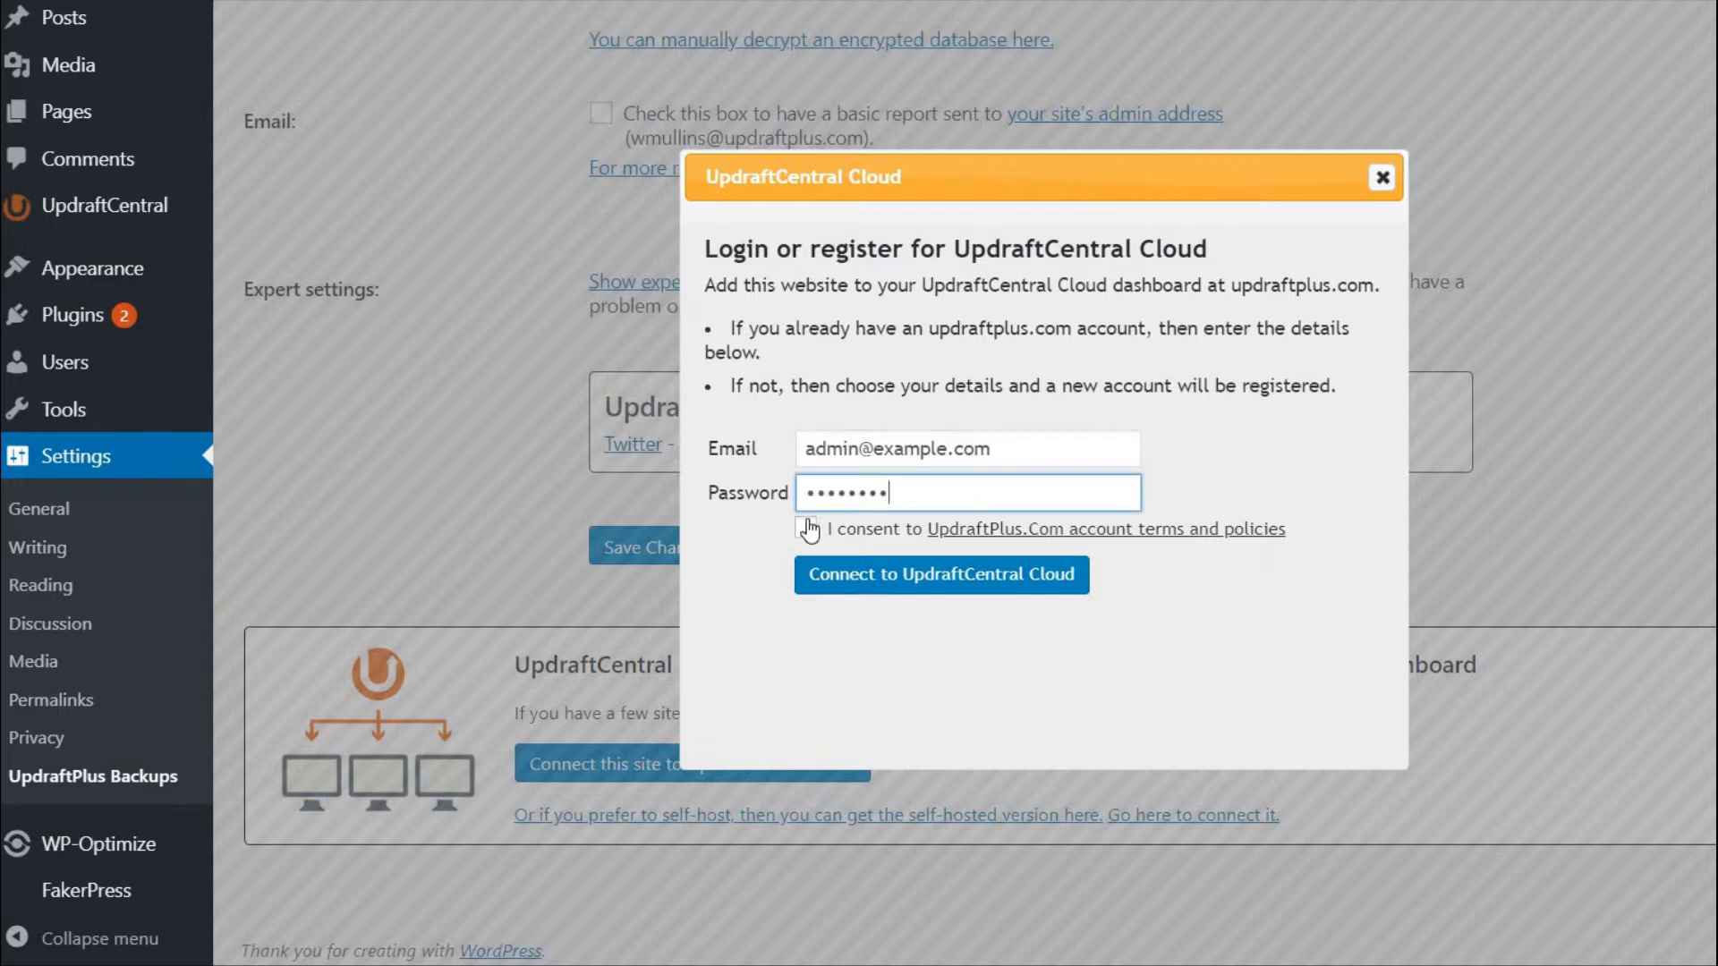
pyautogui.click(805, 528)
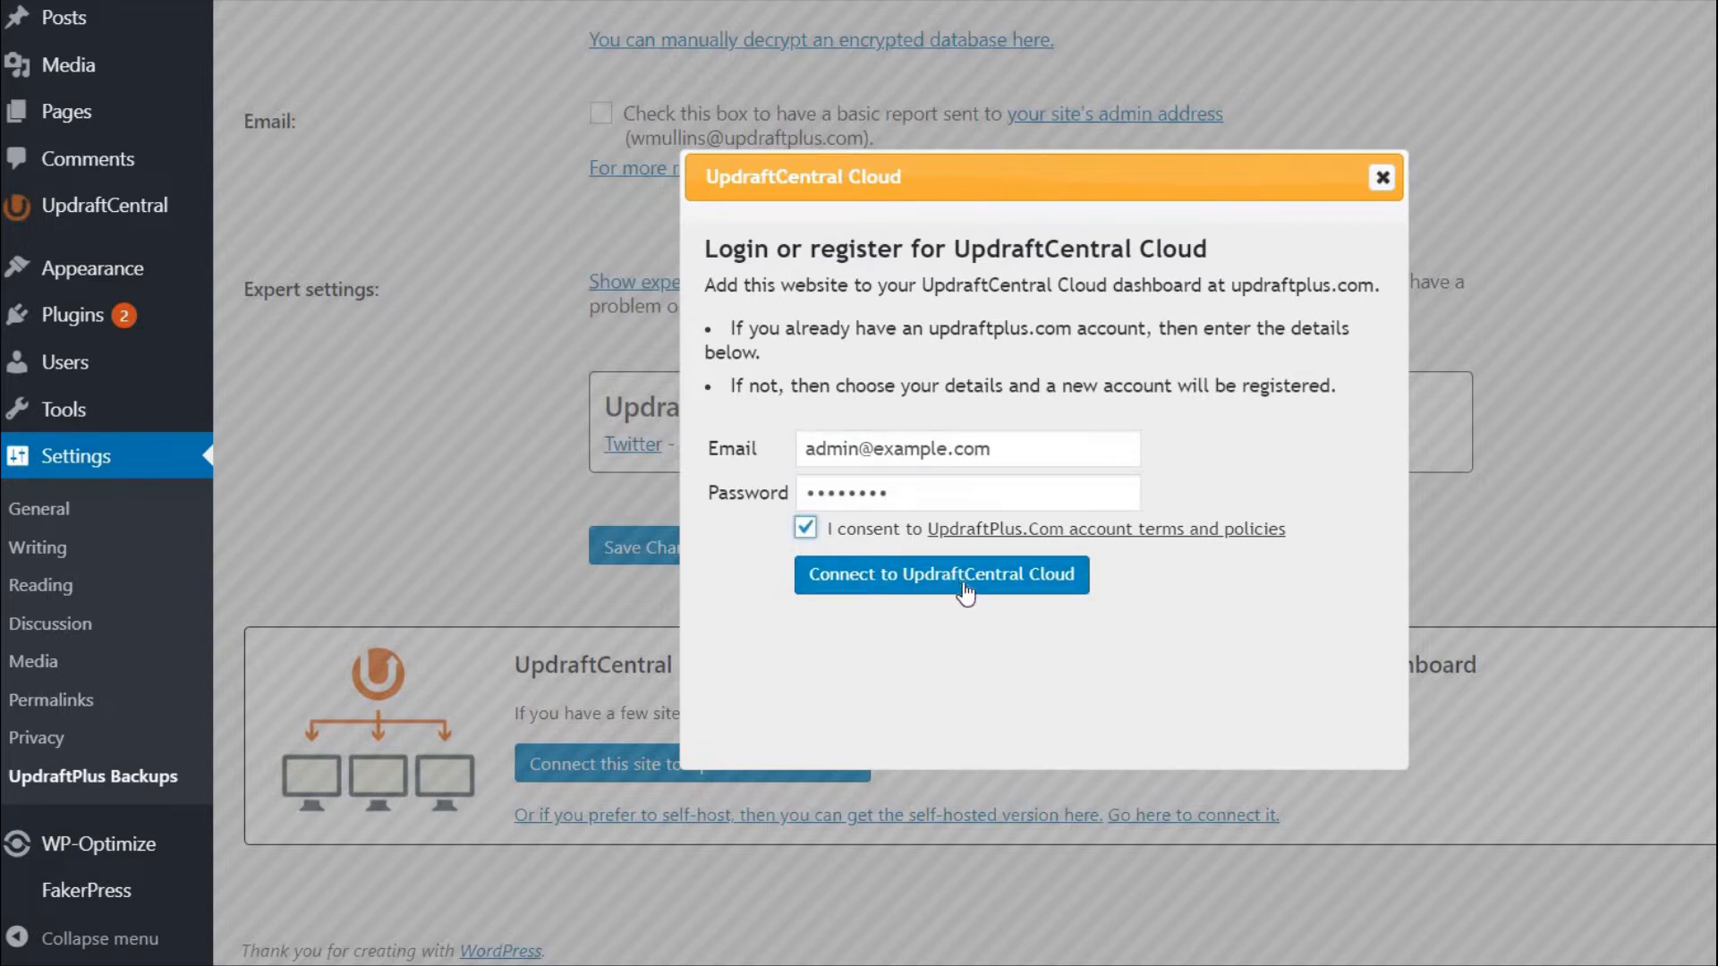
pyautogui.click(939, 574)
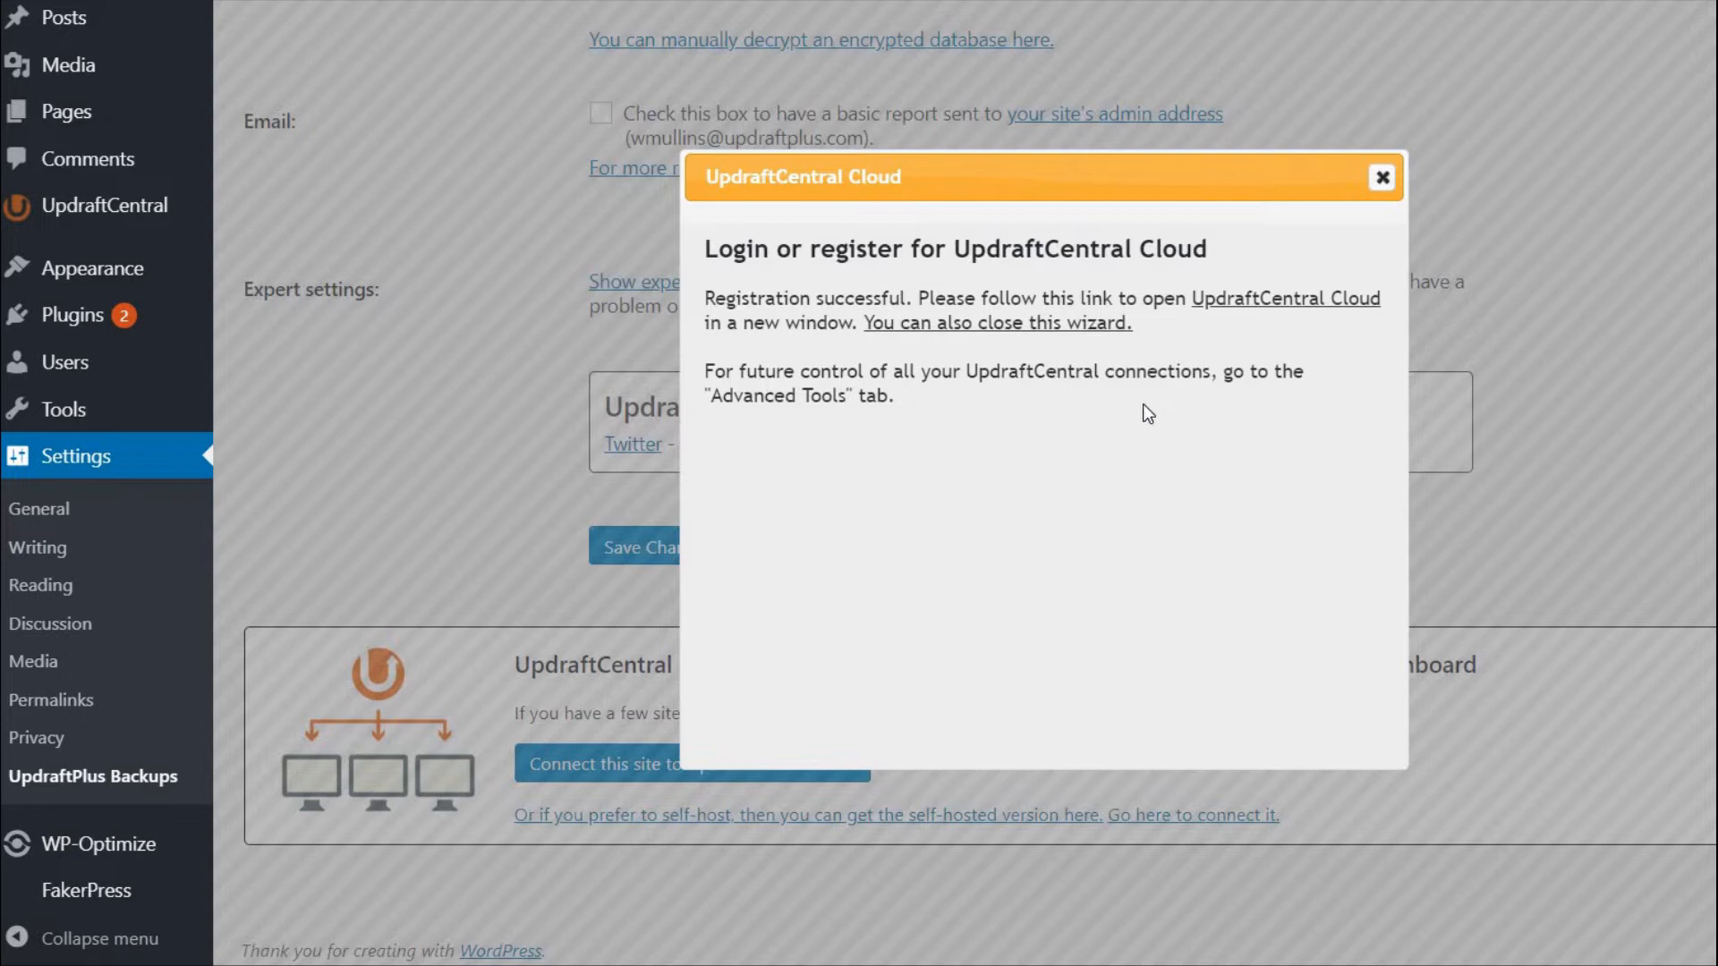
pyautogui.click(1285, 299)
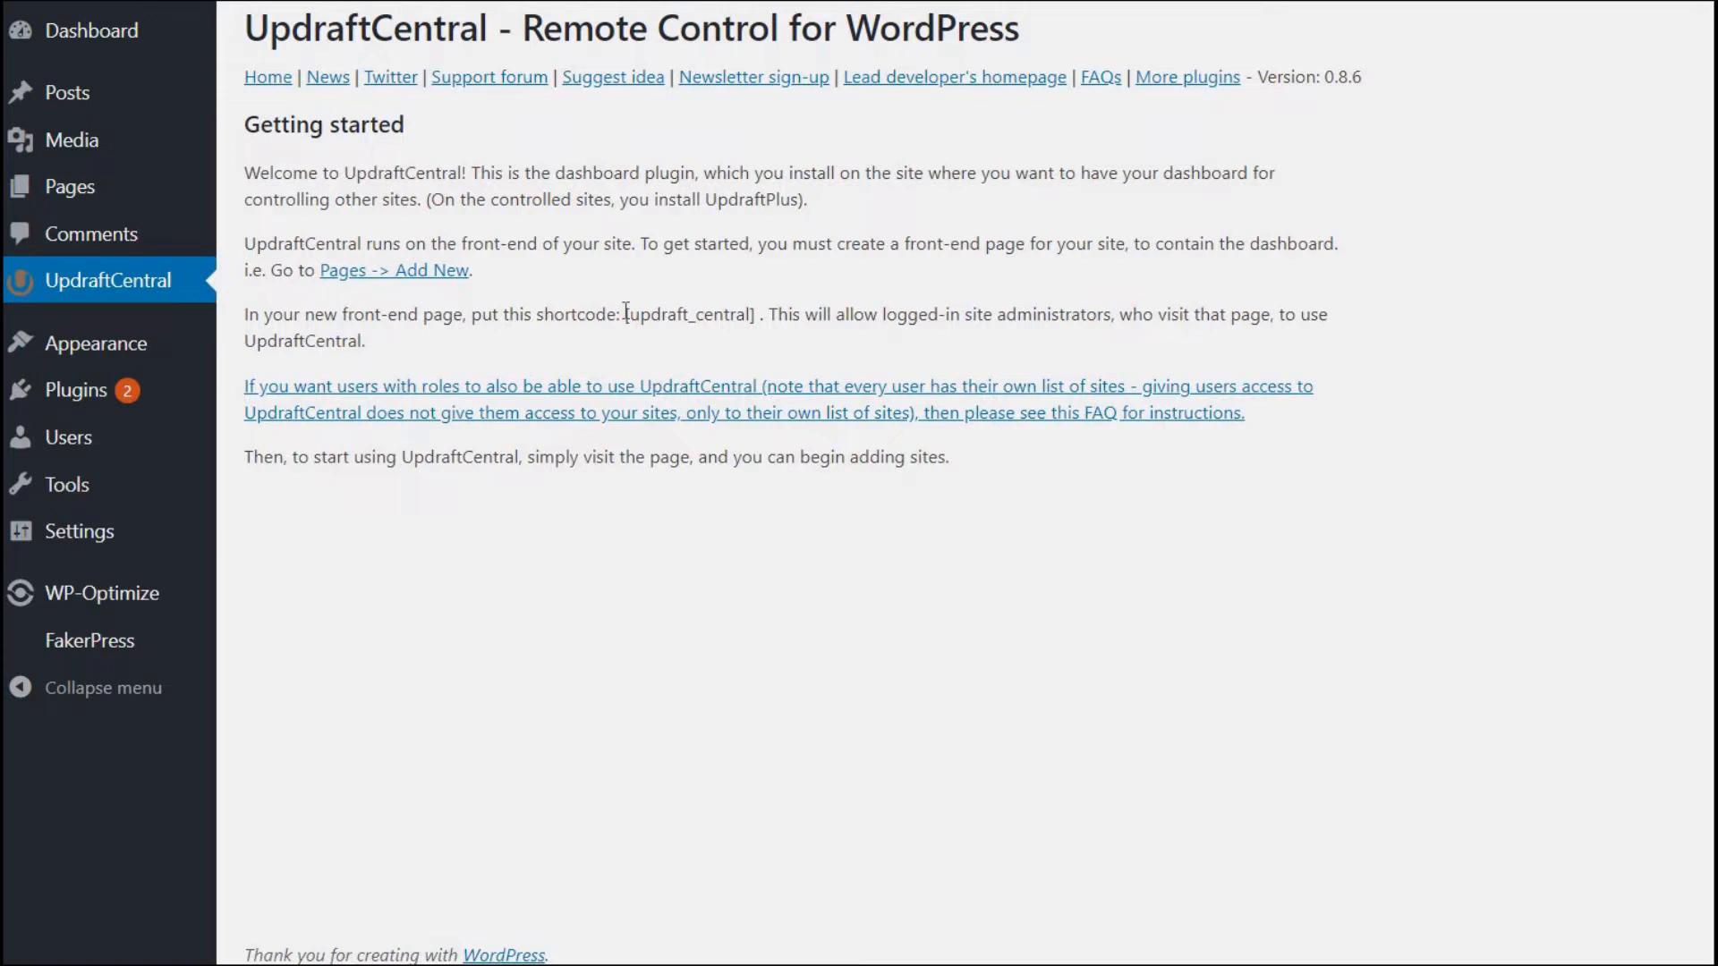
# Step: Copy the [updraft_central] shortcode and paste it into a Shortcode block on a new page
pyautogui.doubleClick(691, 315)
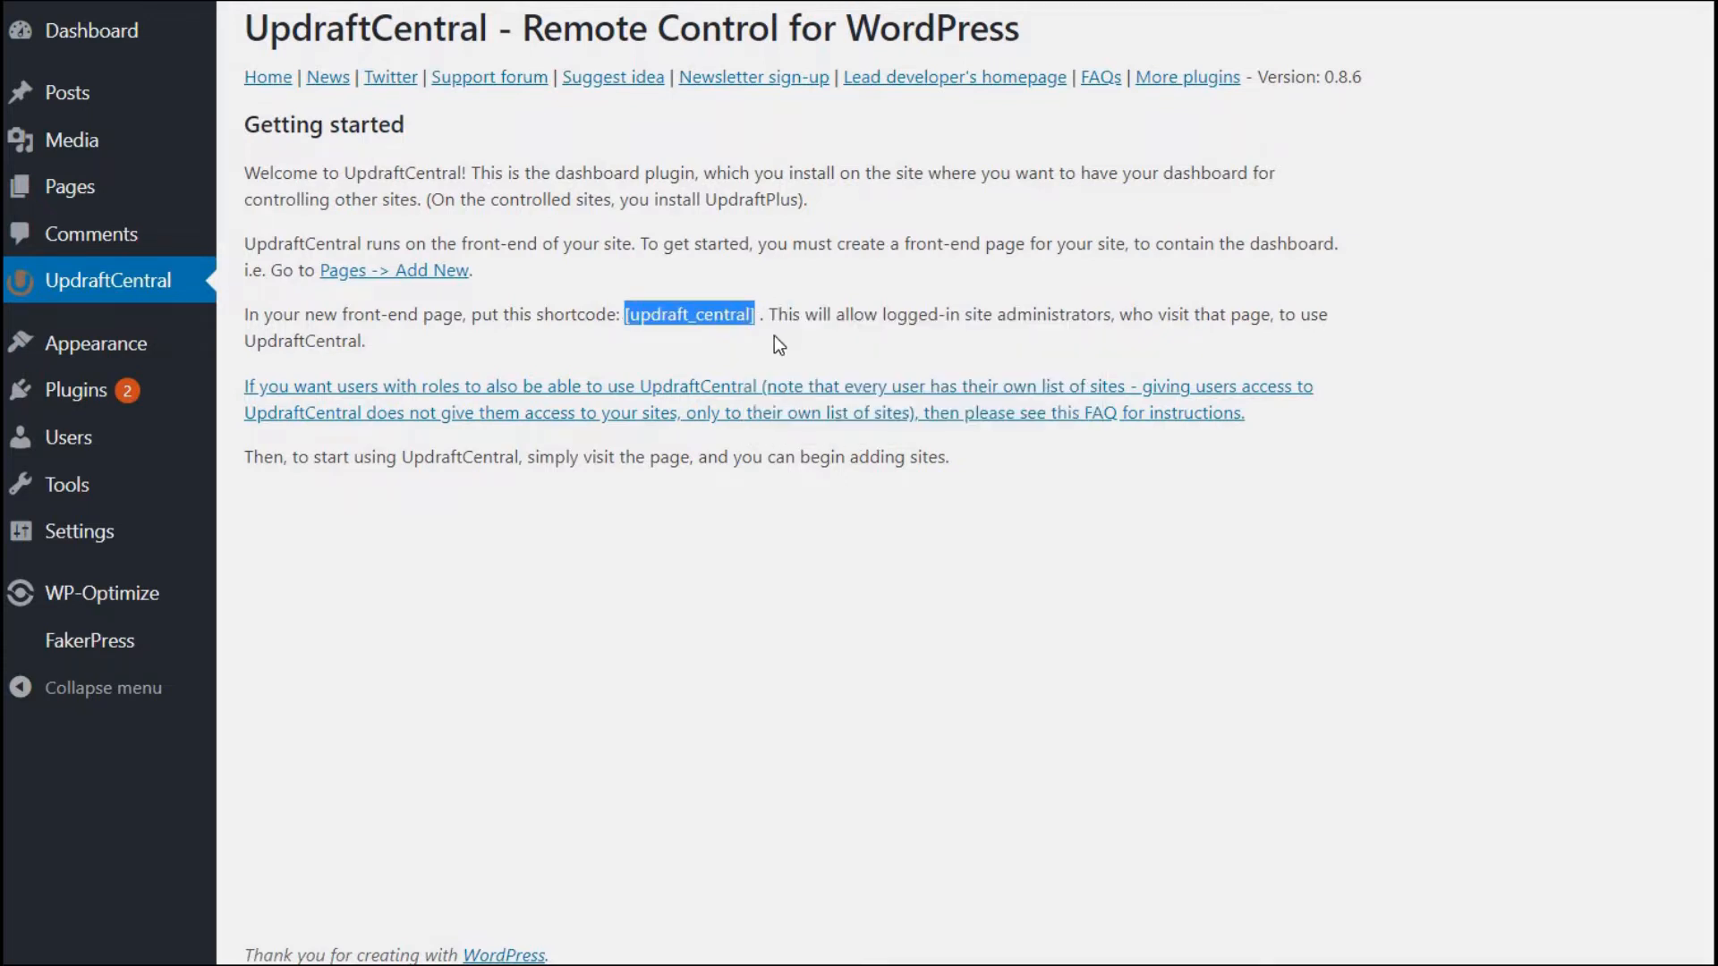
pyautogui.moveTo(404, 279)
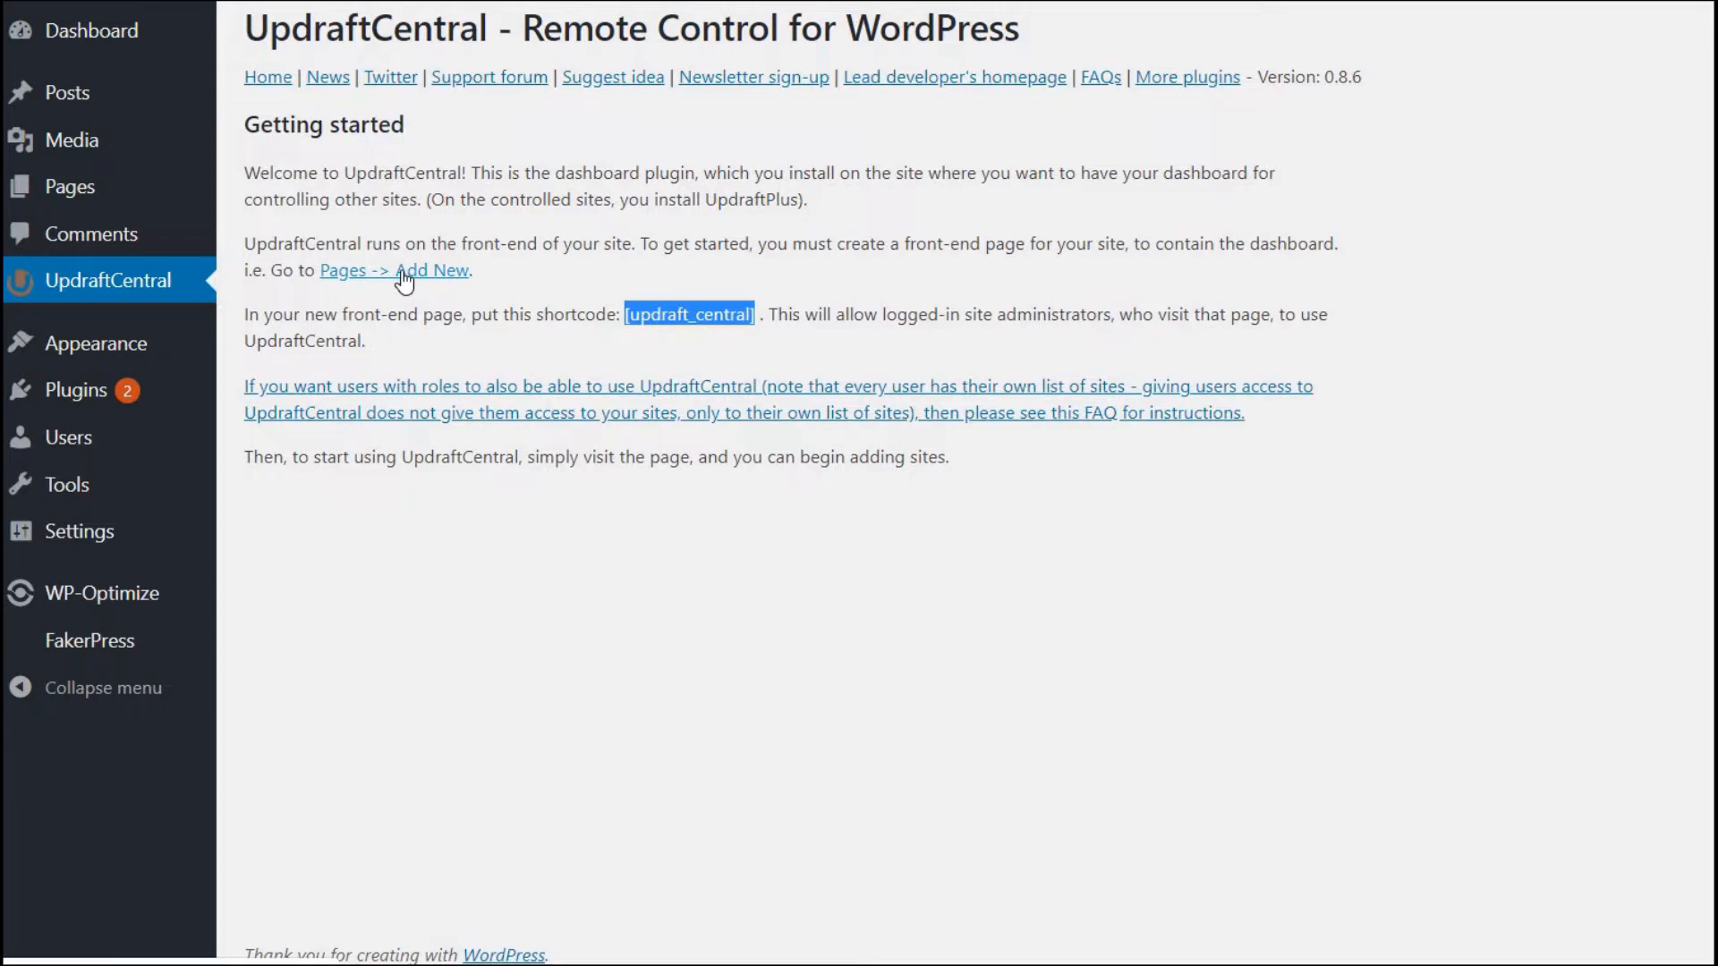
pyautogui.click(435, 270)
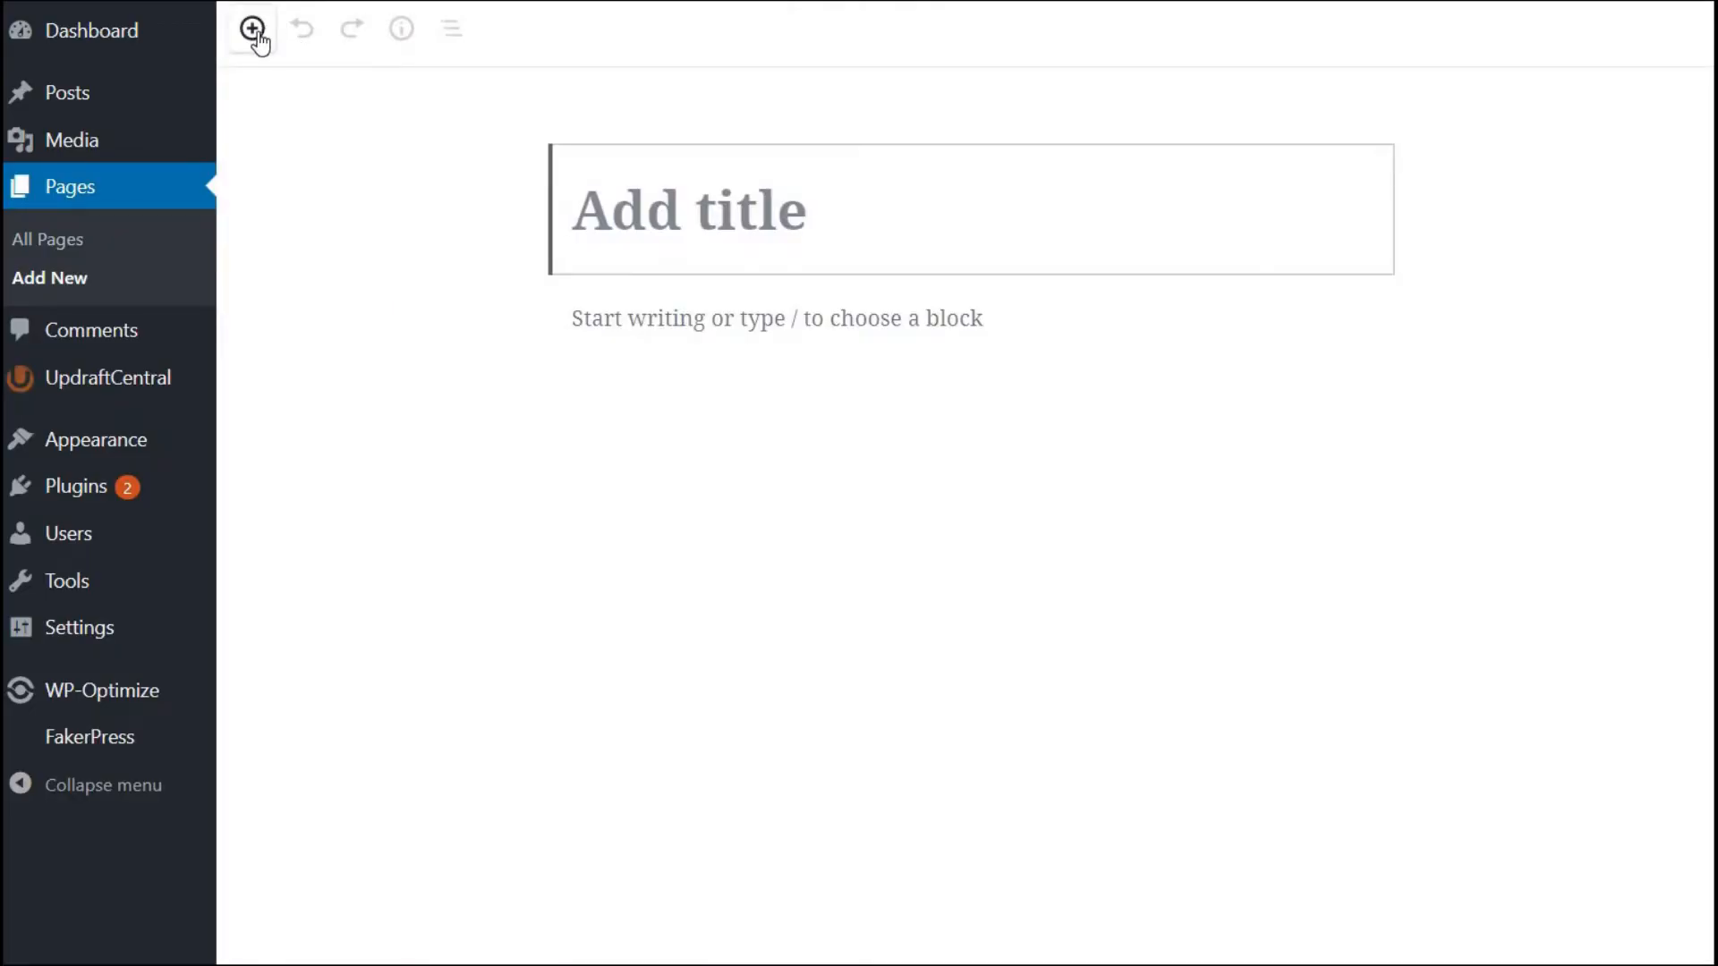
pyautogui.click(252, 28)
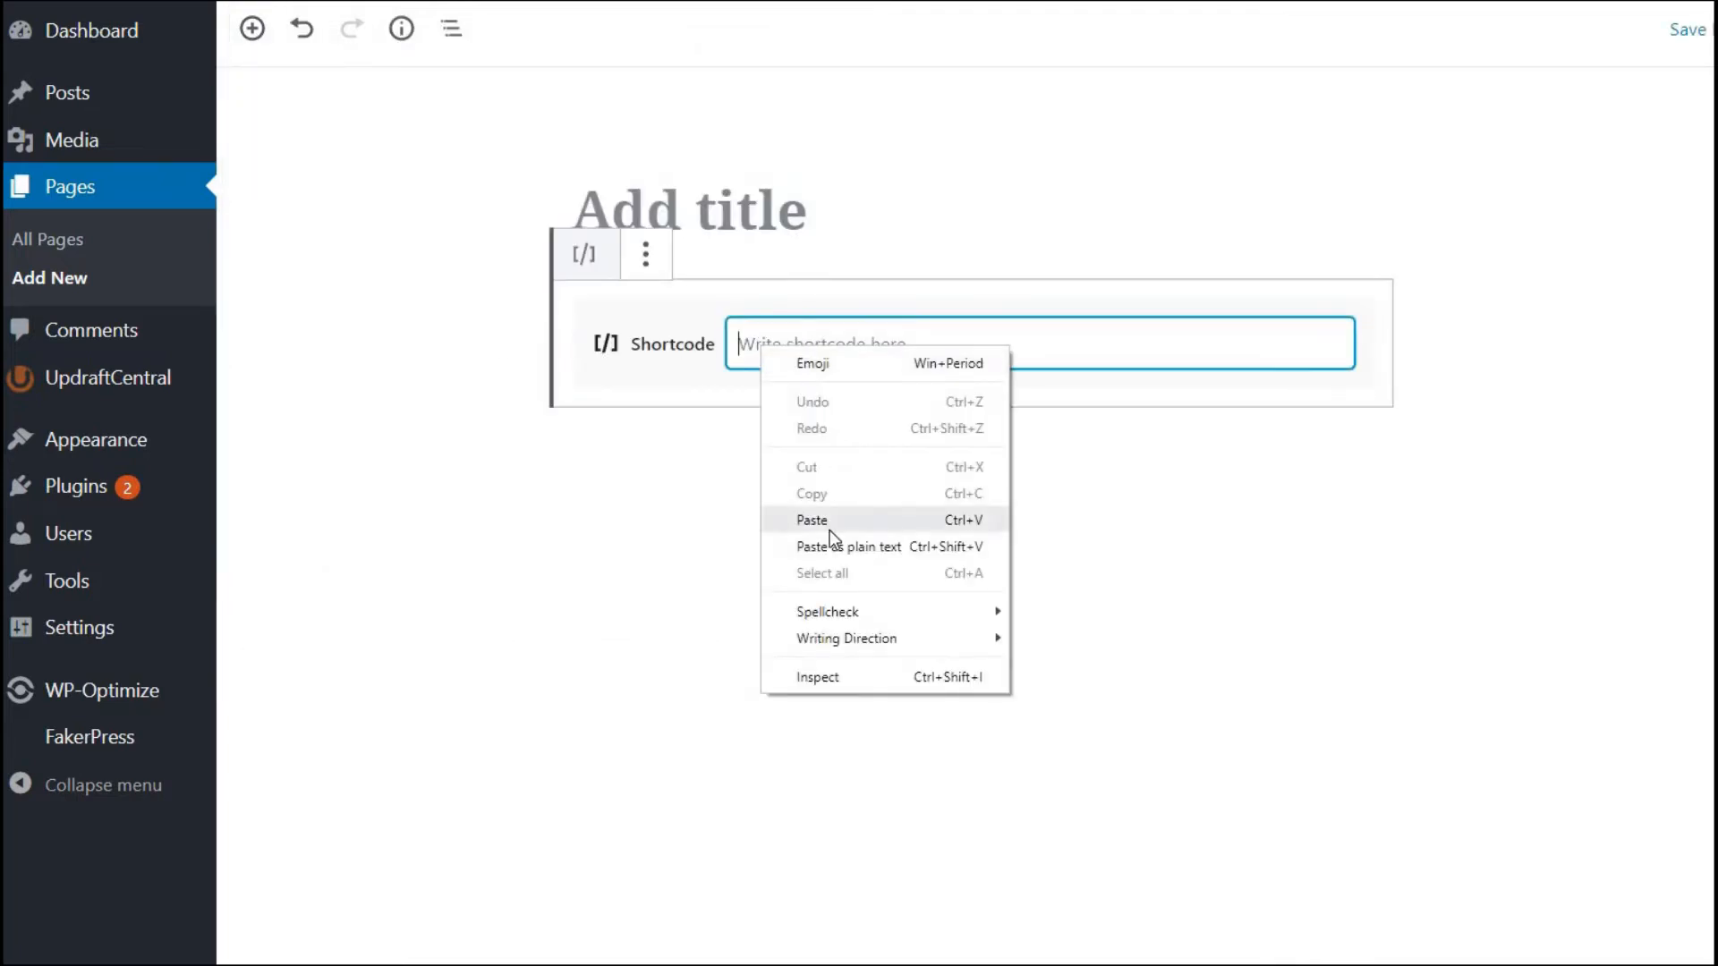
pyautogui.click(812, 519)
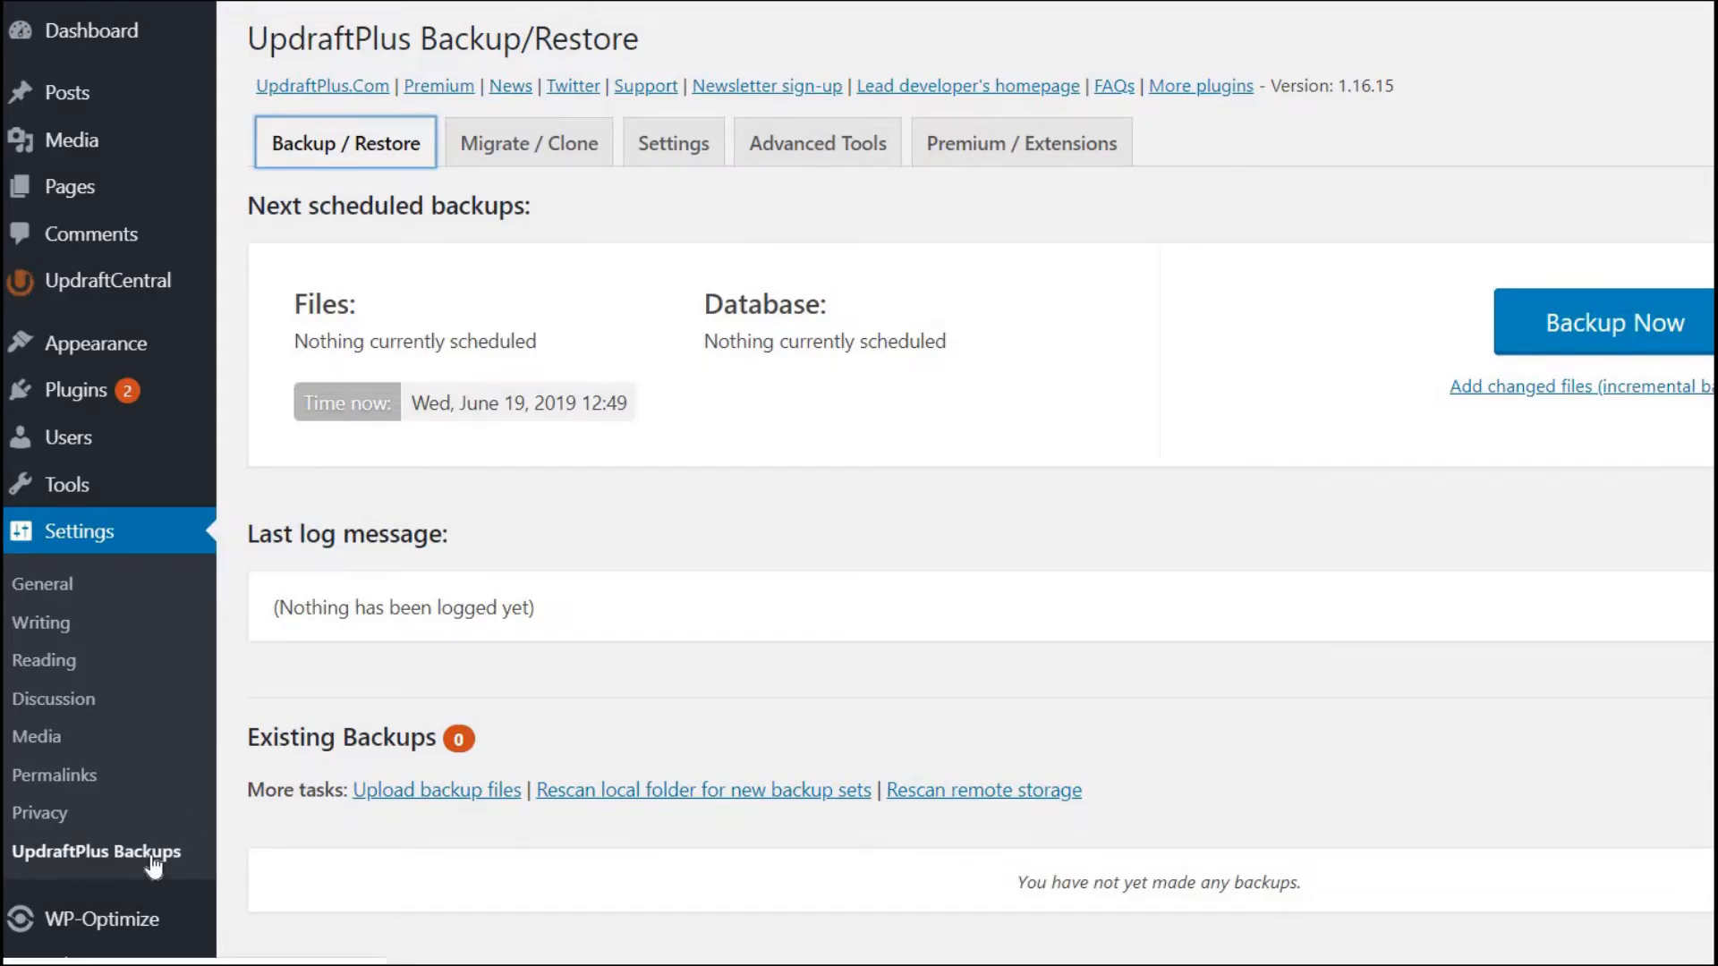
pyautogui.moveTo(816, 143)
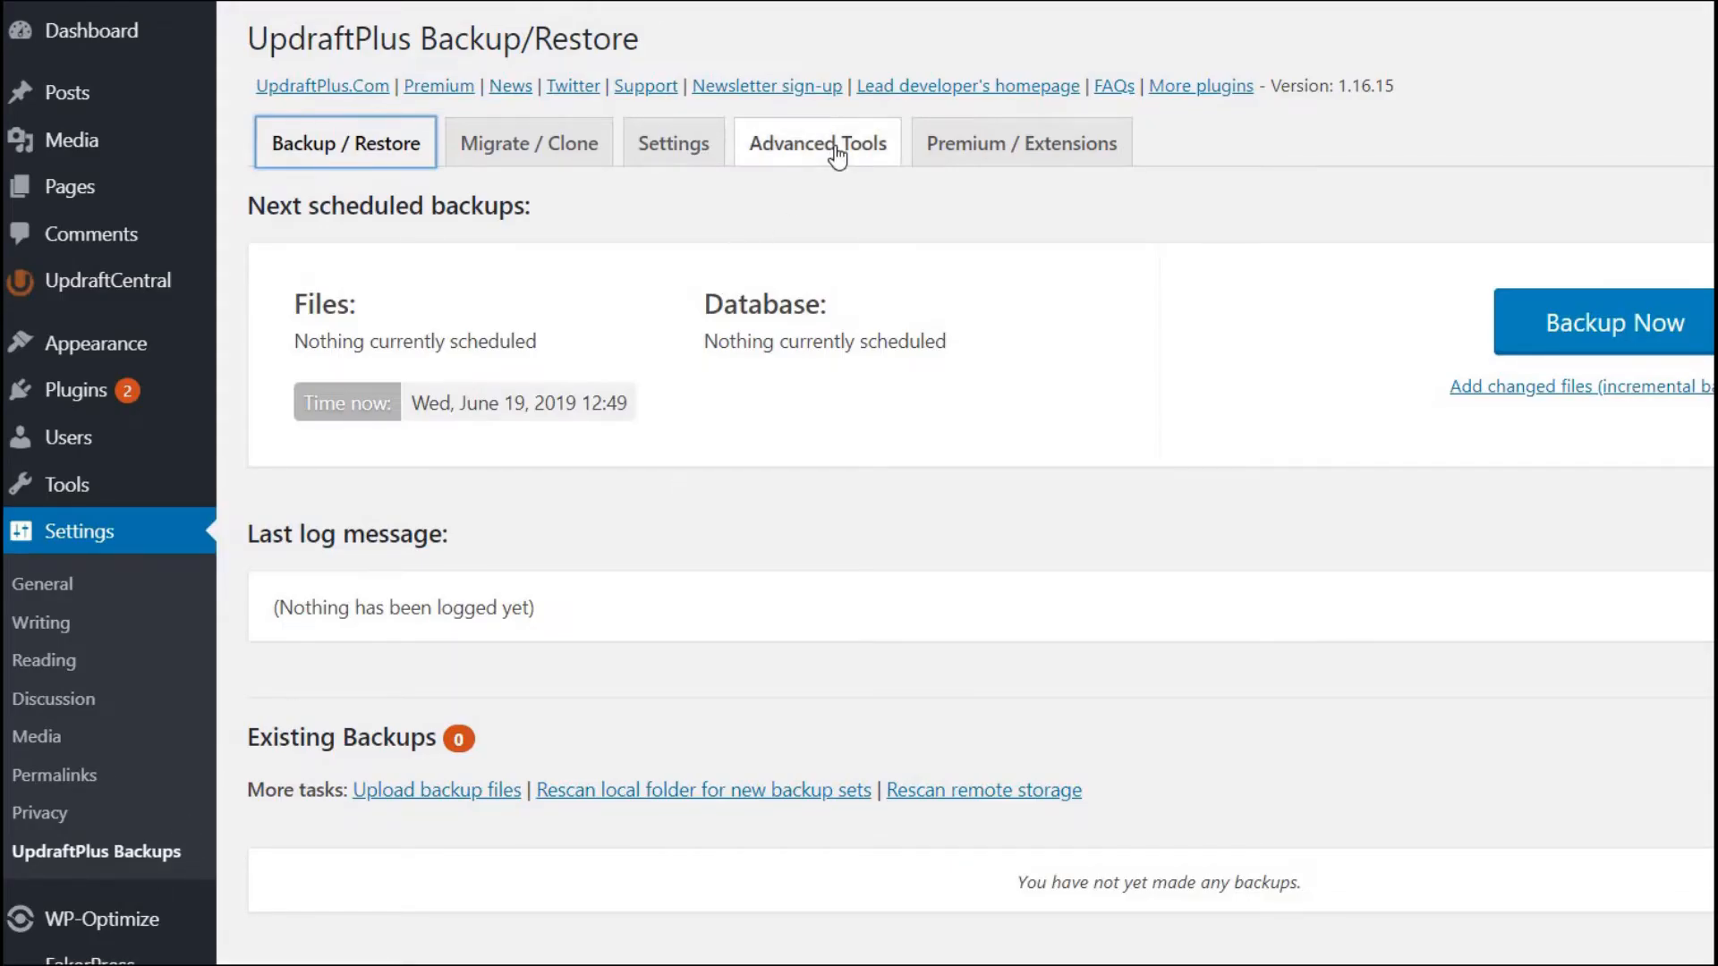
# Step: In Advanced Tools > UpdraftCentral, choose connecting to a self-hosted dashboard
pyautogui.click(816, 143)
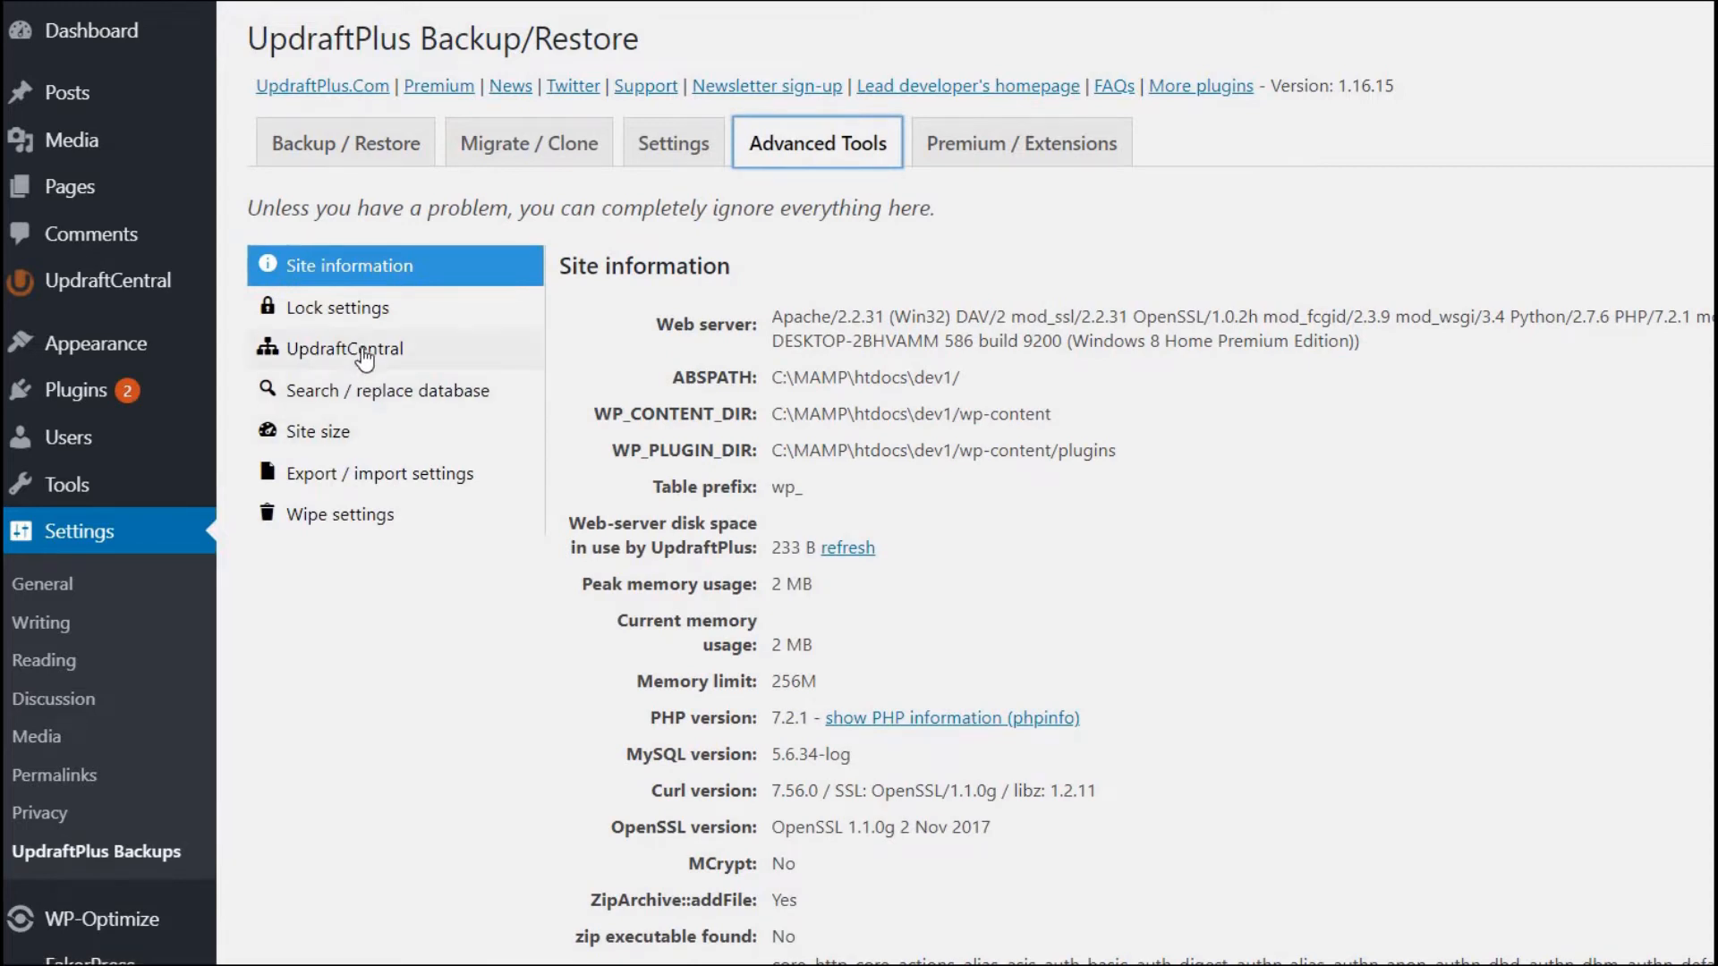
pyautogui.click(349, 349)
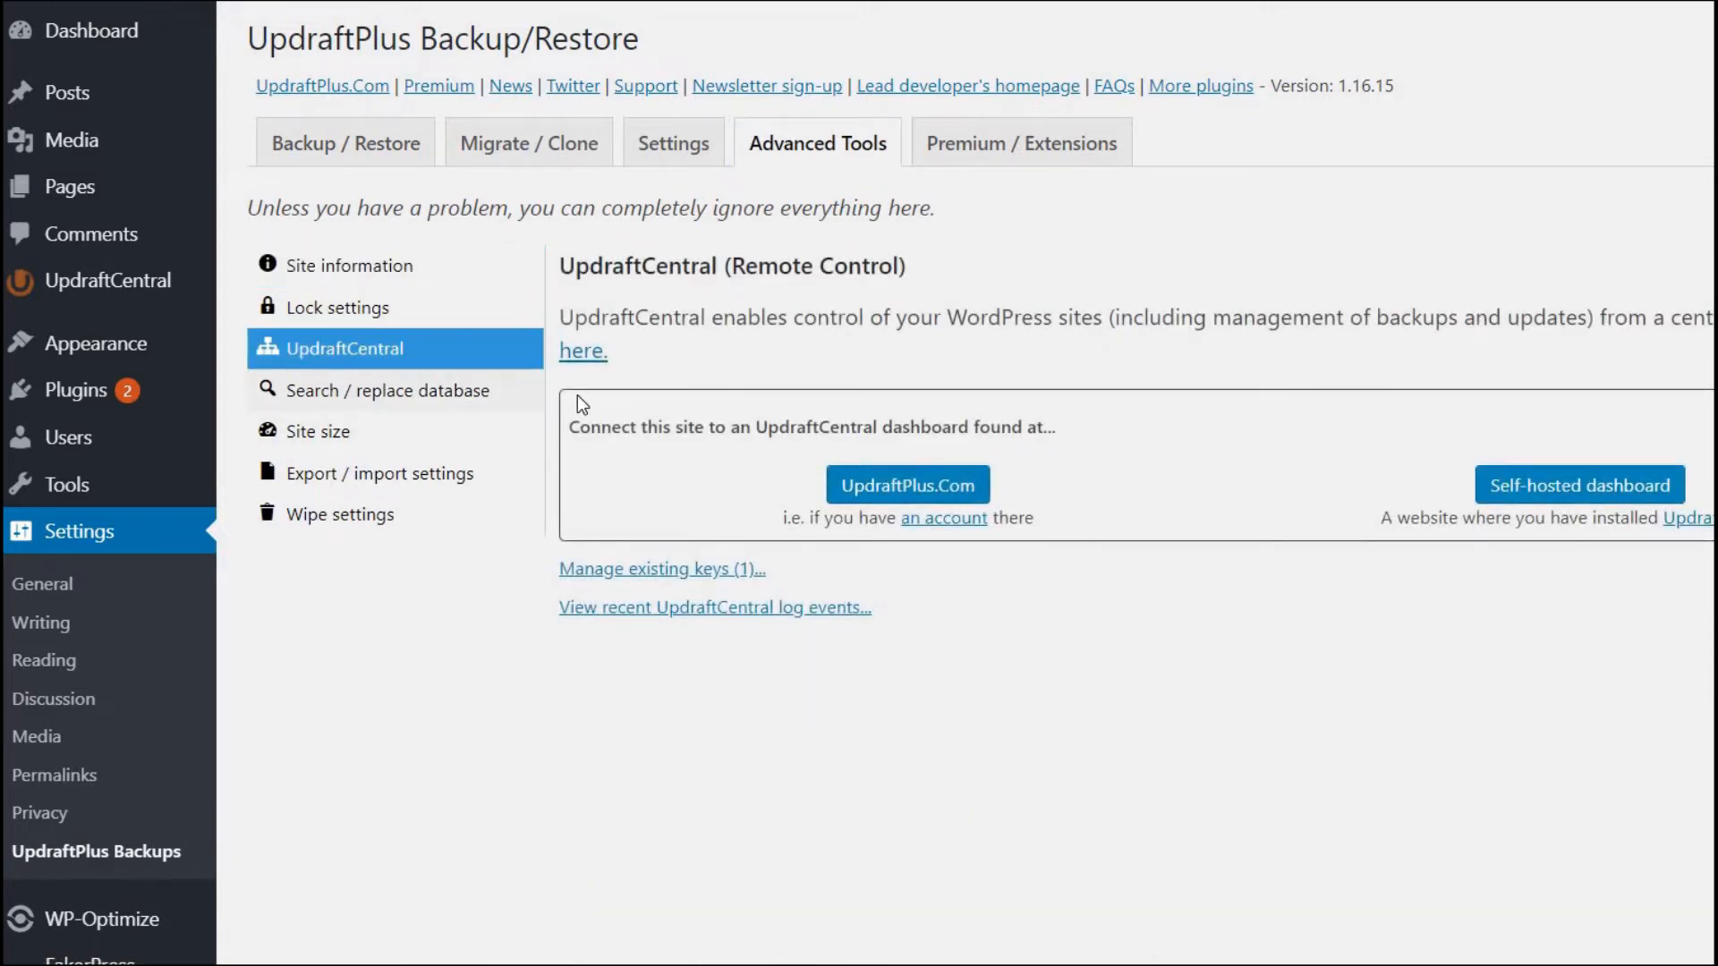
pyautogui.click(1578, 485)
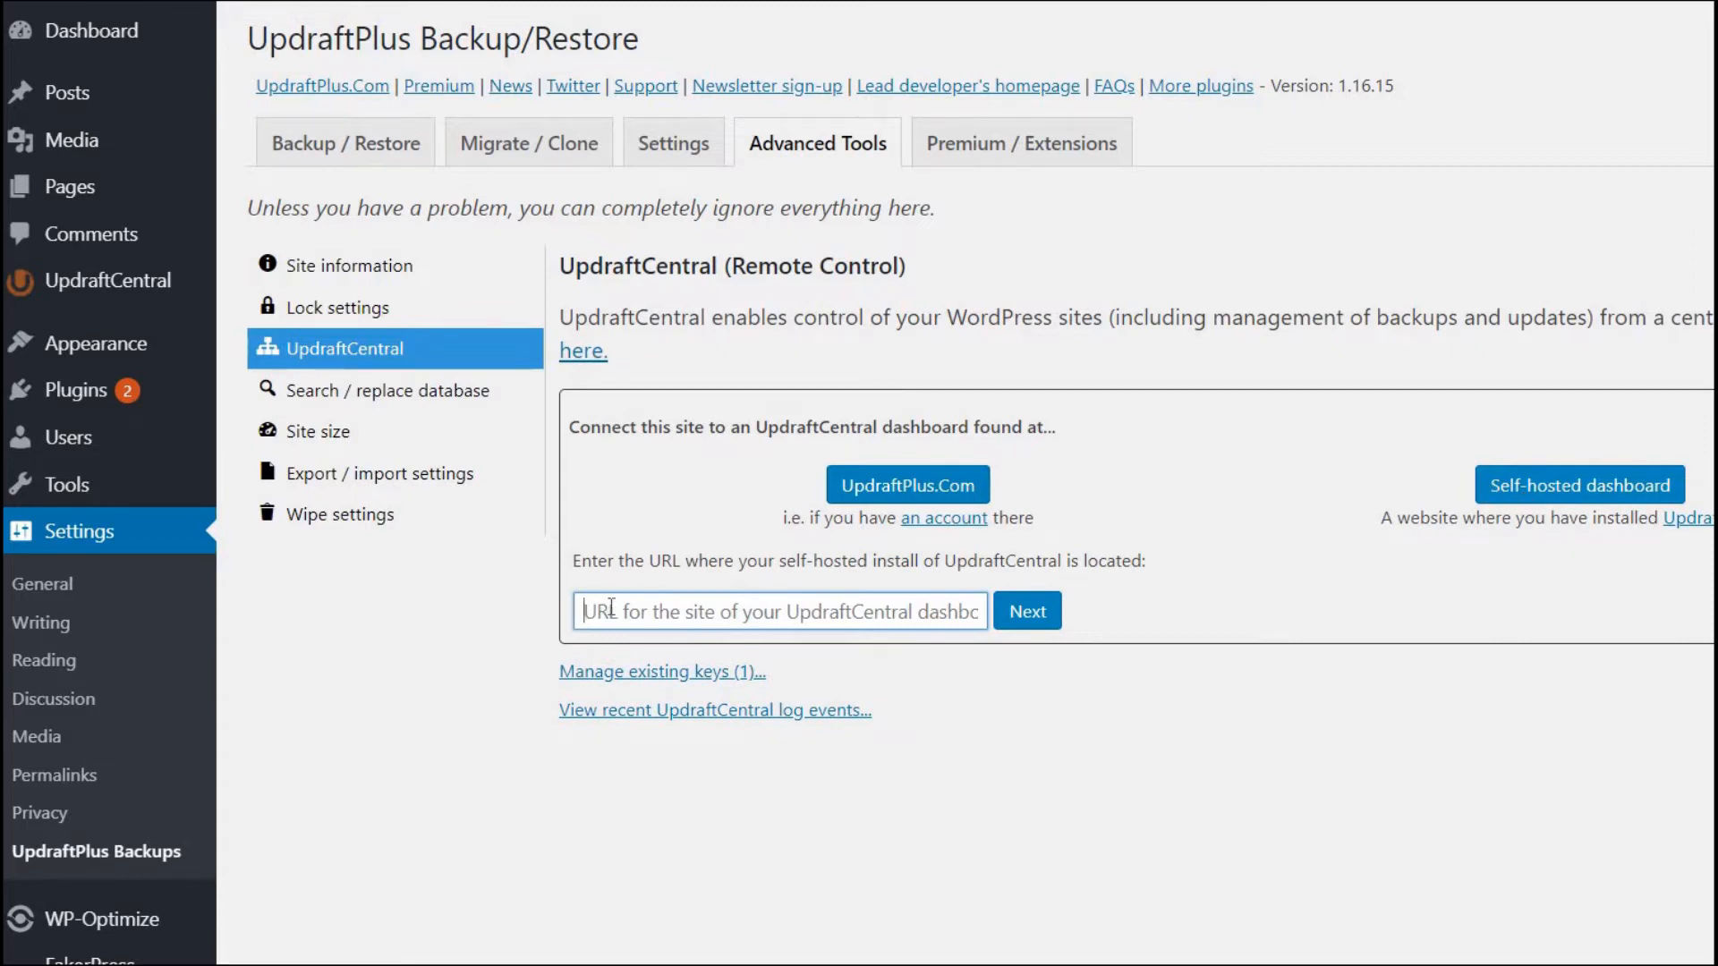
pyautogui.write('http://localhost/dev1')
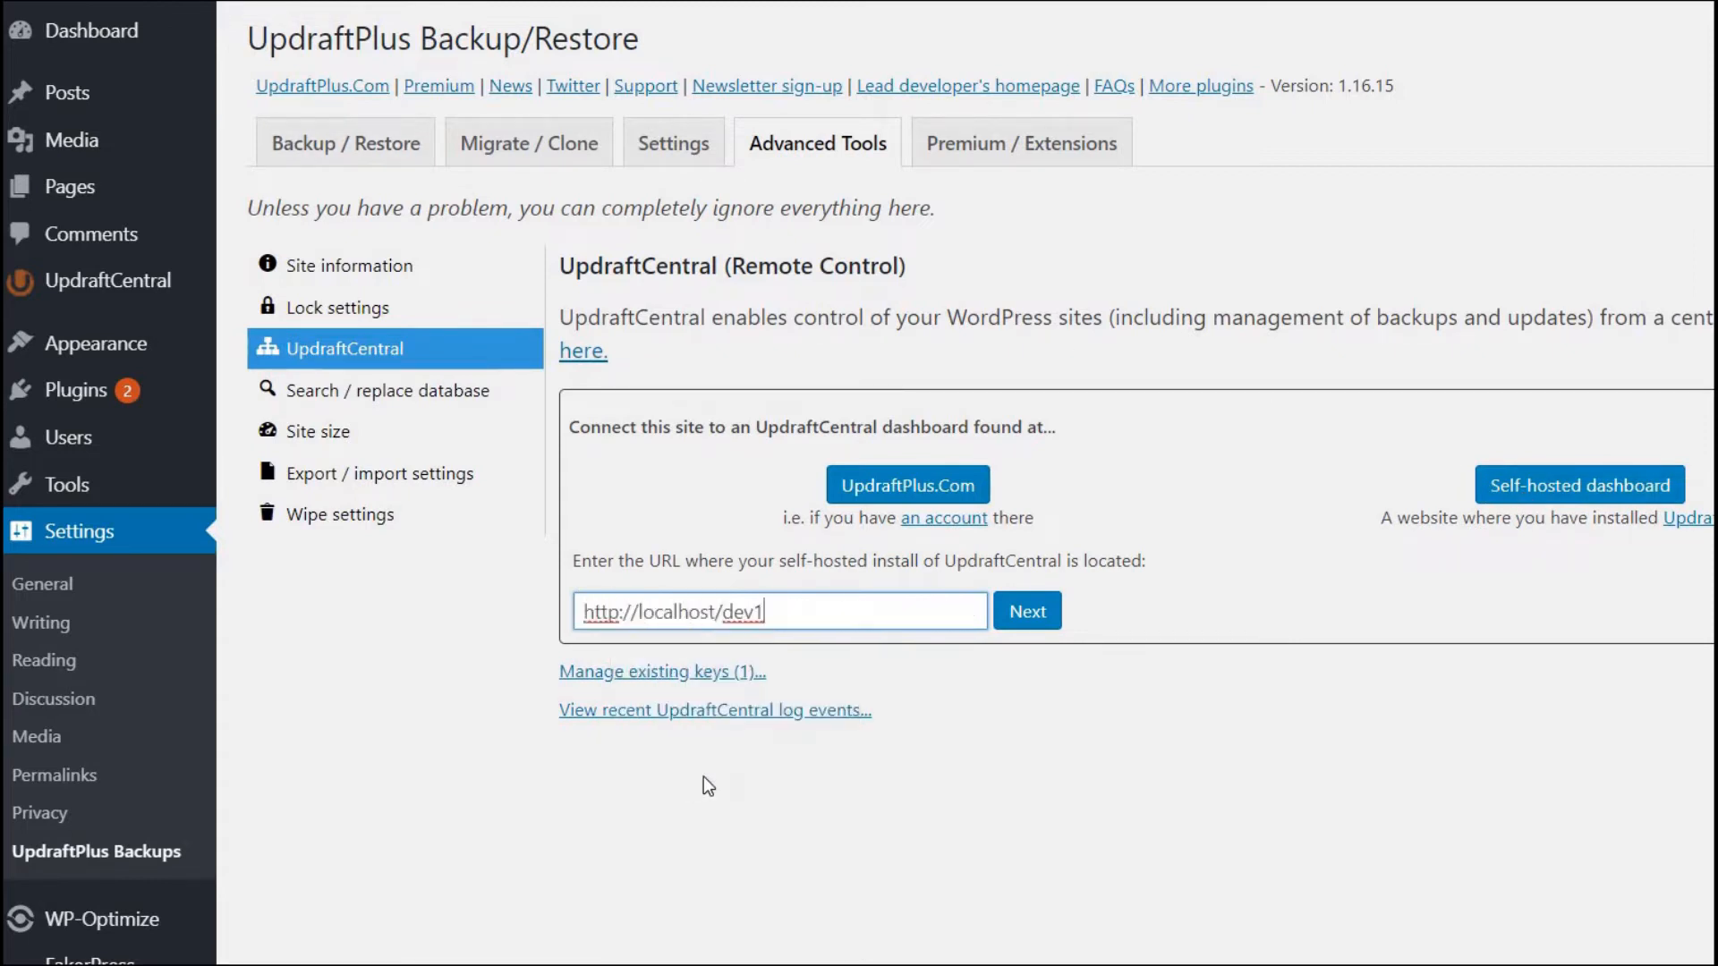
pyautogui.moveTo(1027, 610)
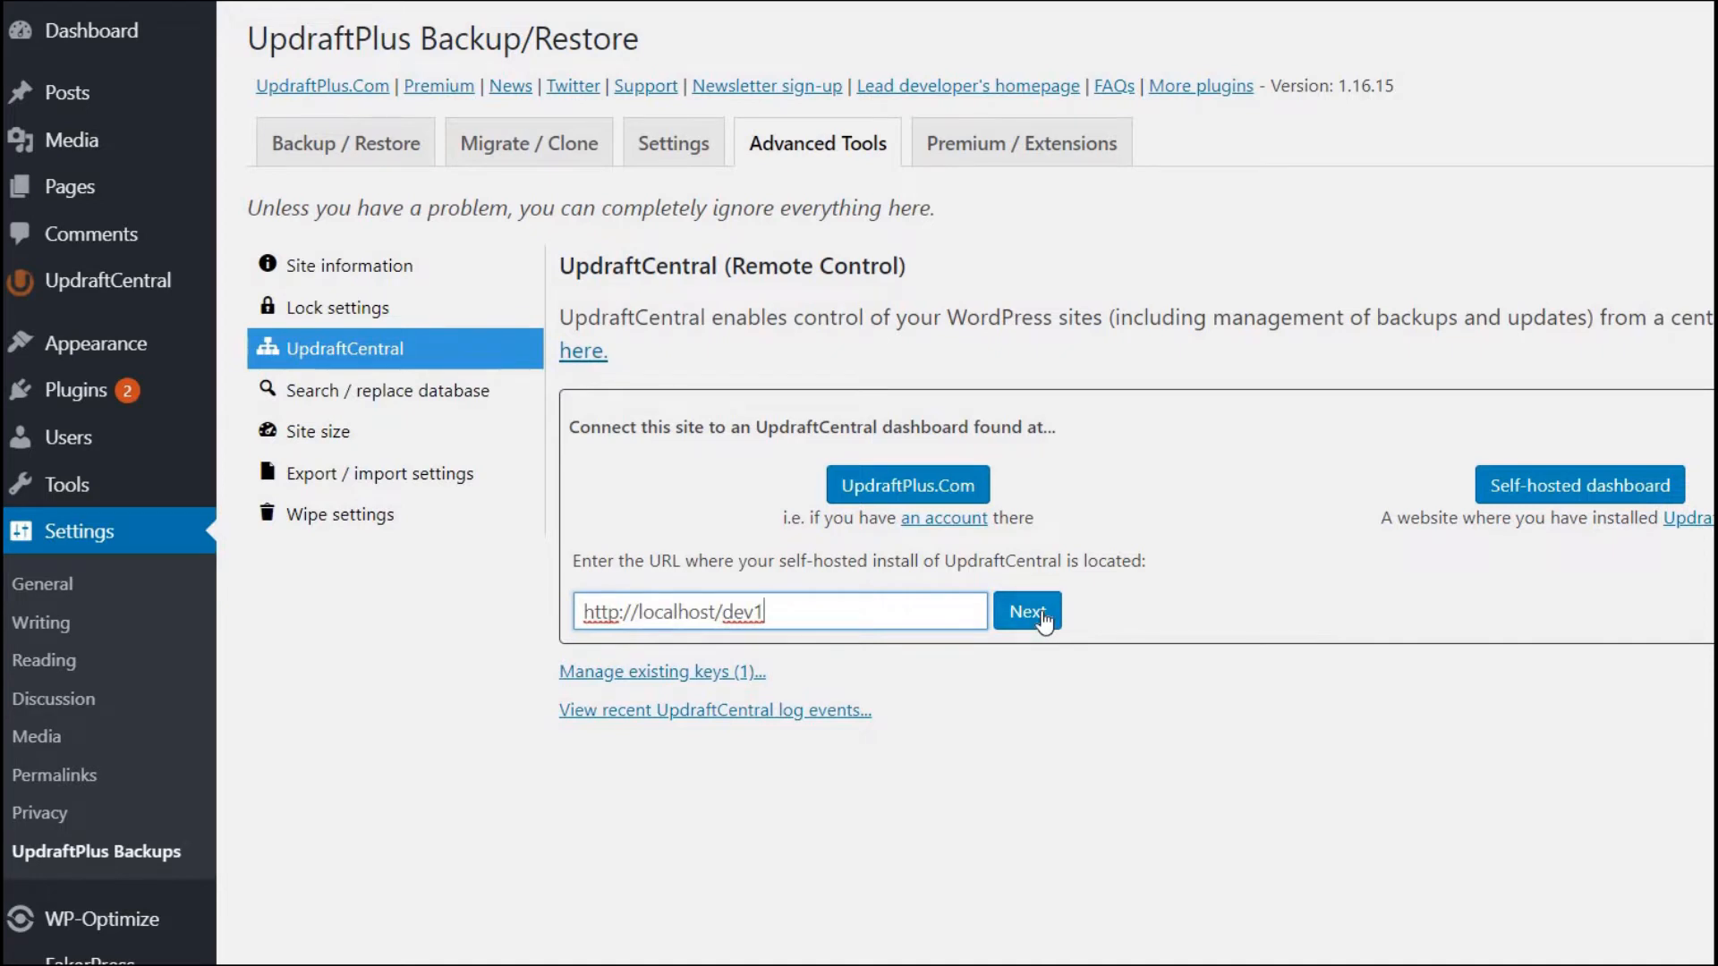
pyautogui.click(1025, 610)
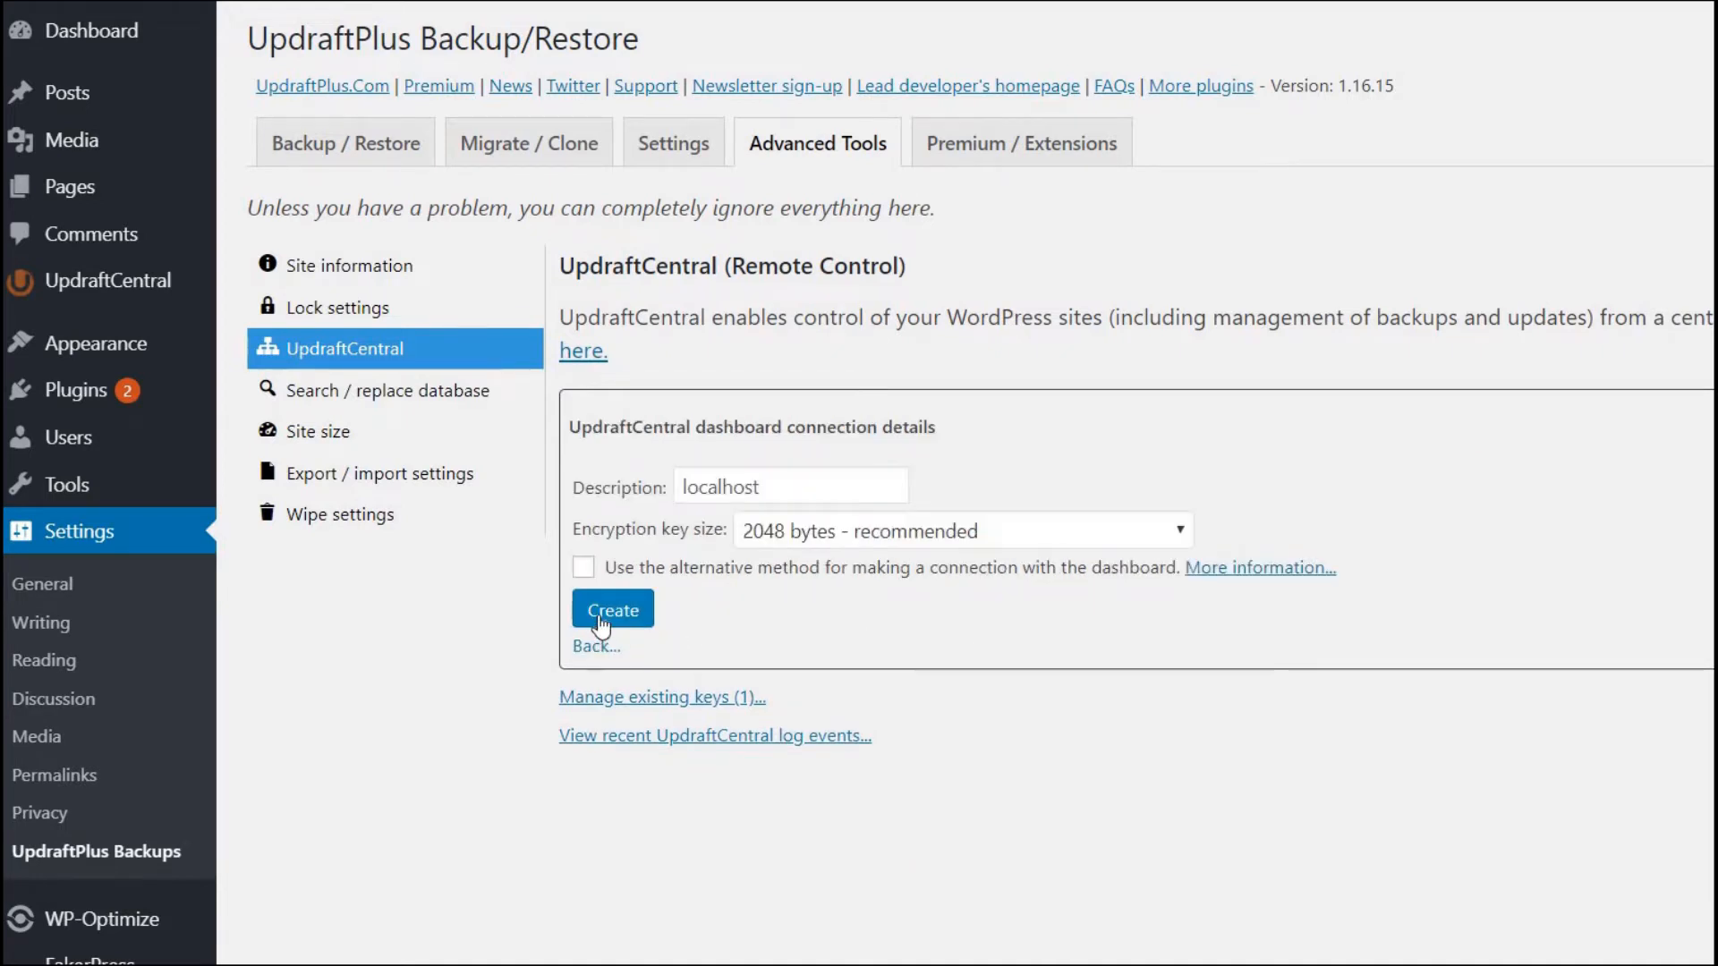
pyautogui.click(612, 608)
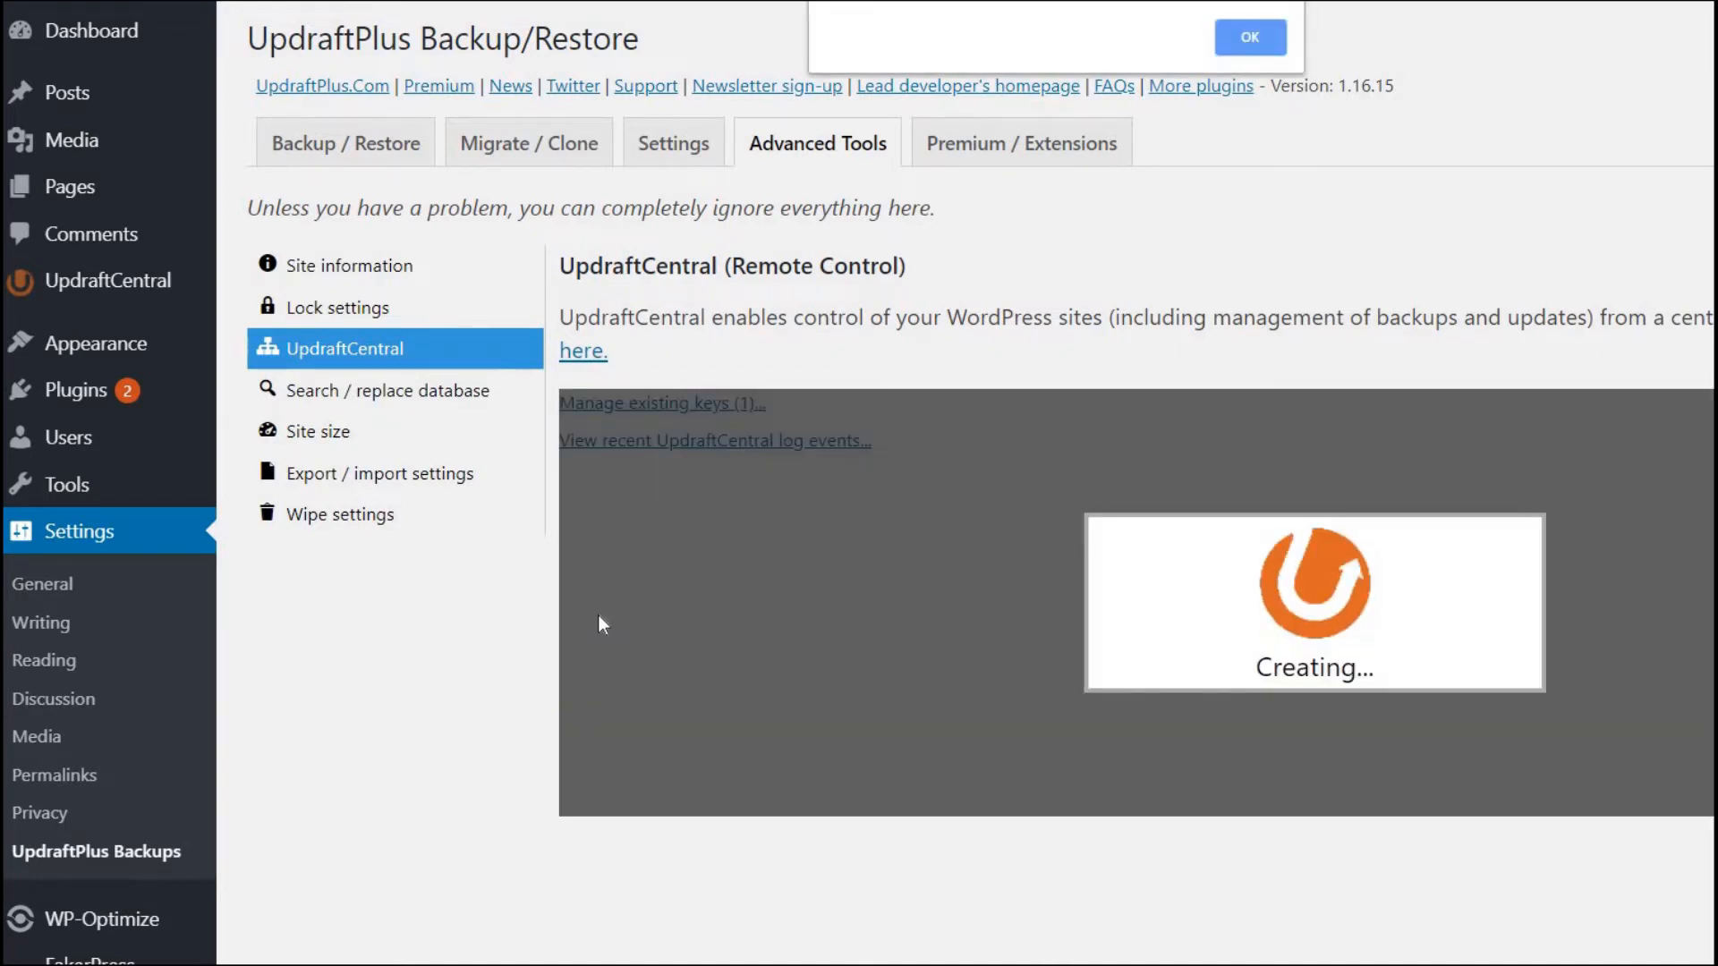
pyautogui.click(1249, 36)
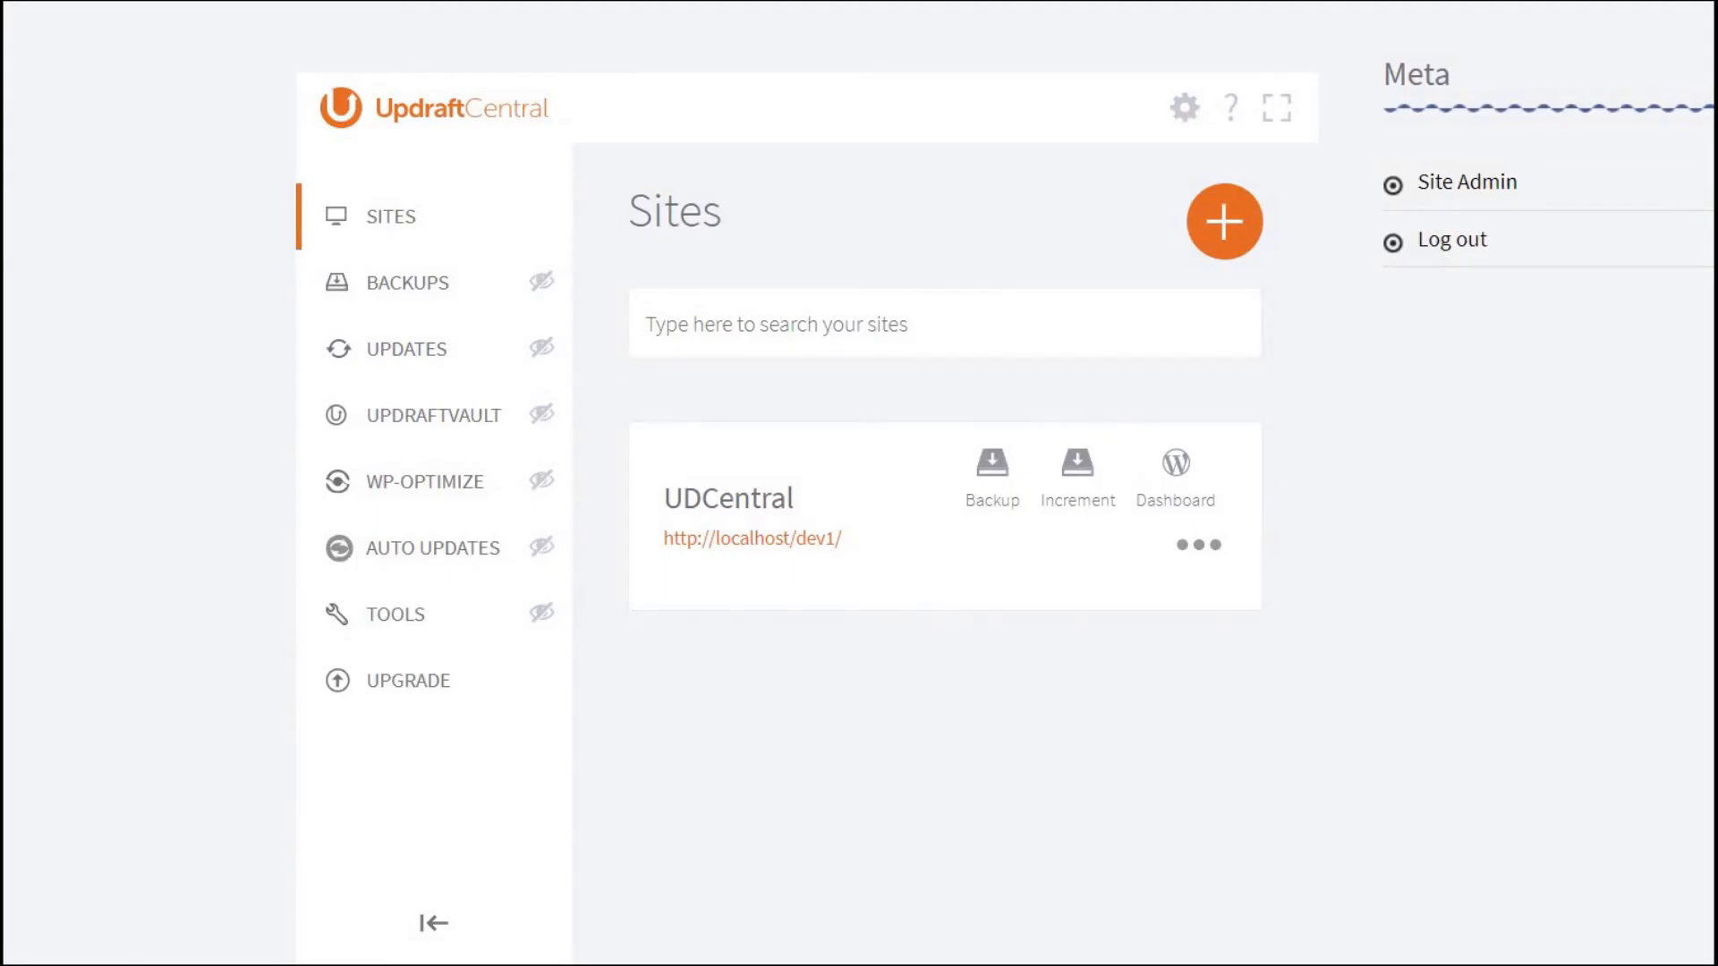
pyautogui.moveTo(720, 297)
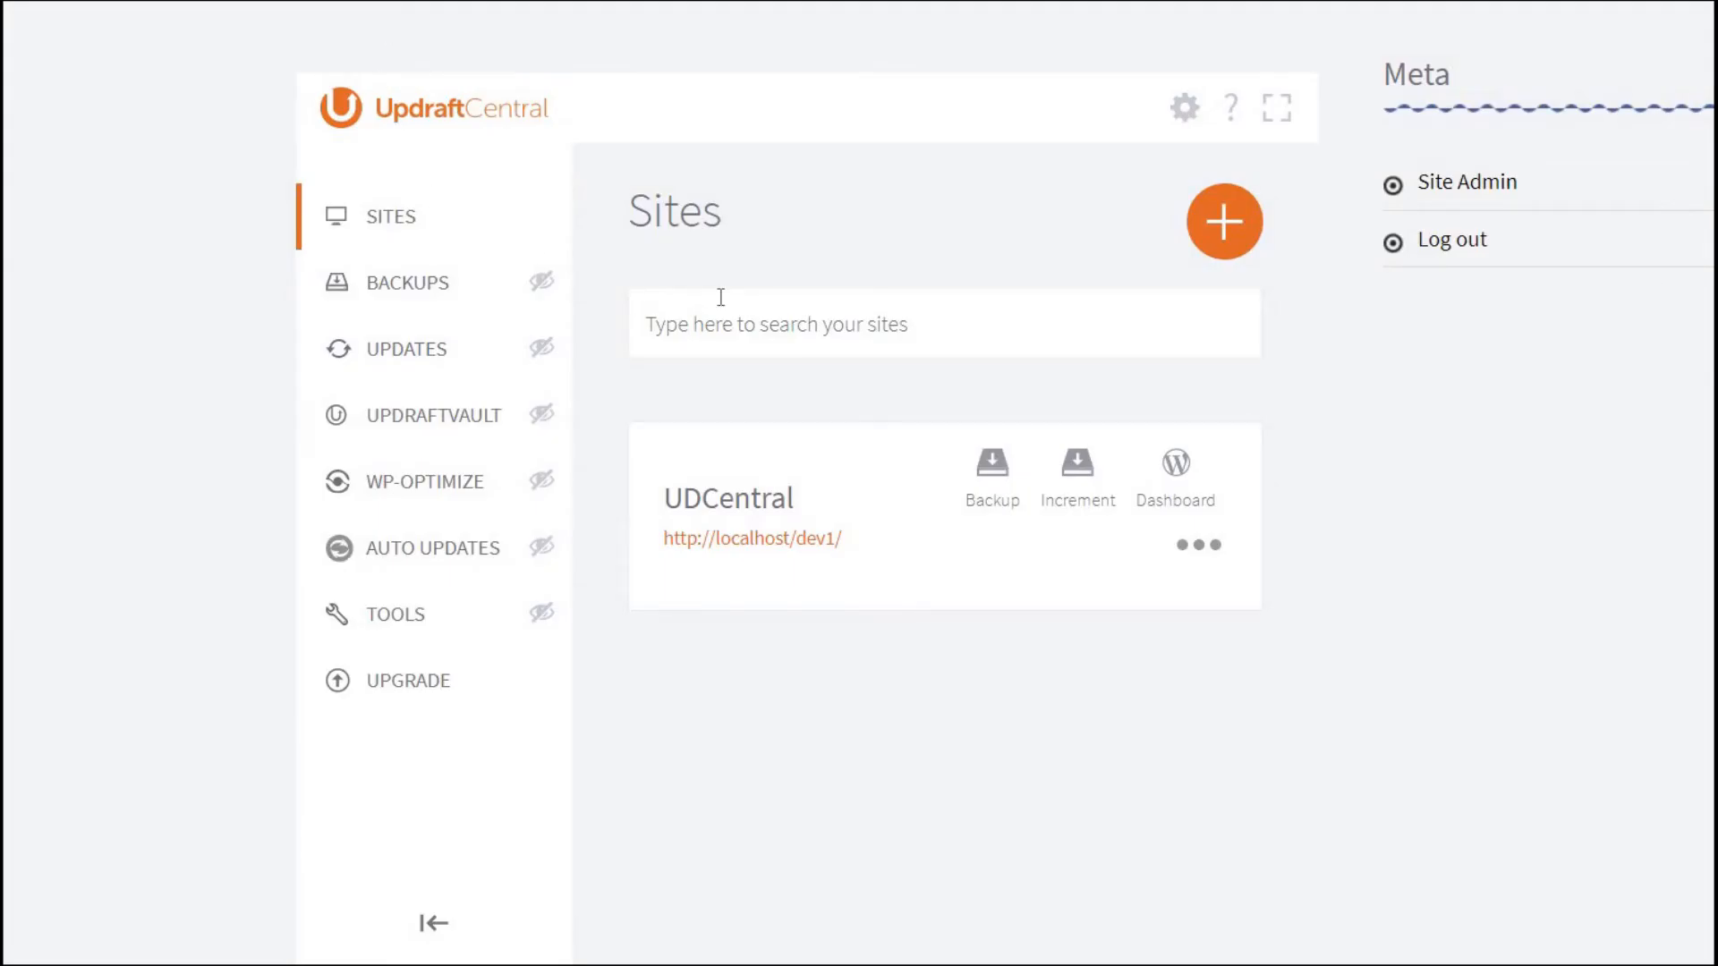
# Step: Add the local site to the self-hosted dashboard by submitting its pasted connection key
pyautogui.click(1224, 222)
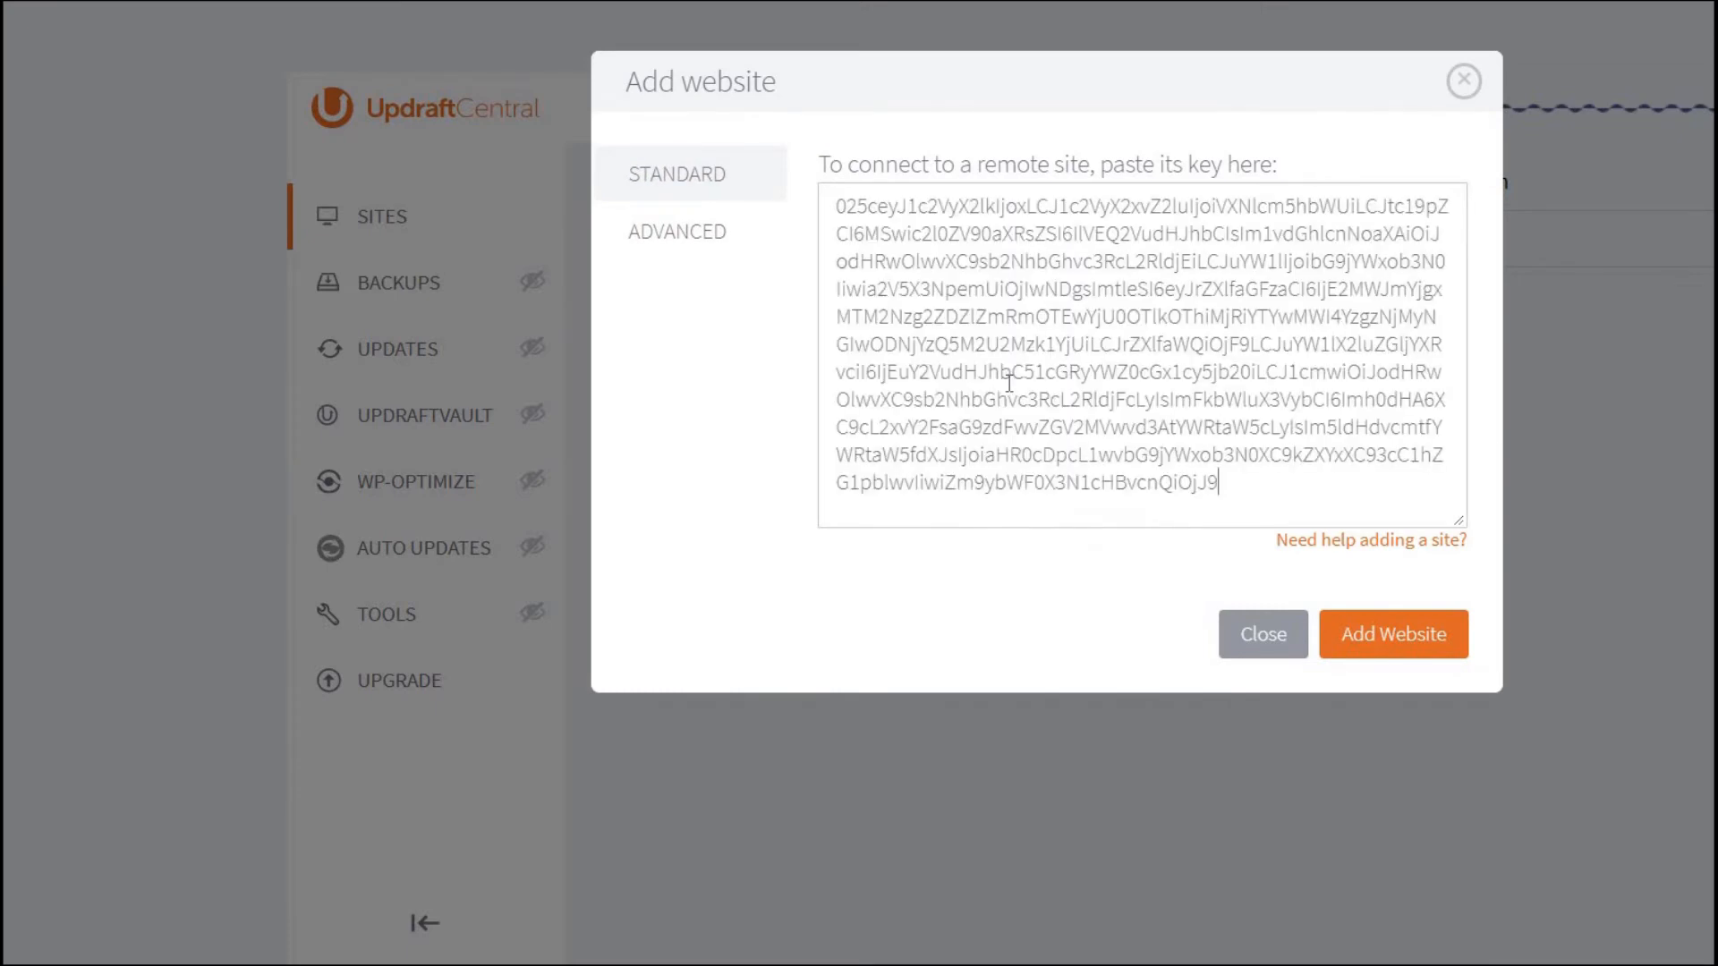
pyautogui.moveTo(1395, 634)
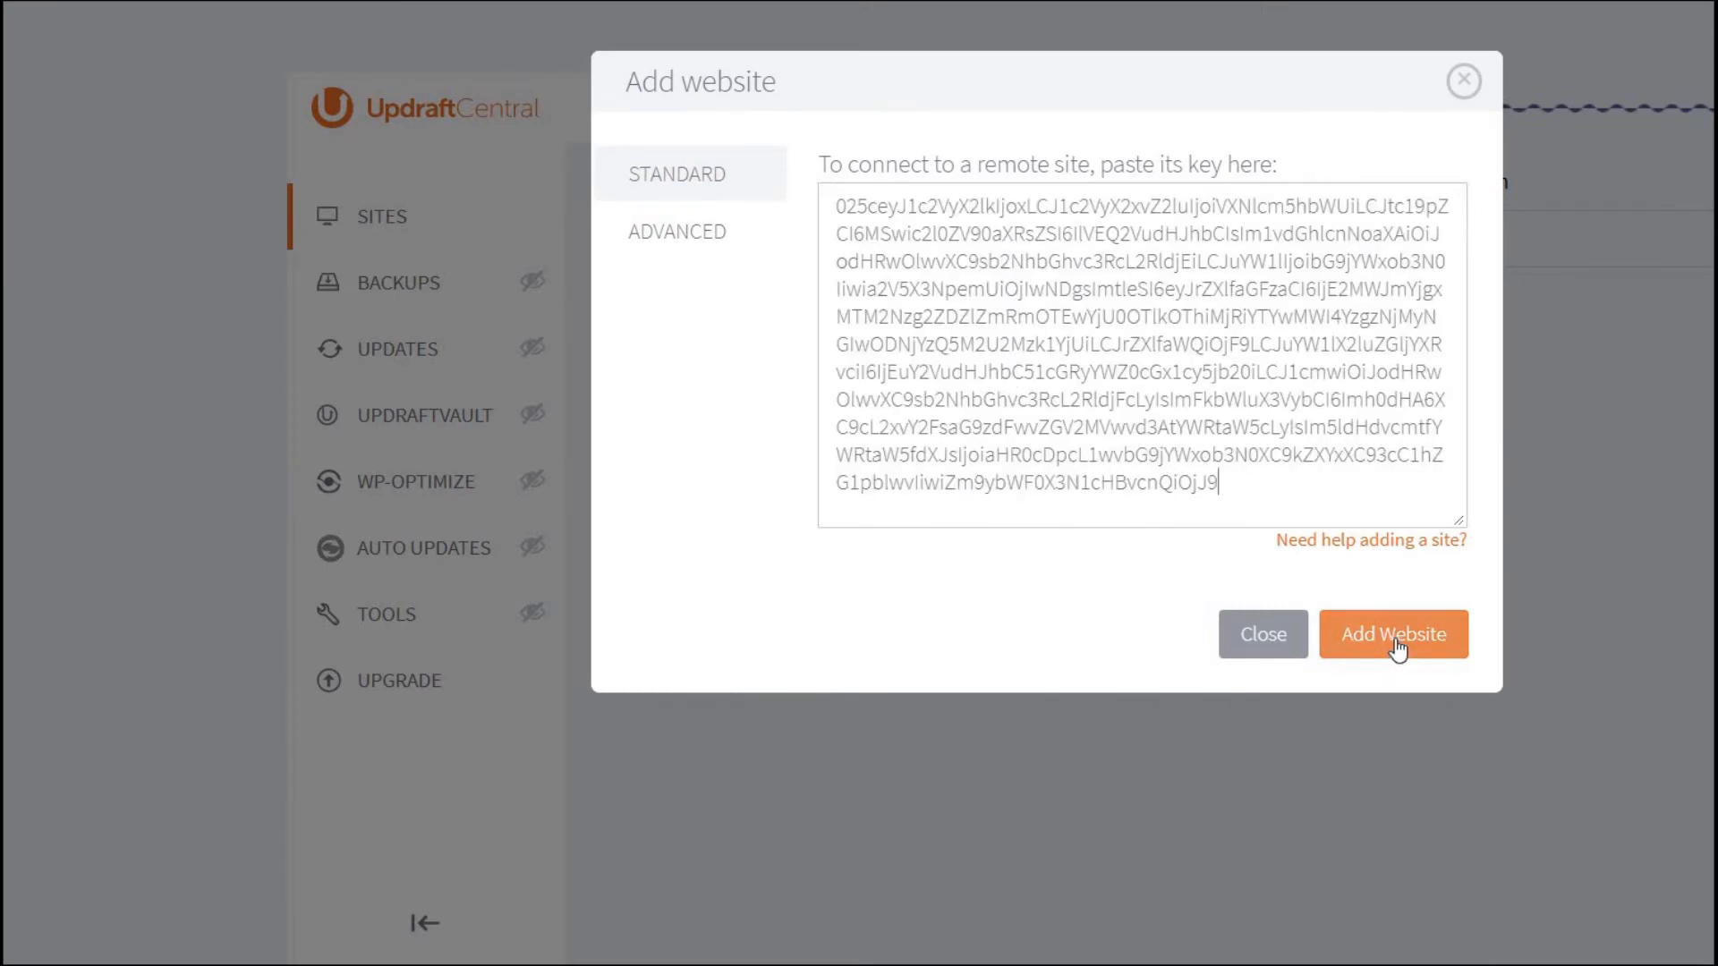
pyautogui.click(1392, 634)
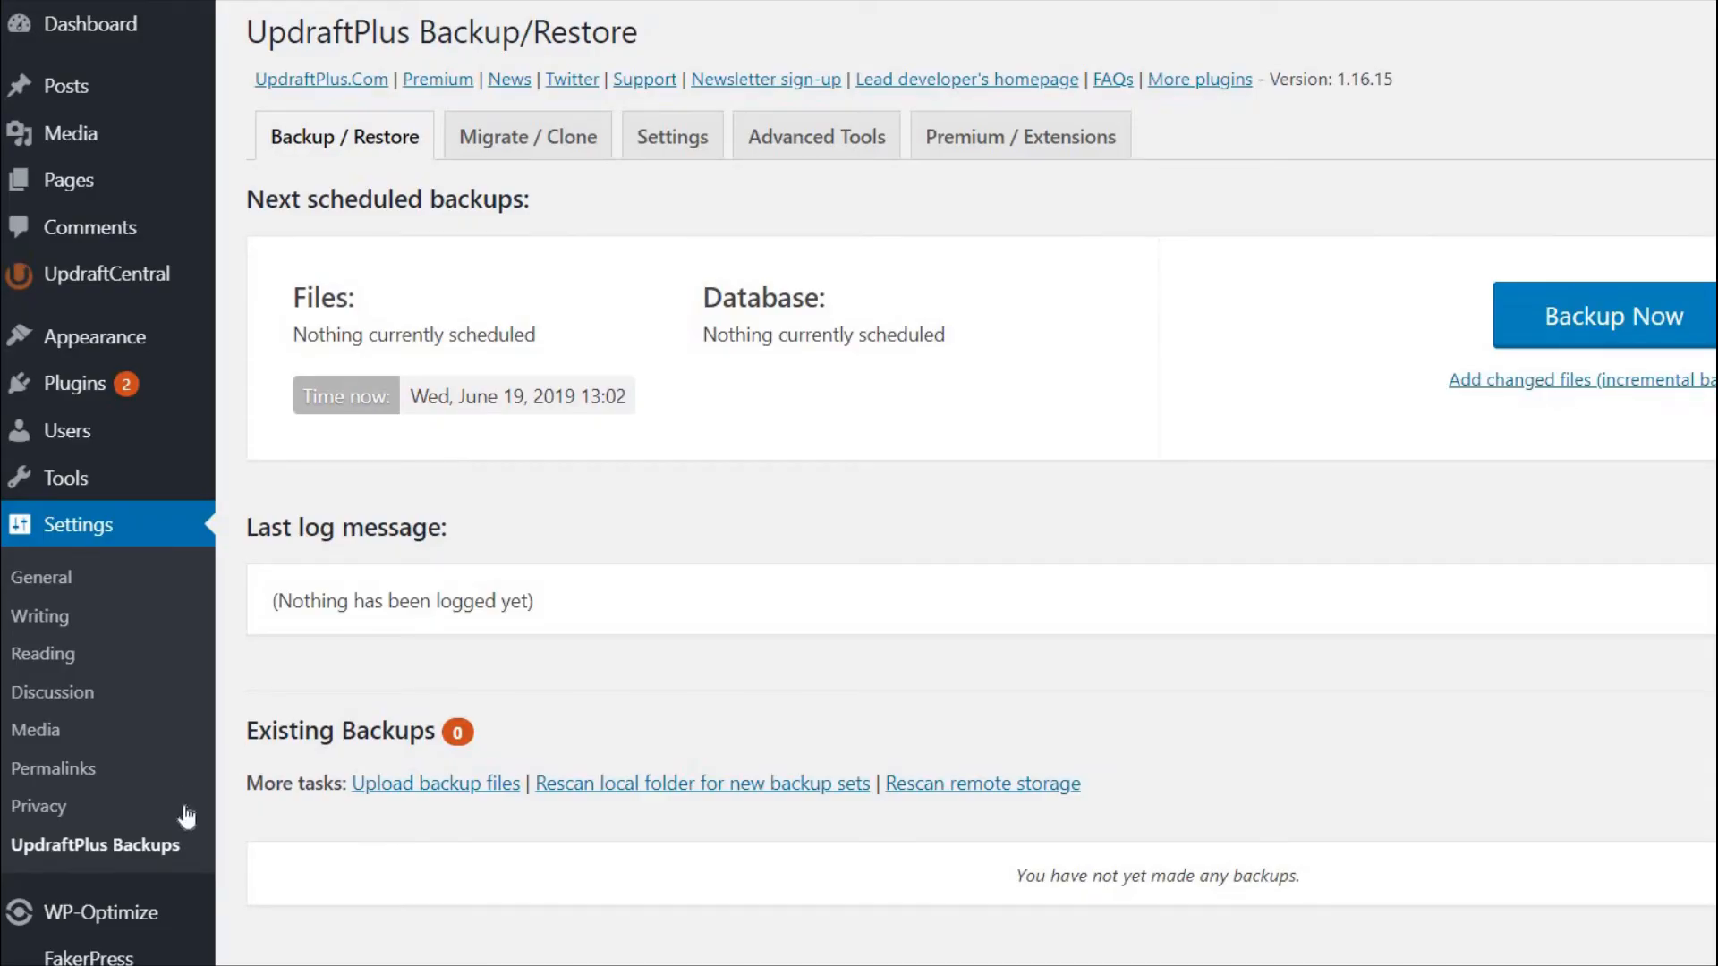
pyautogui.moveTo(220, 811)
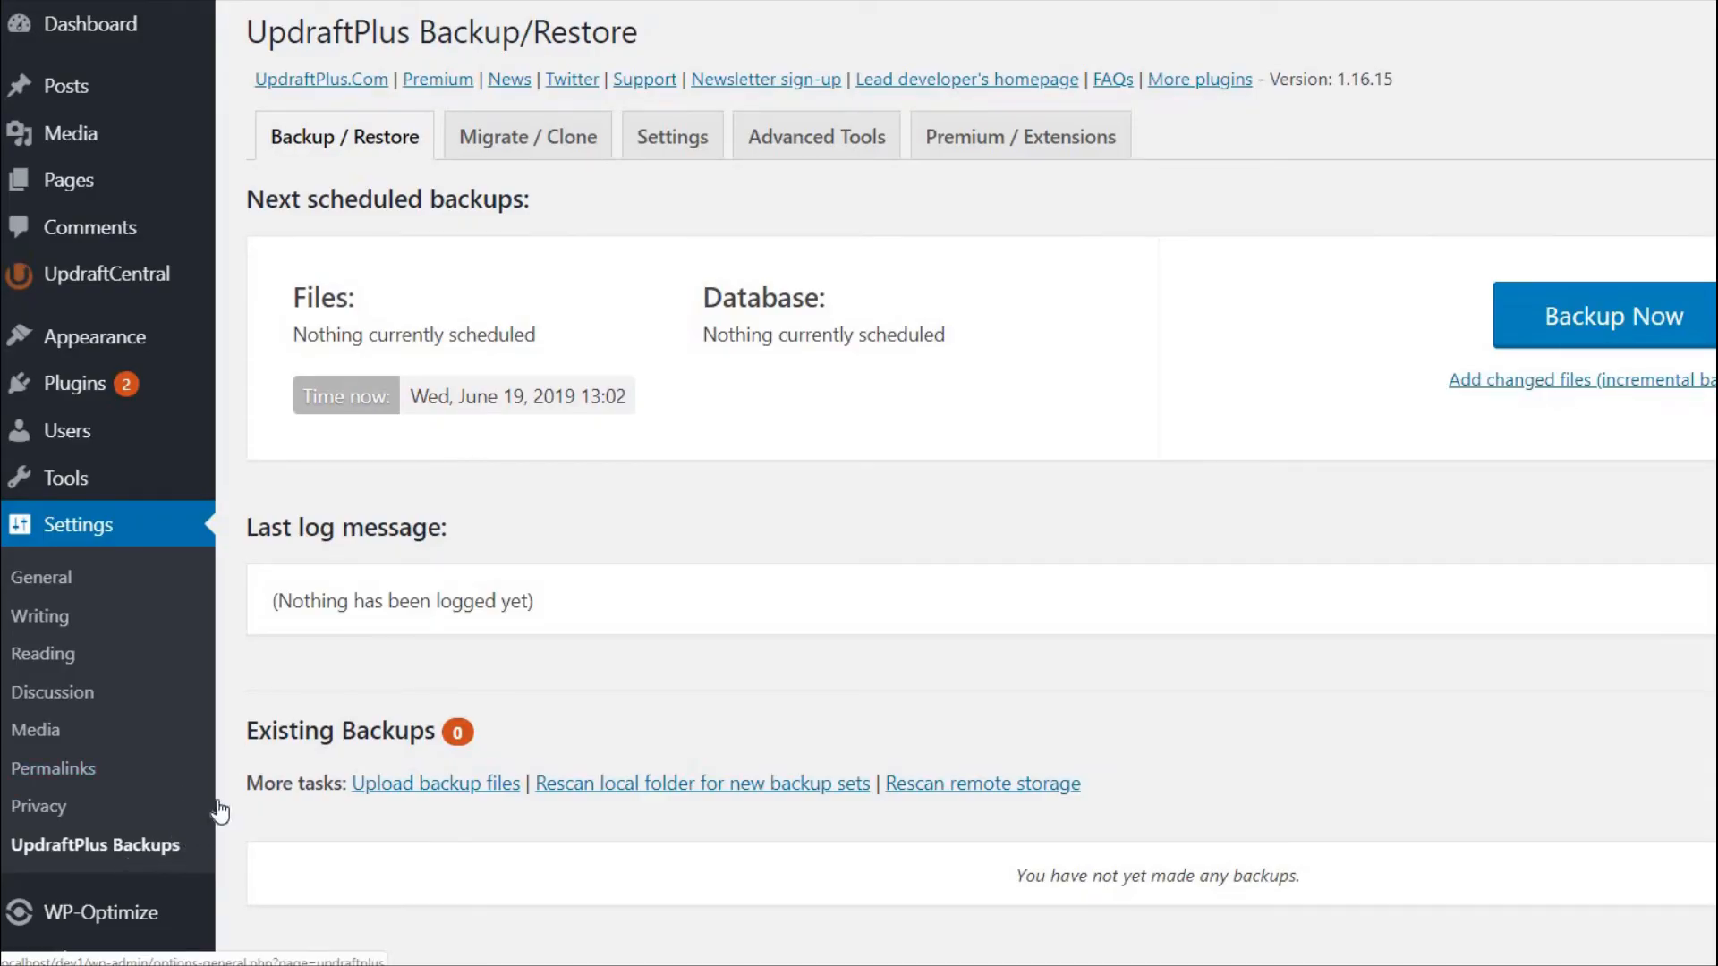
# Step: In Advanced Tools > UpdraftCentral, start creating another connection key
pyautogui.click(816, 134)
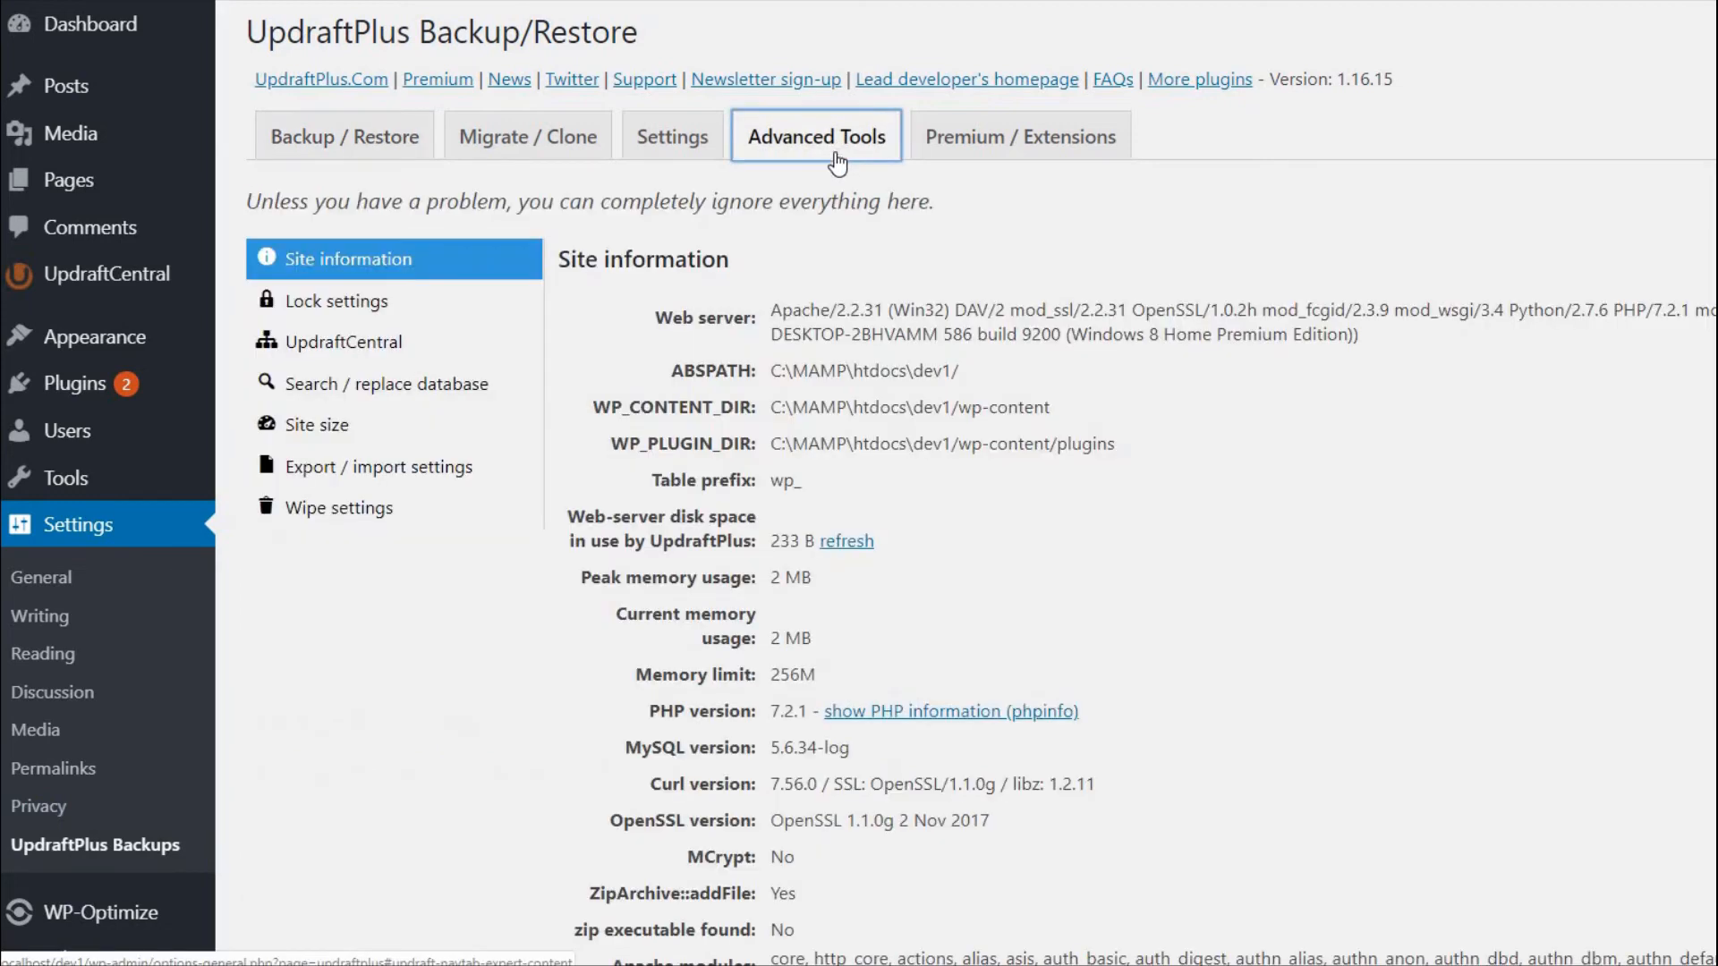
pyautogui.click(346, 342)
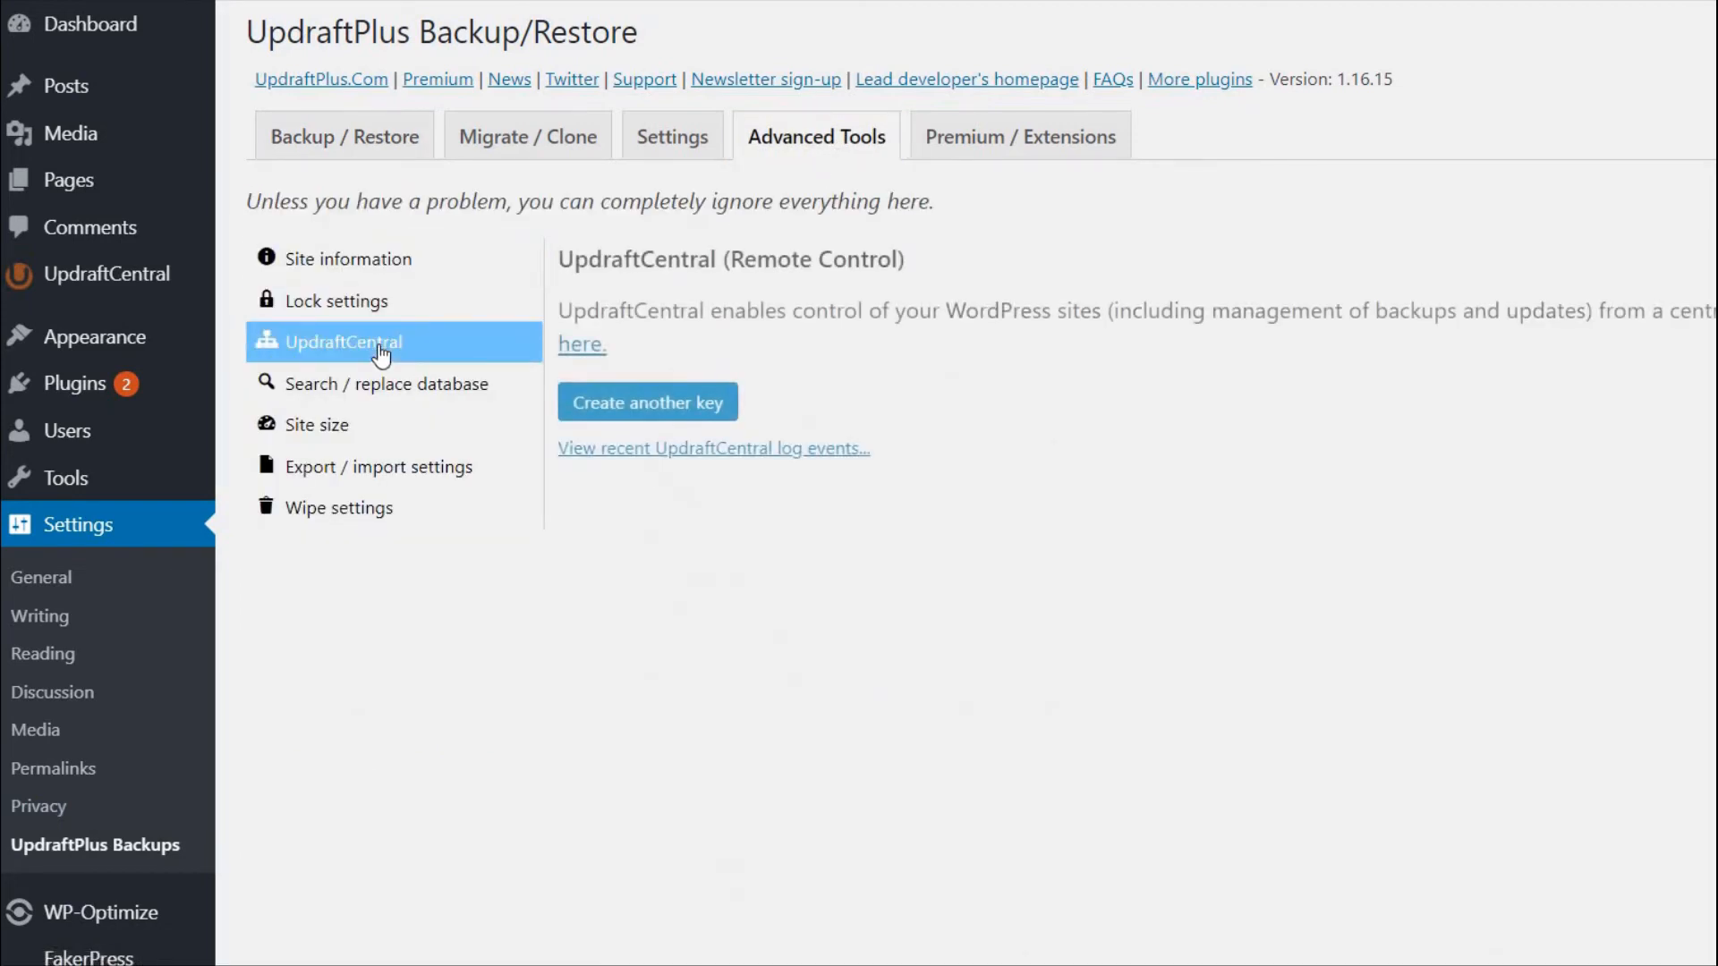
pyautogui.moveTo(646, 402)
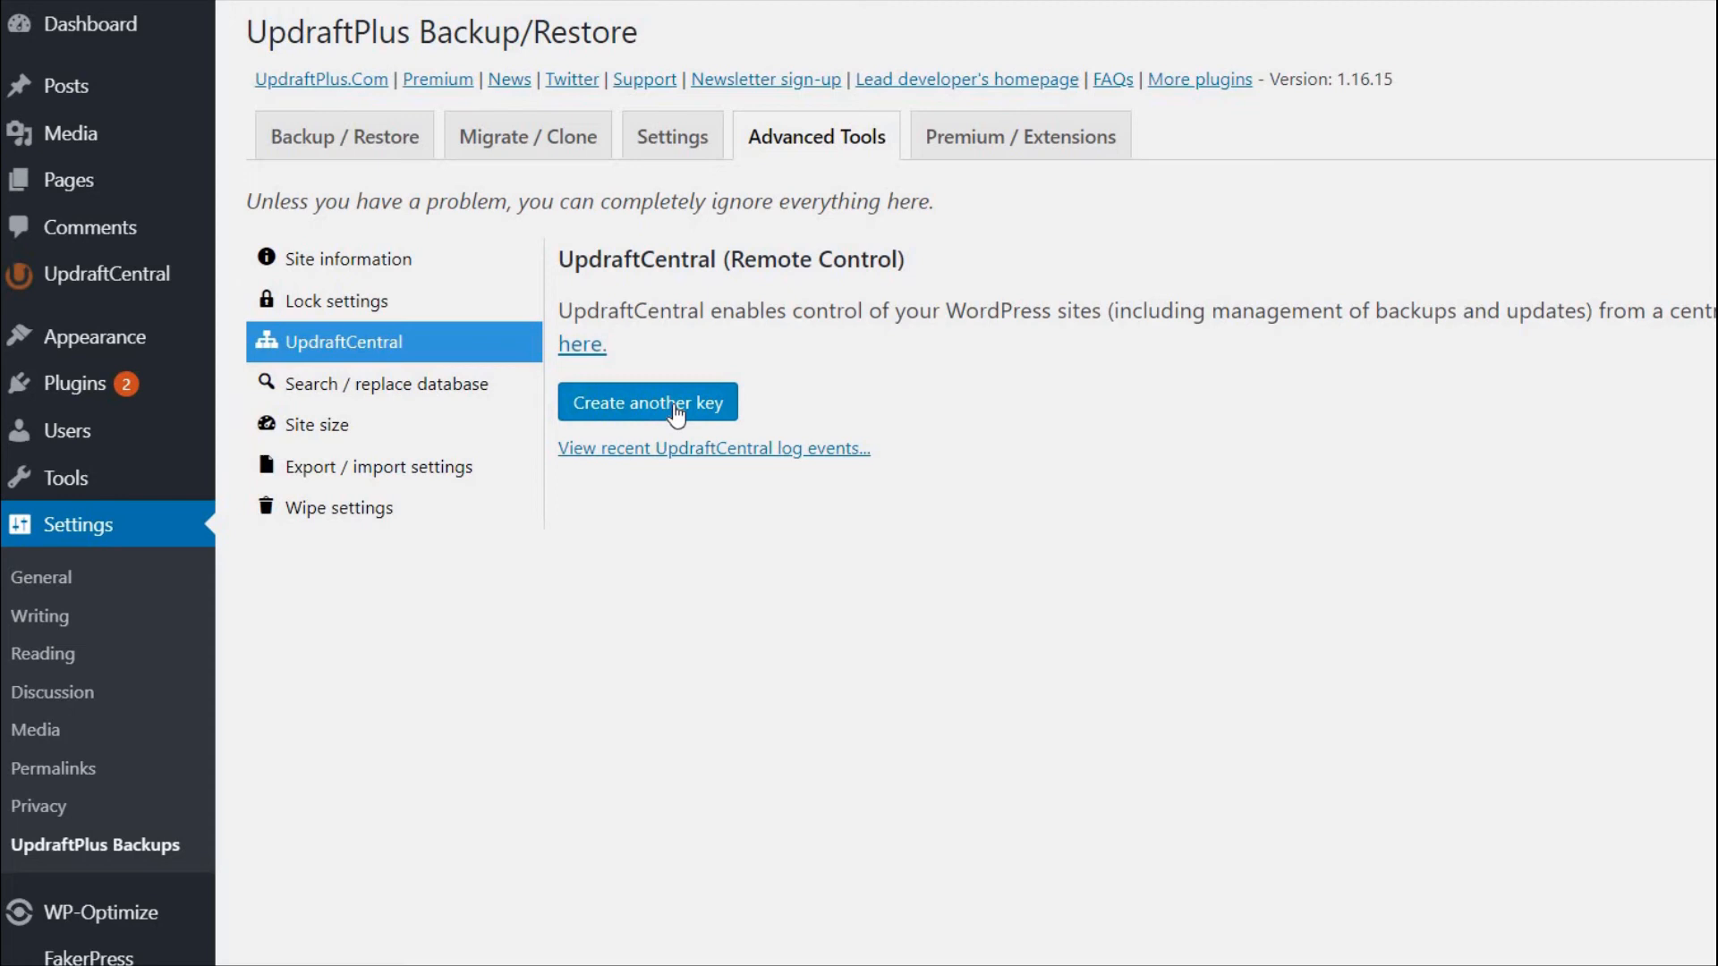
pyautogui.click(646, 401)
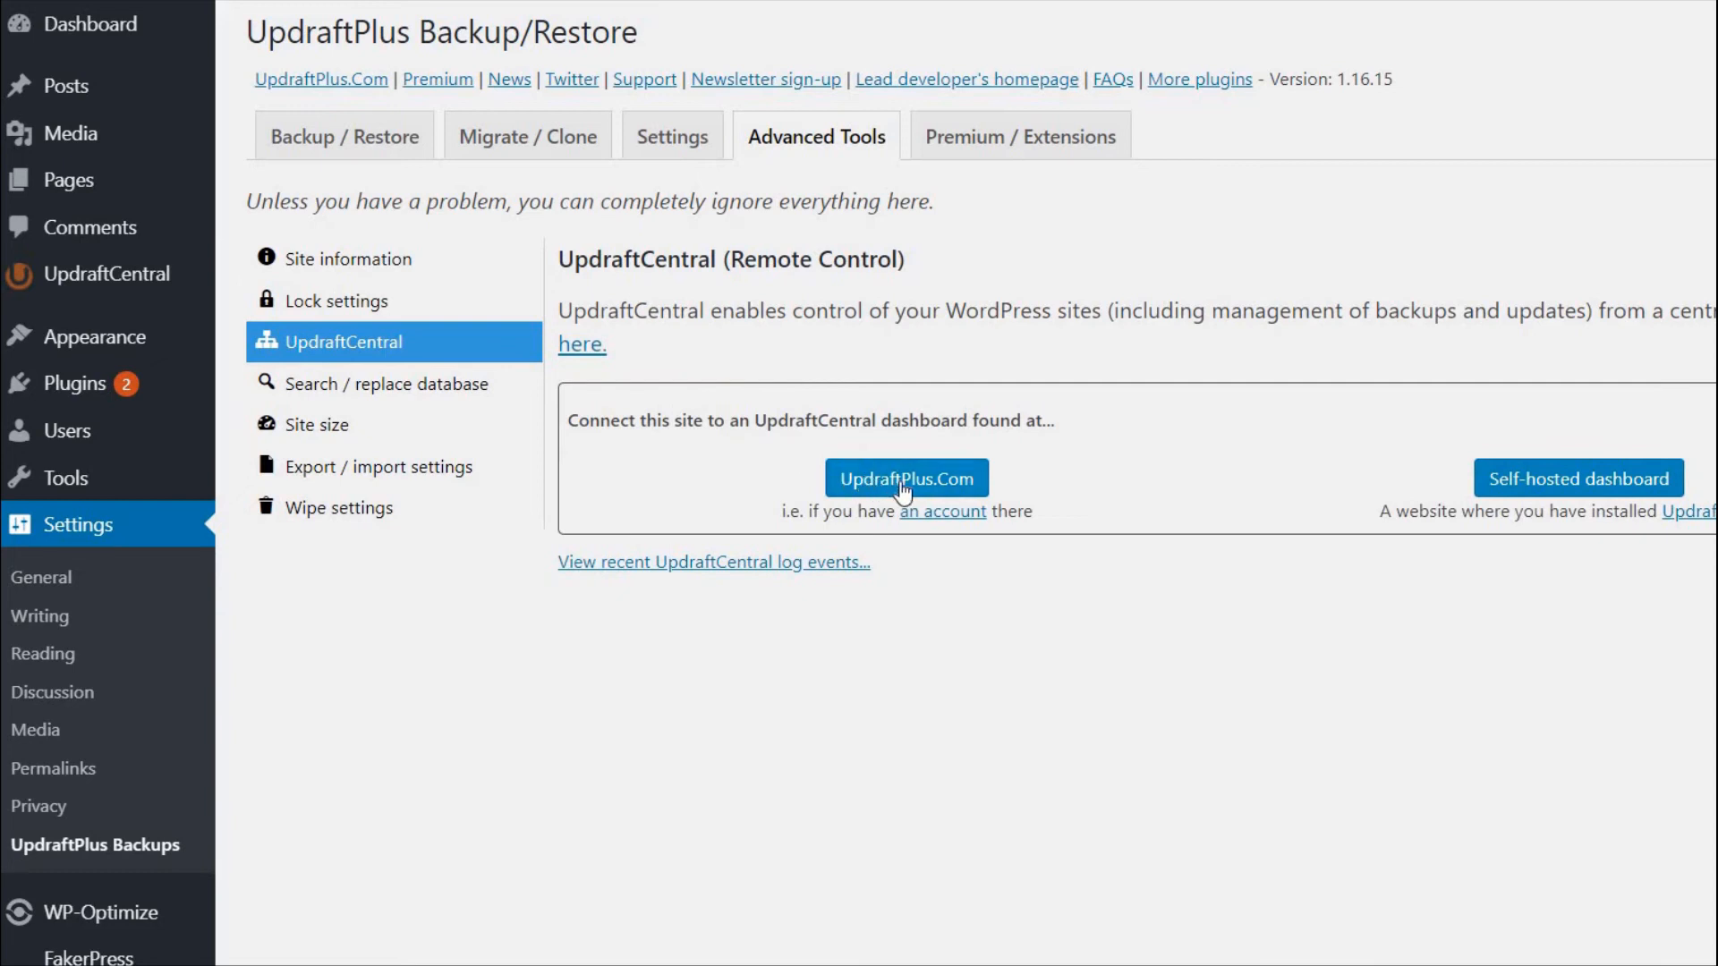
# Step: Create the key for an UpdraftPlus.Com dashboard at the recommended size and copy it
pyautogui.click(905, 477)
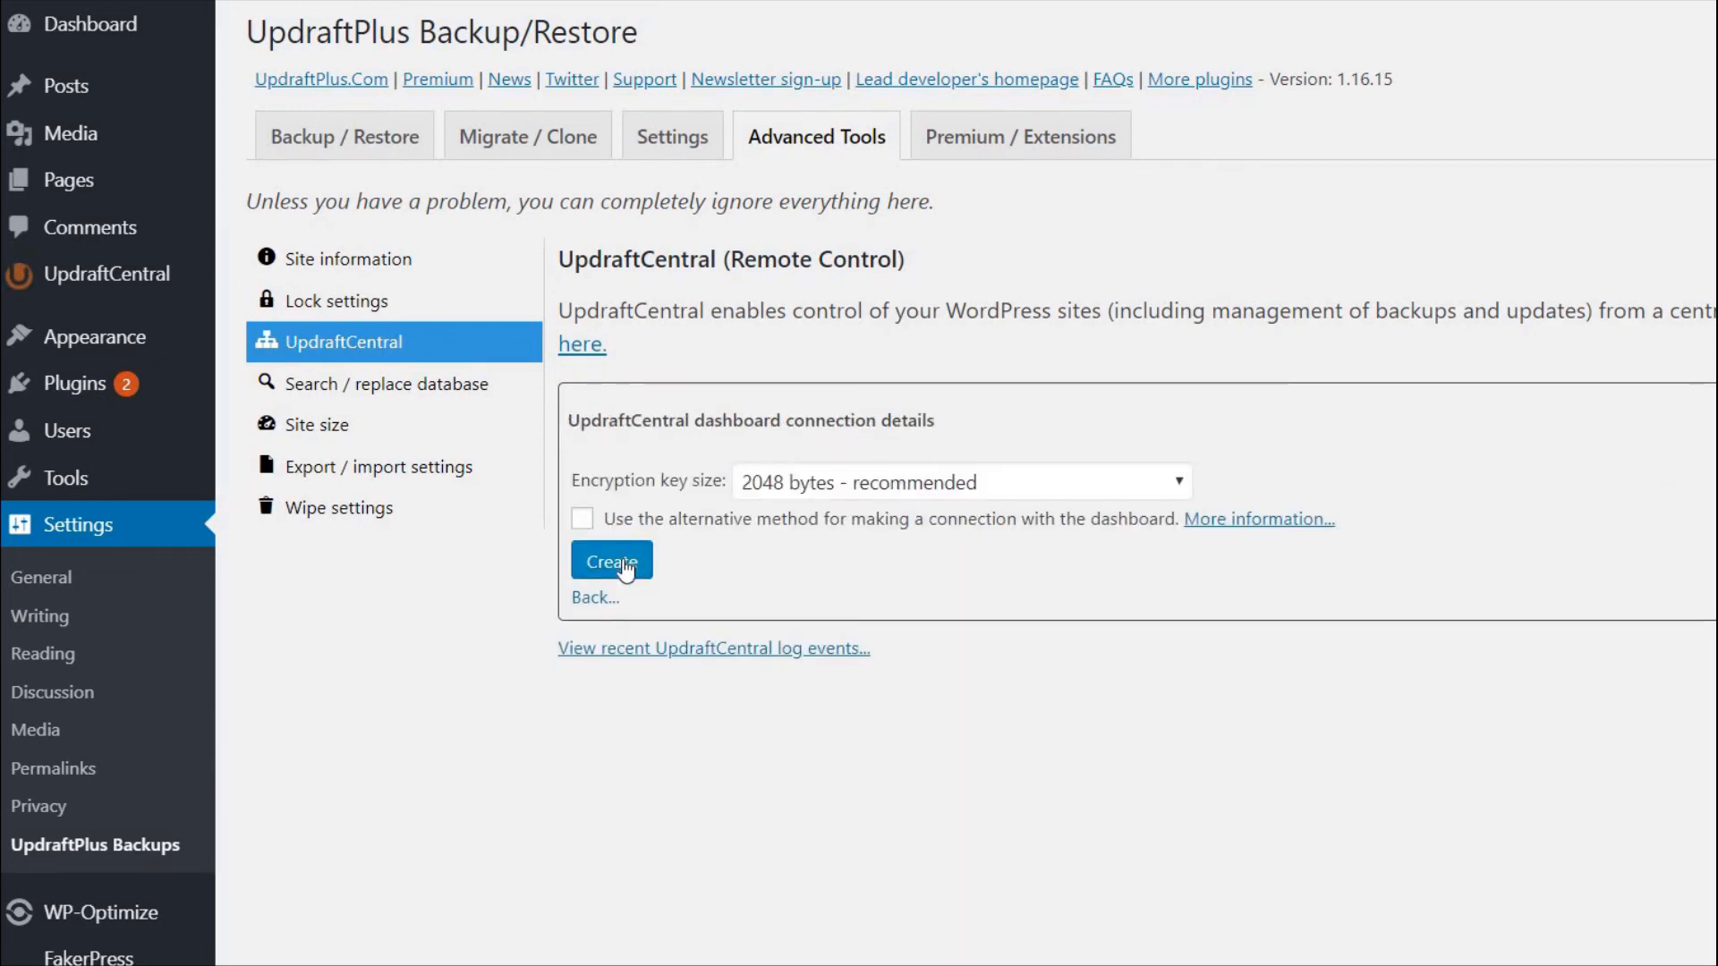
pyautogui.click(610, 560)
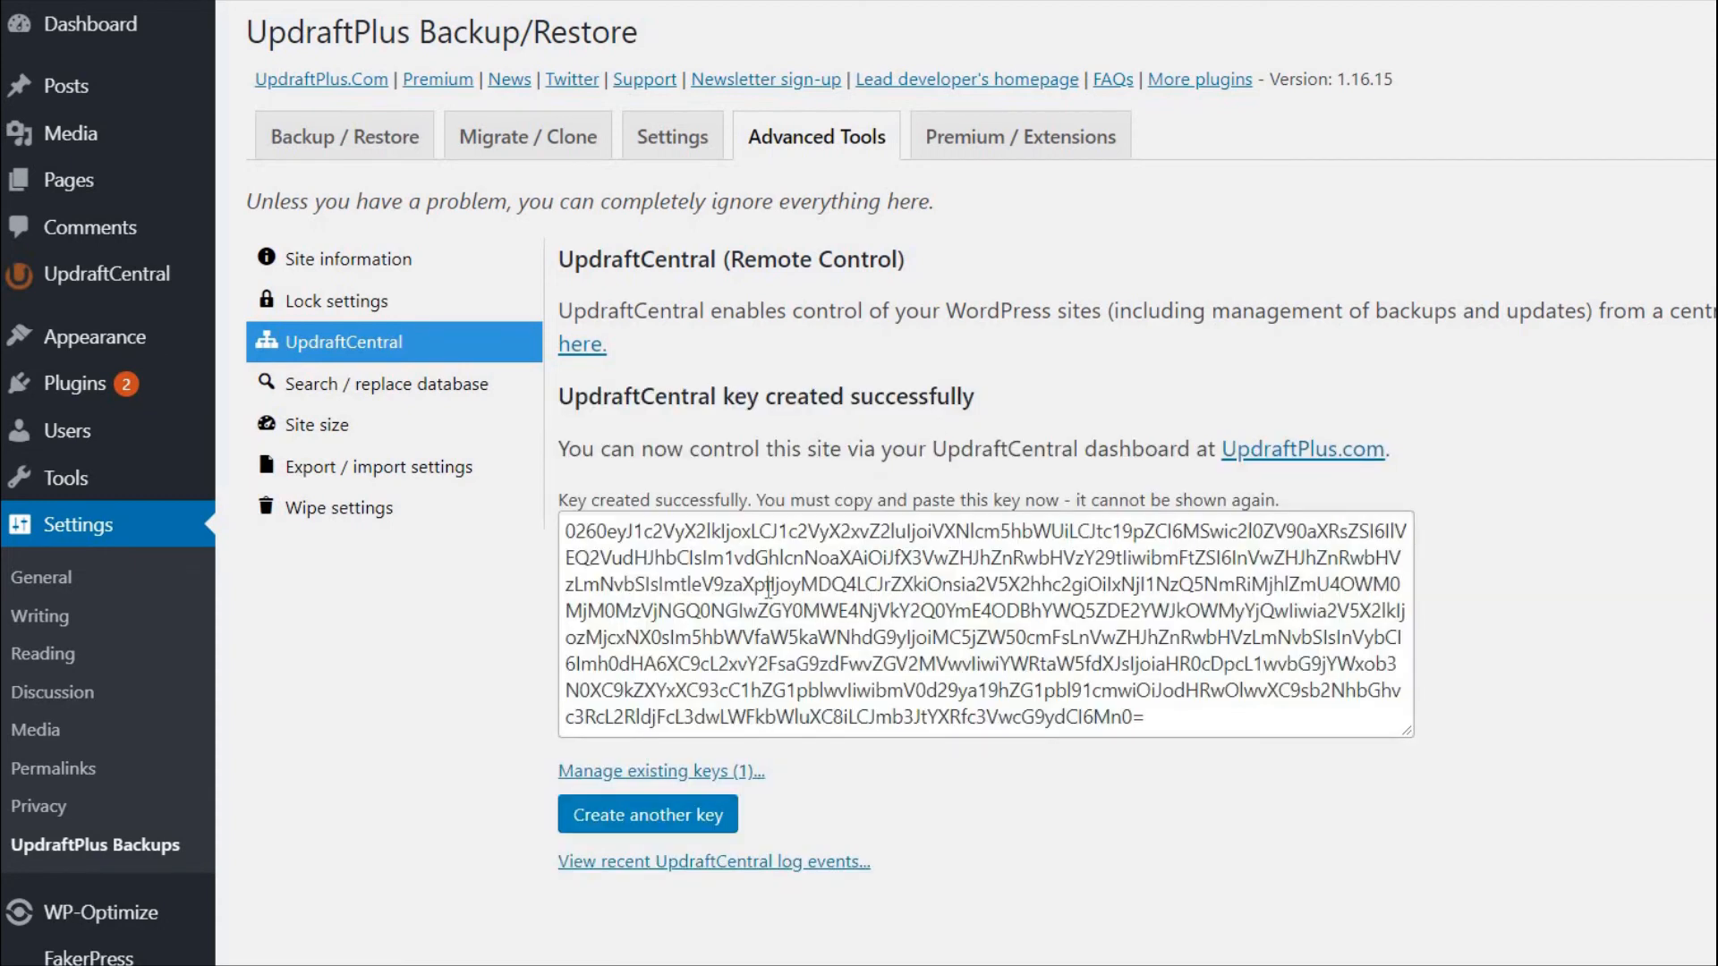
pyautogui.rightClick(986, 624)
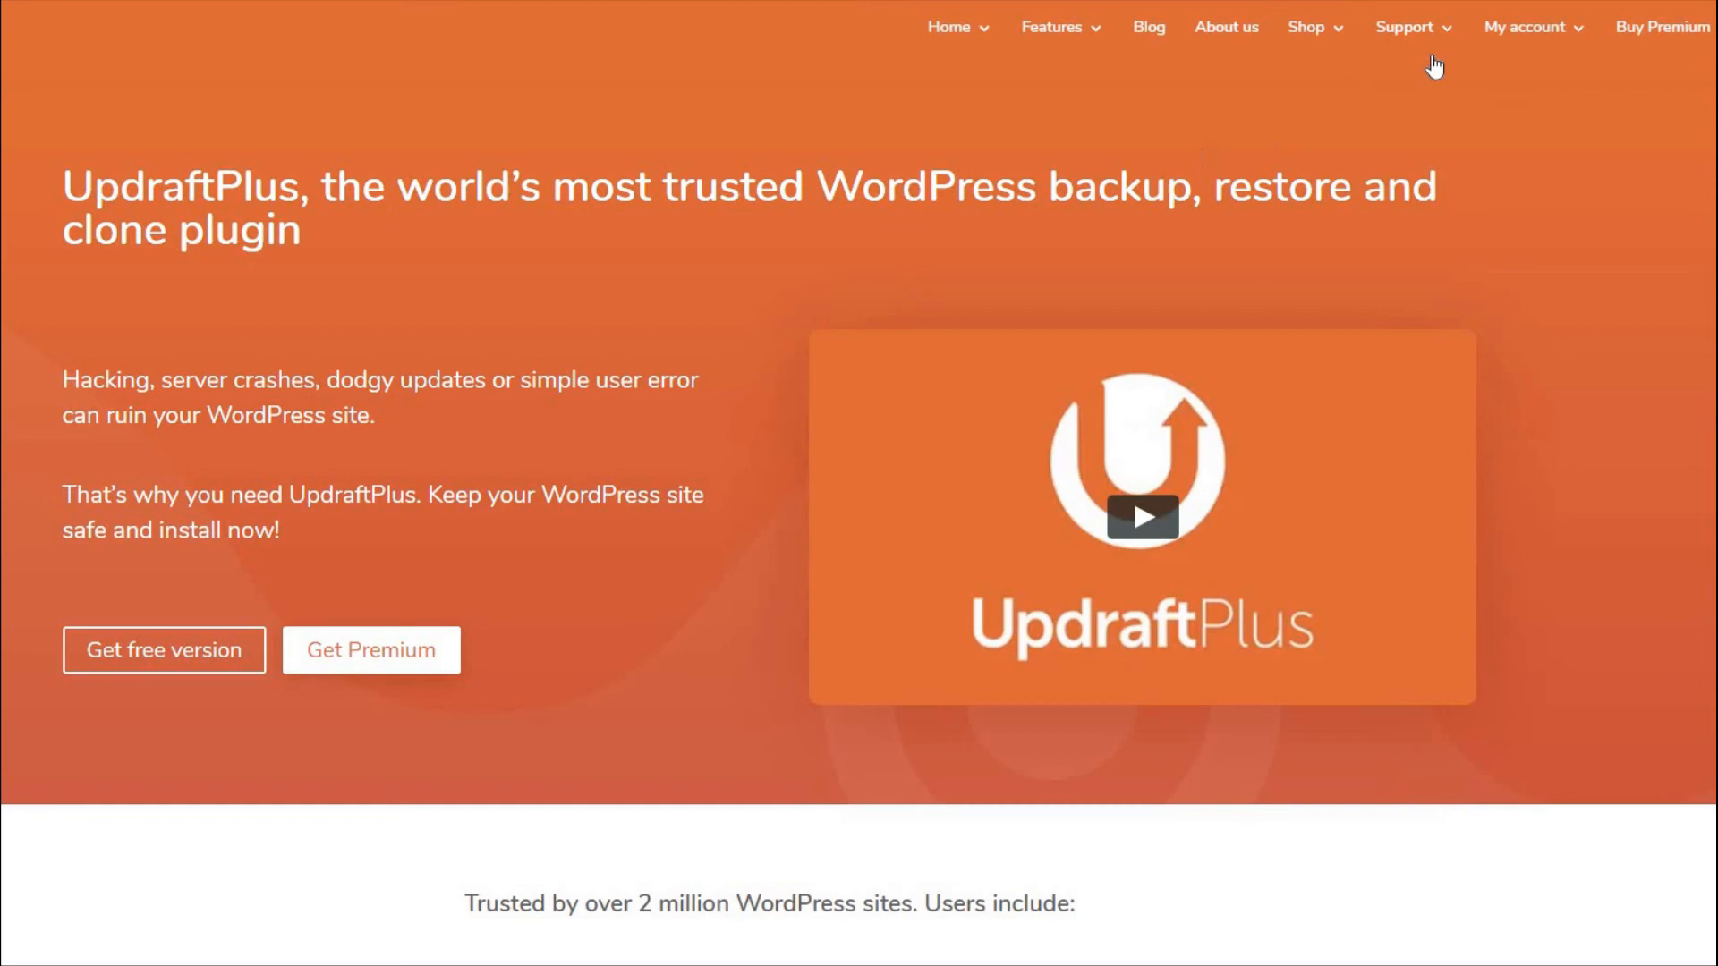
# Step: Go to My account > My UpdraftCentral on UpdraftPlus.com and start adding a website
pyautogui.click(1525, 27)
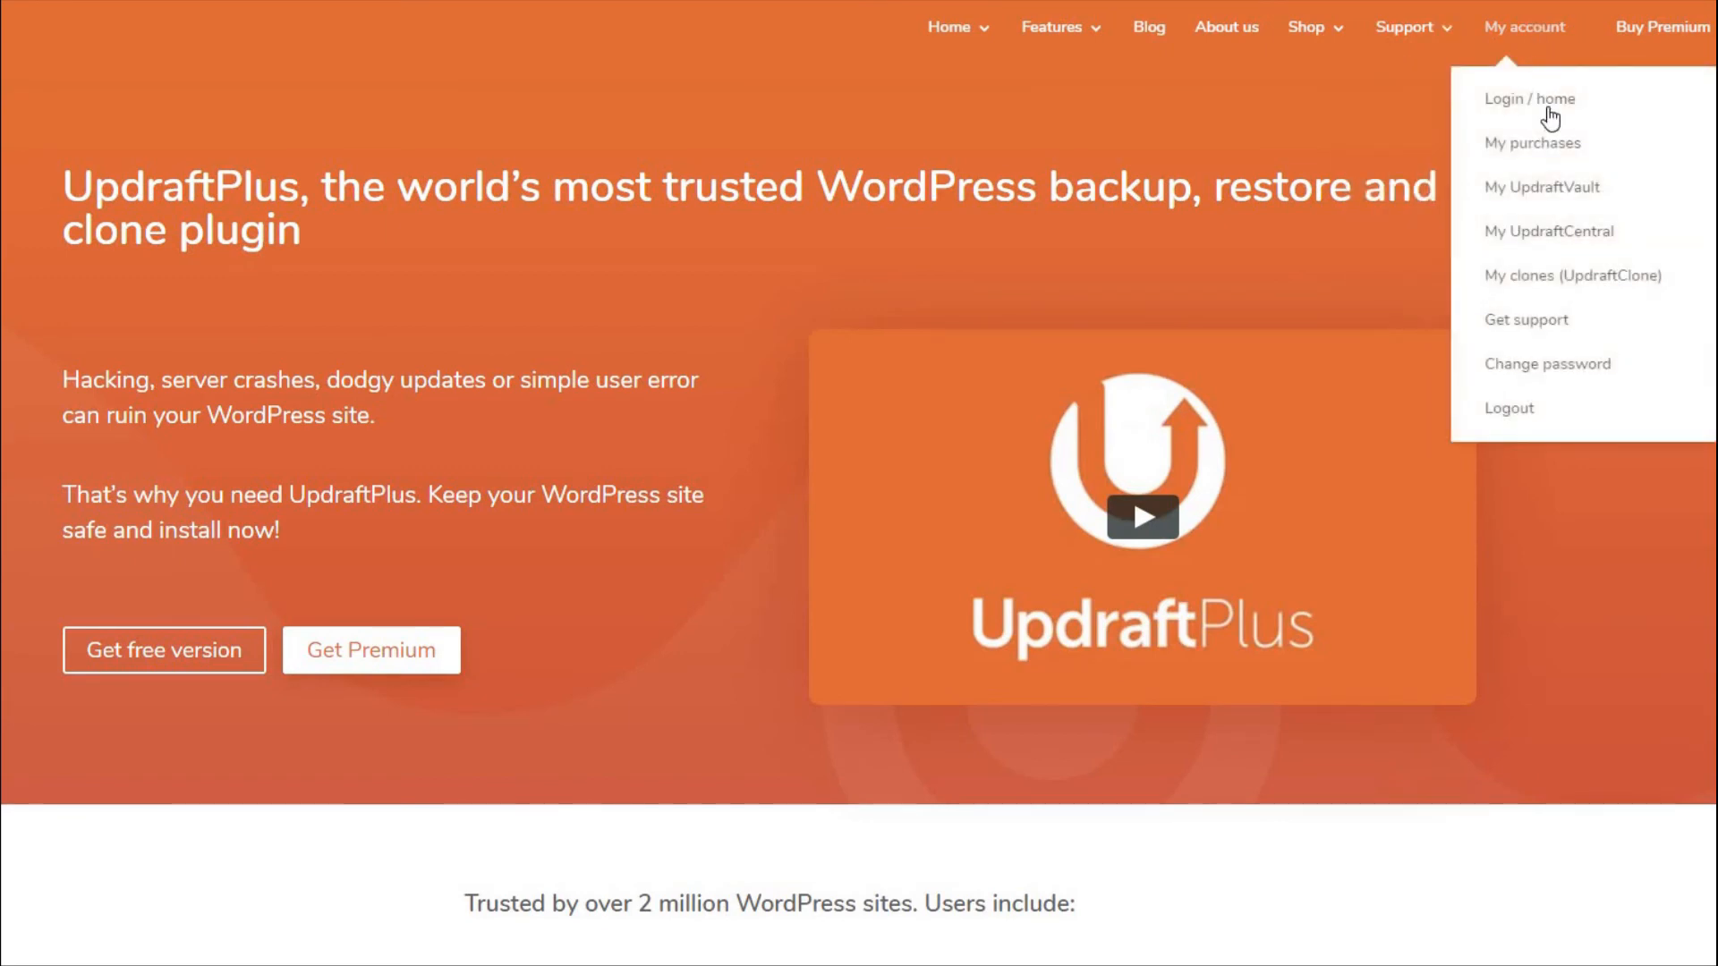
pyautogui.moveTo(1550, 238)
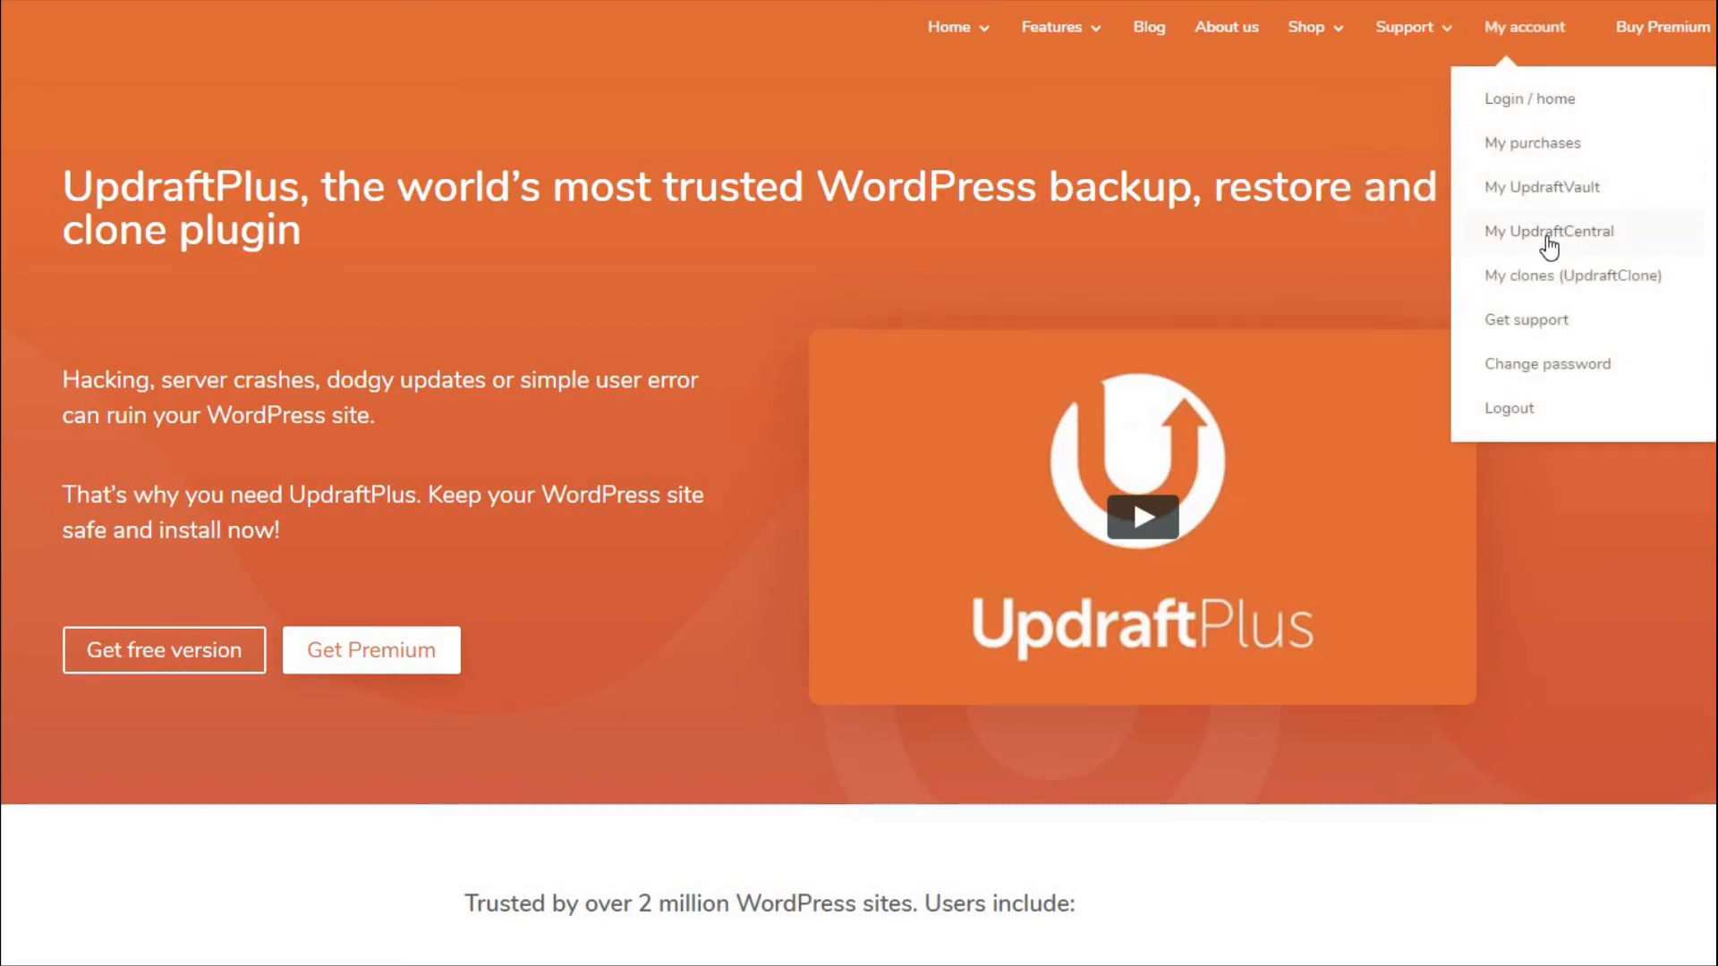
pyautogui.click(1548, 231)
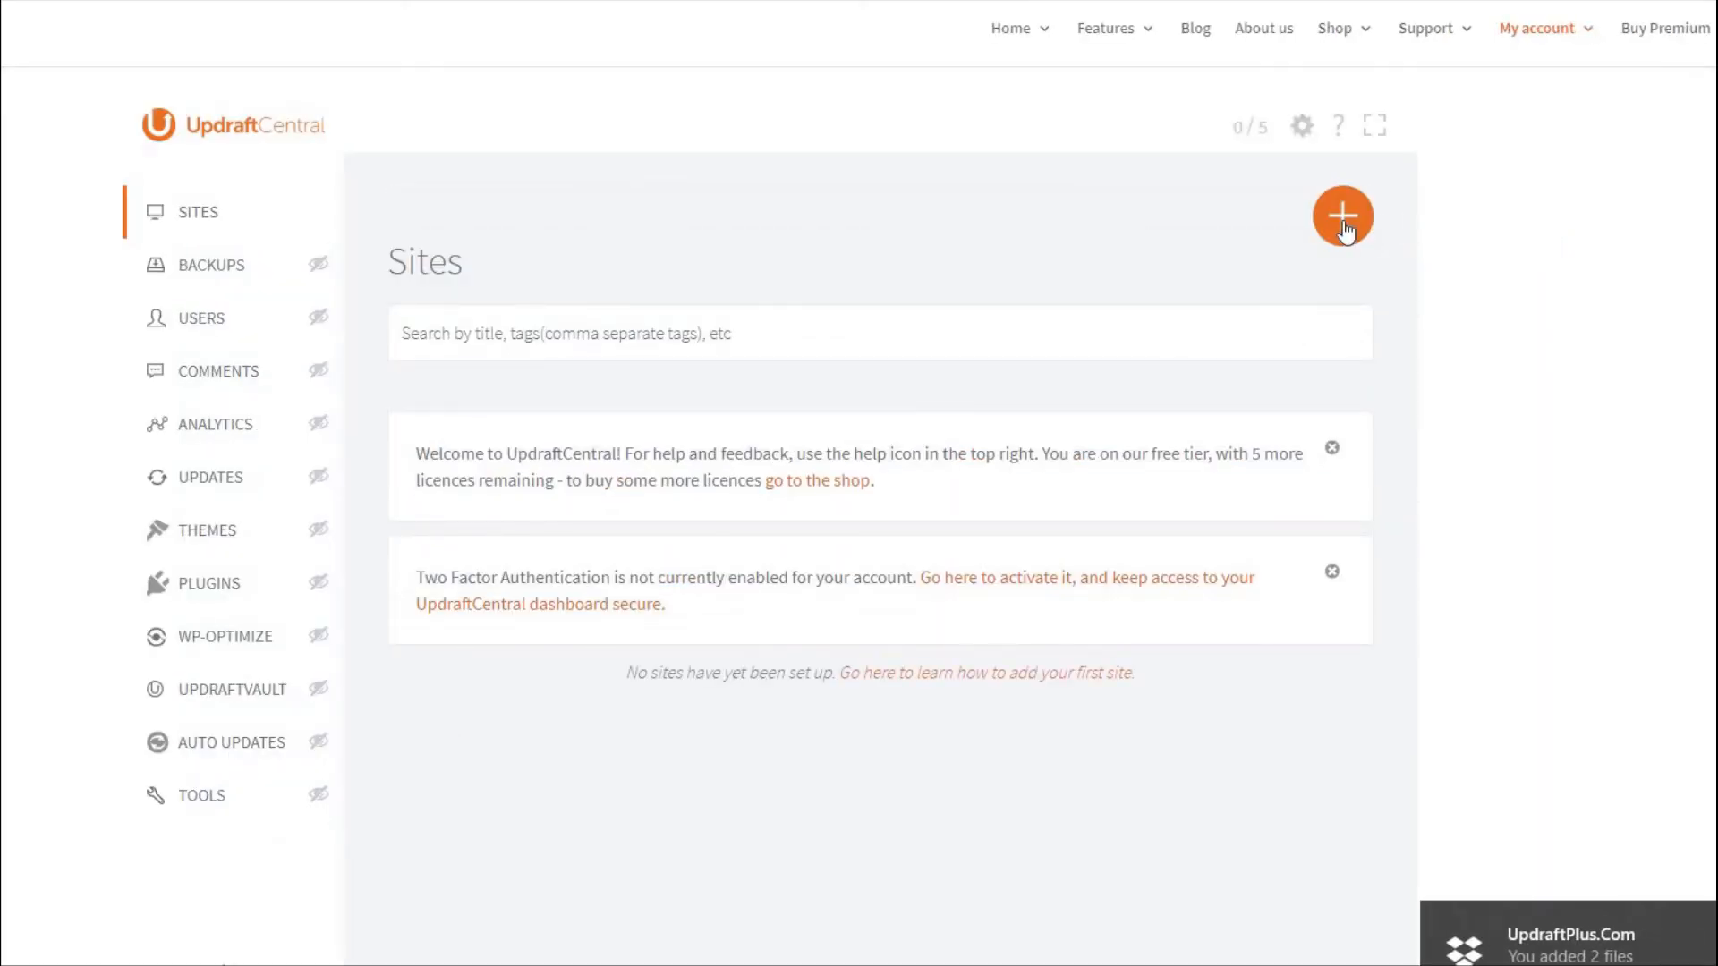
pyautogui.click(1341, 217)
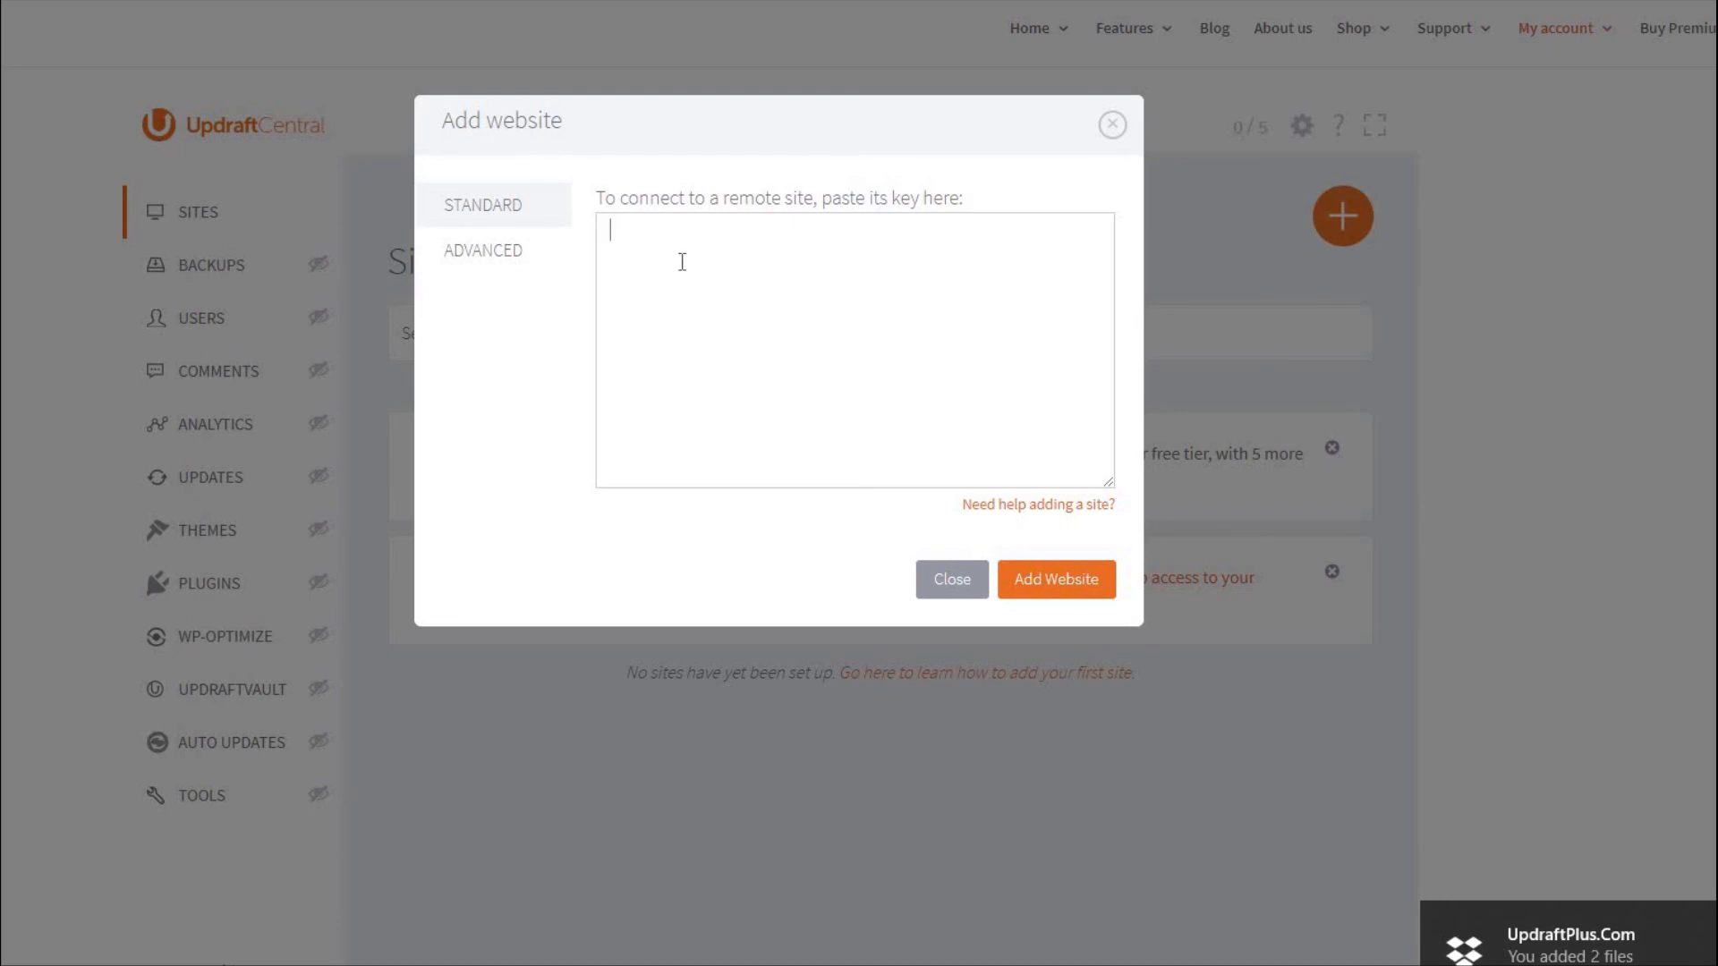
pyautogui.rightClick(682, 261)
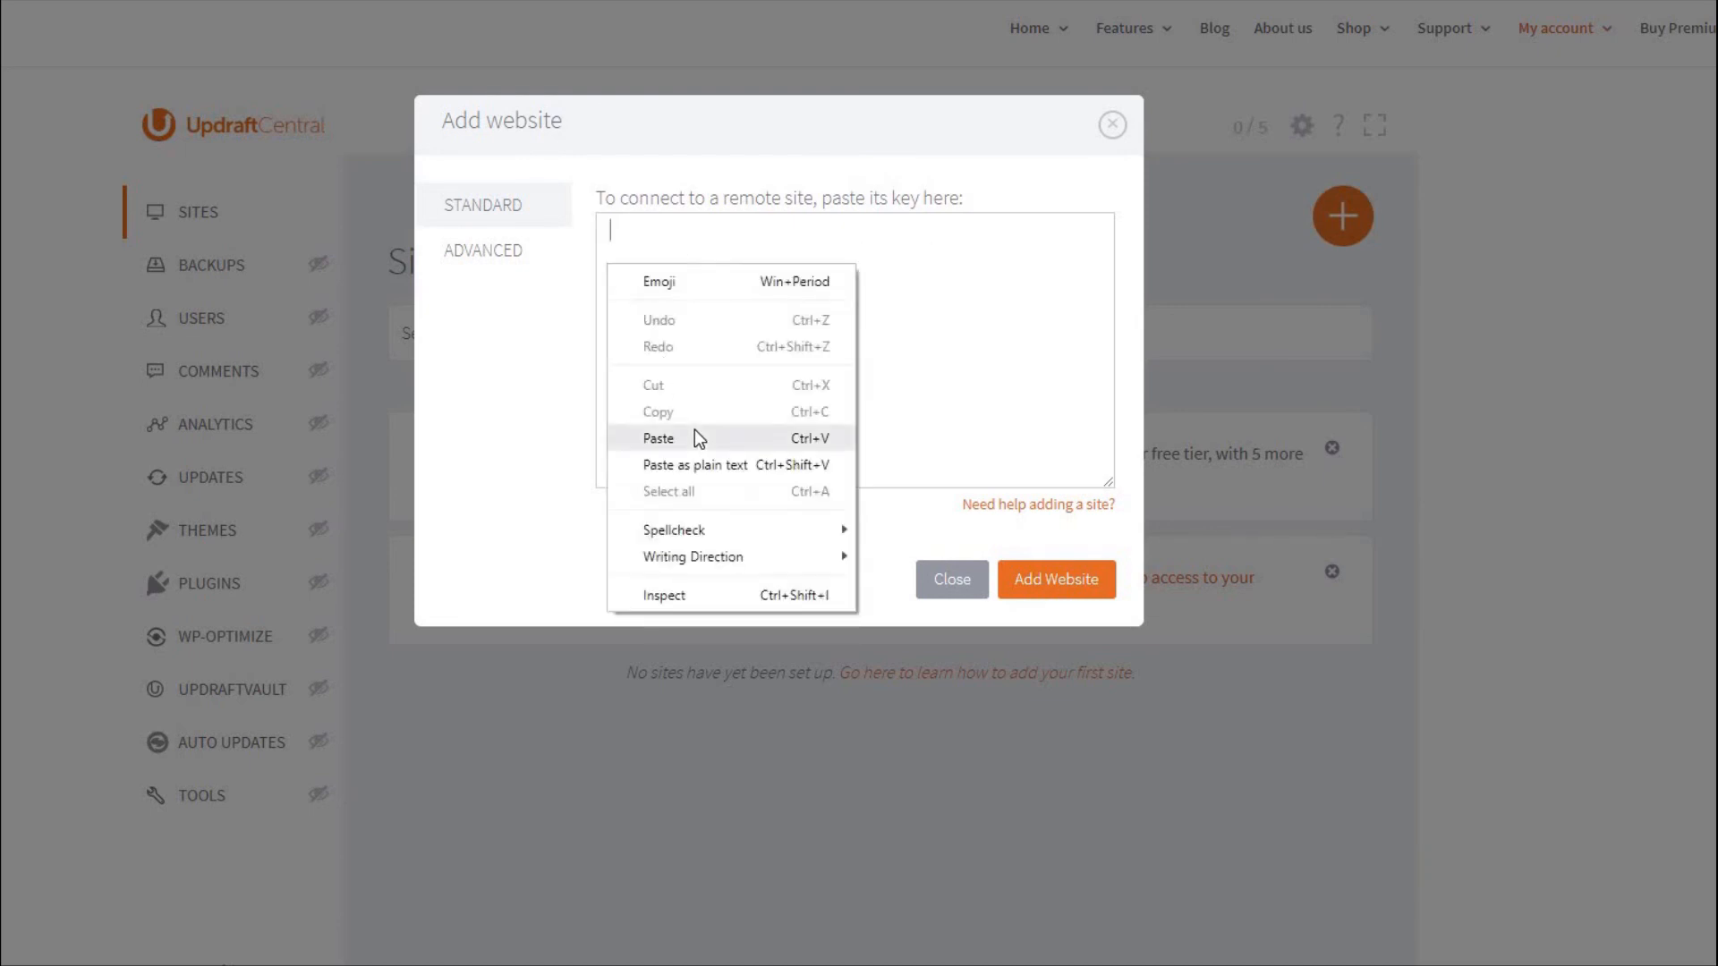
pyautogui.click(659, 439)
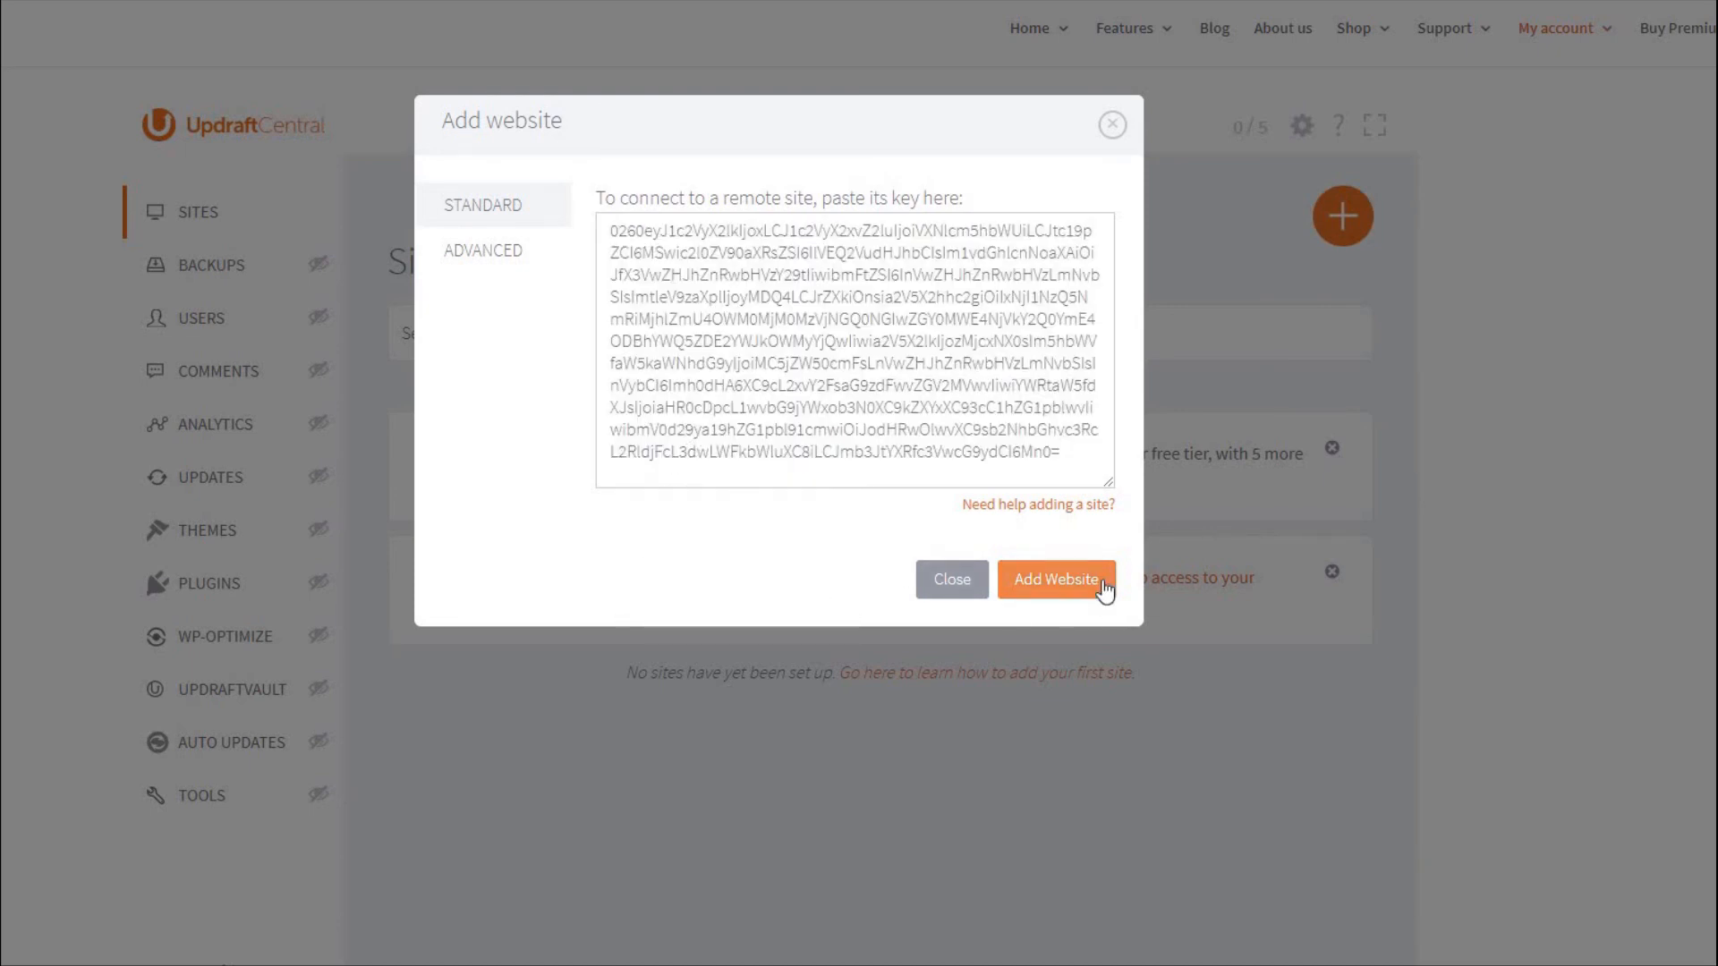
pyautogui.click(1055, 578)
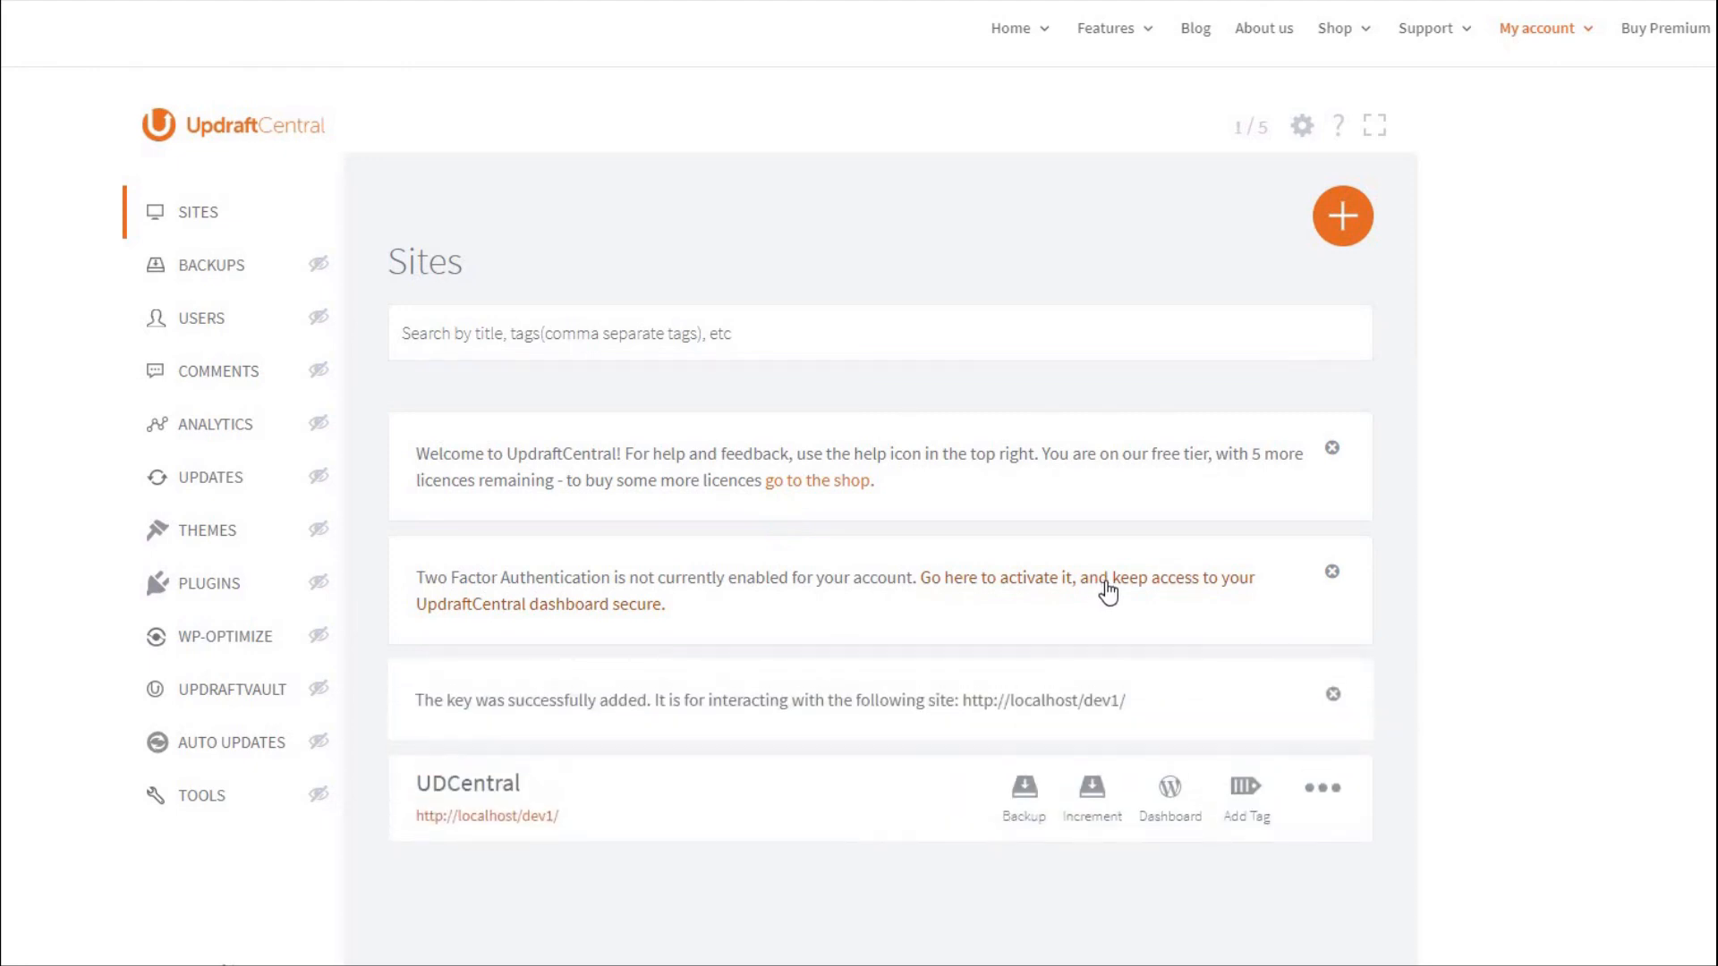
pyautogui.scroll(-3)
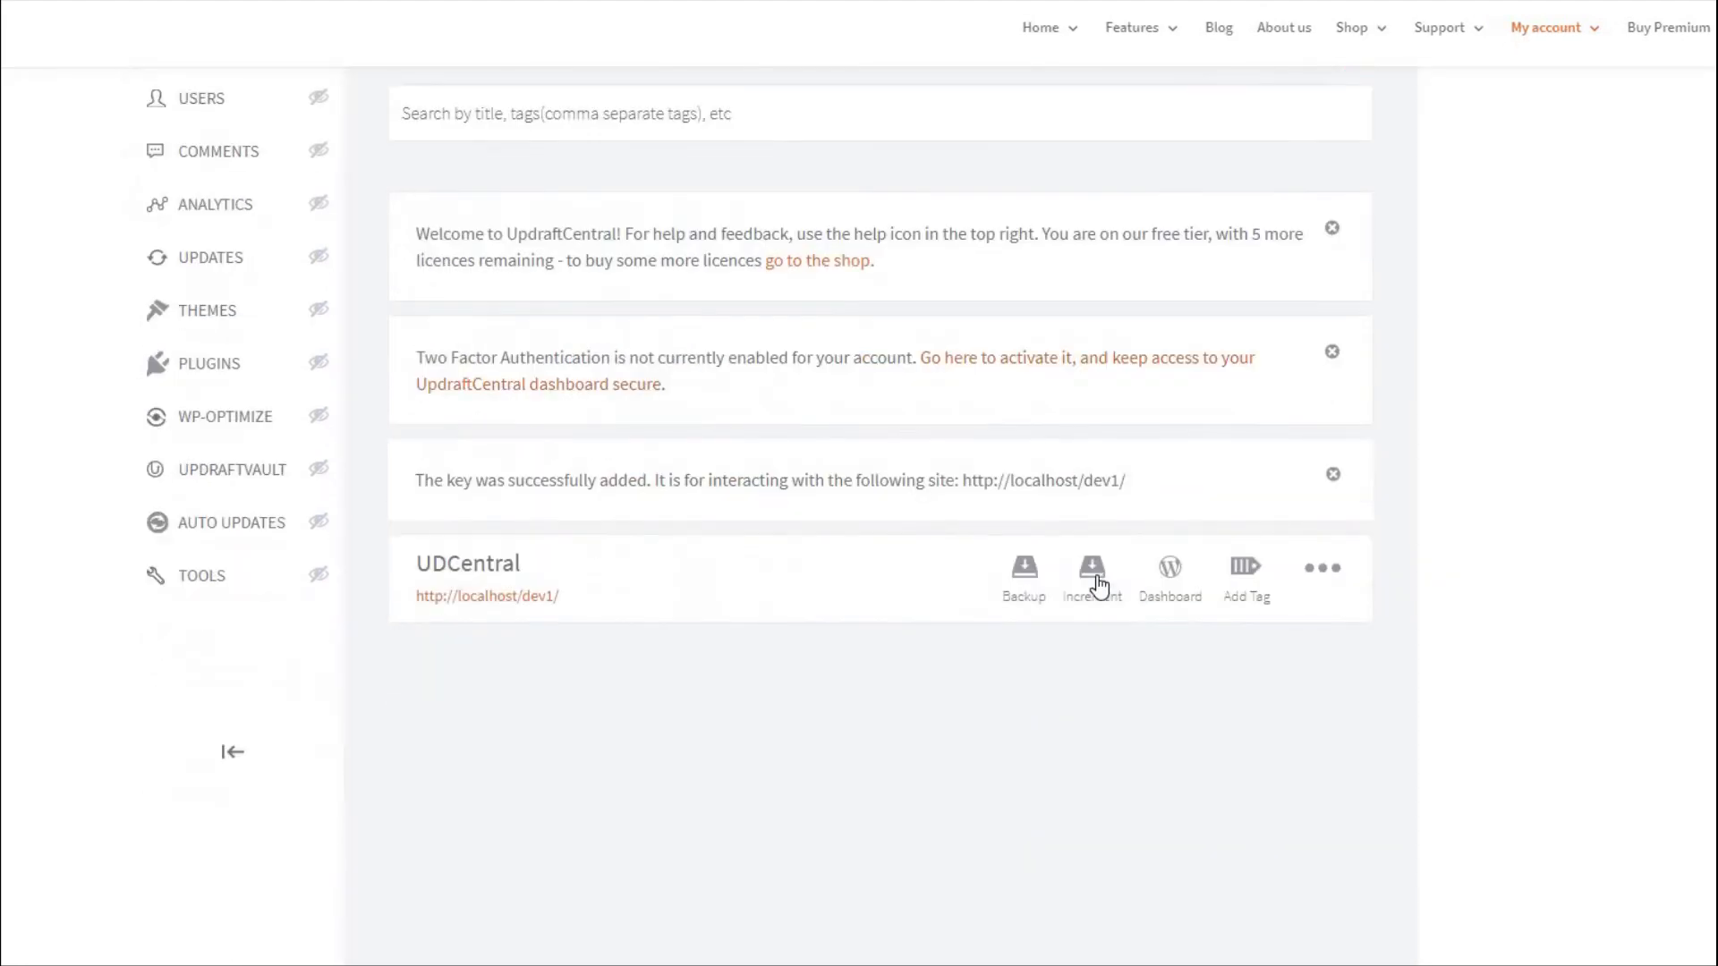